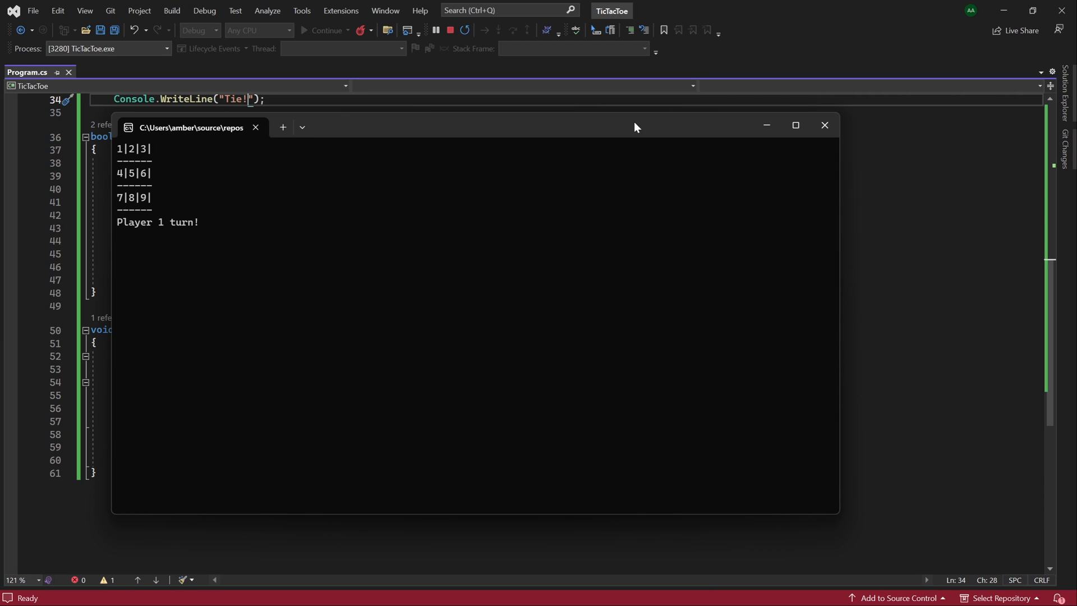
Step: Play the test game to a win with moves 1, 5, 2, 6, 3, then close the console
type("1")
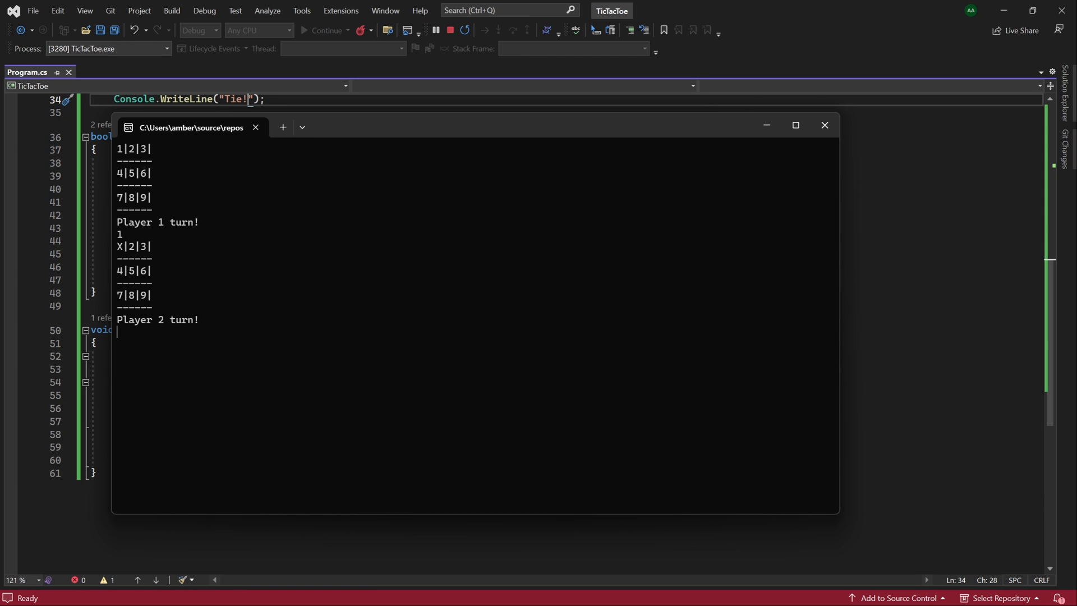
type("5")
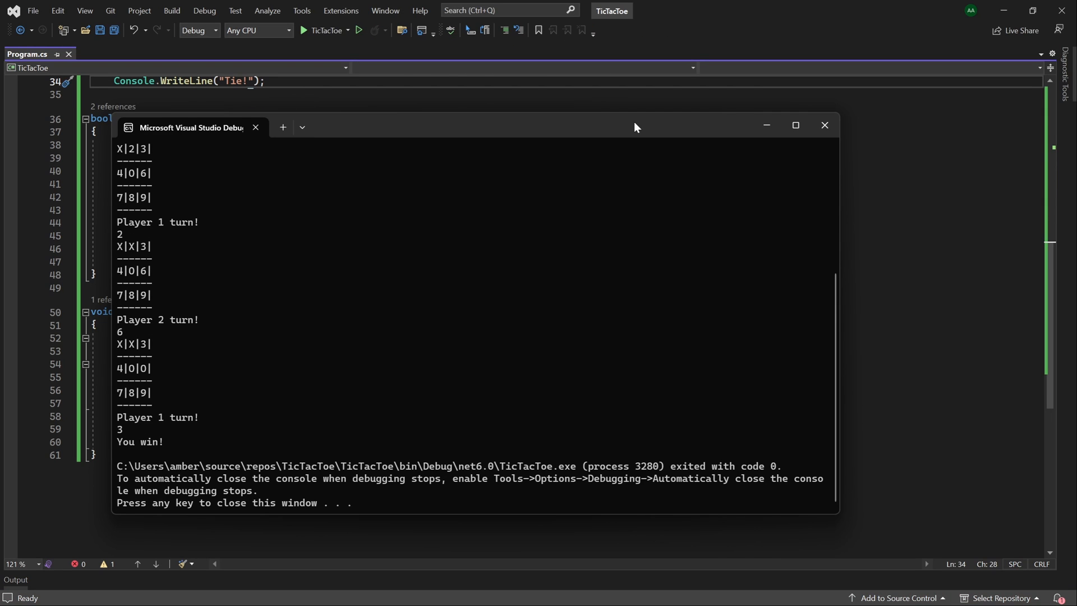
key("ctrl+s")
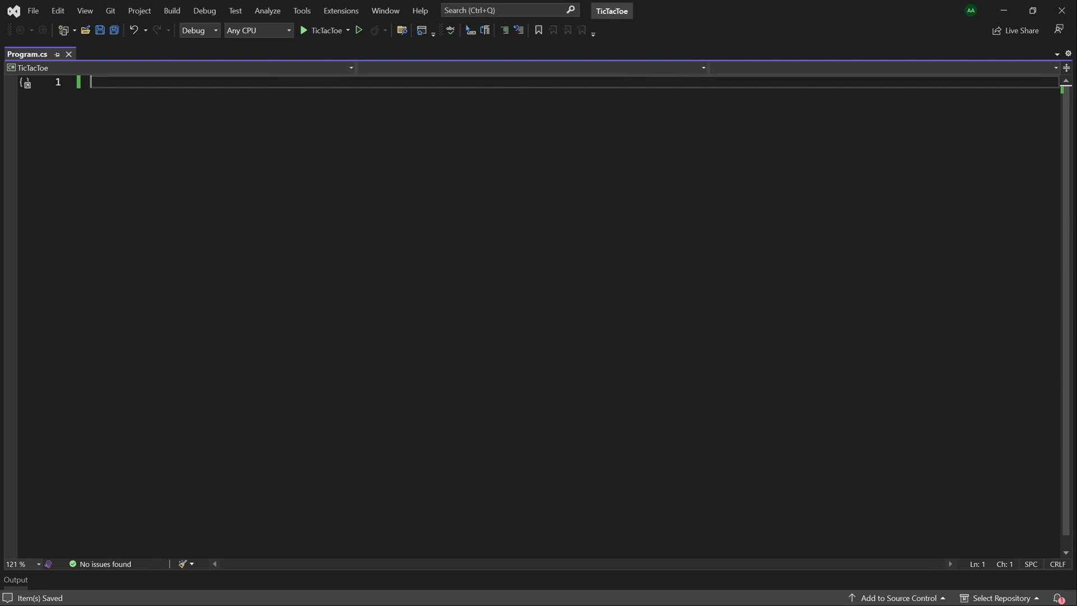
Step: Type string[] grid = new string[9] { "1", "2", … "9" }; on line 1
type("string[] grid =")
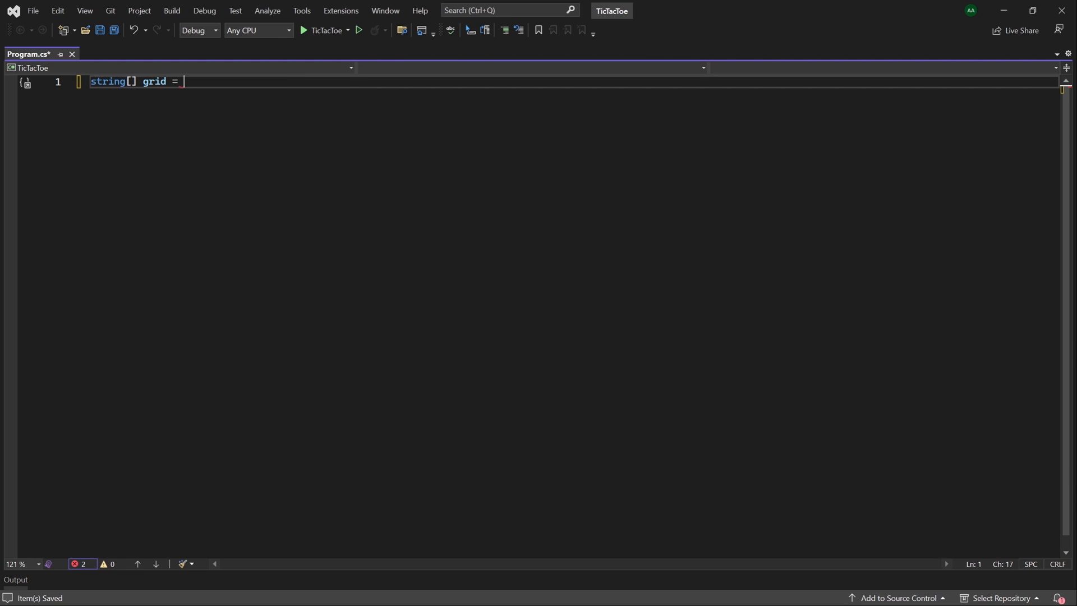
type("new s")
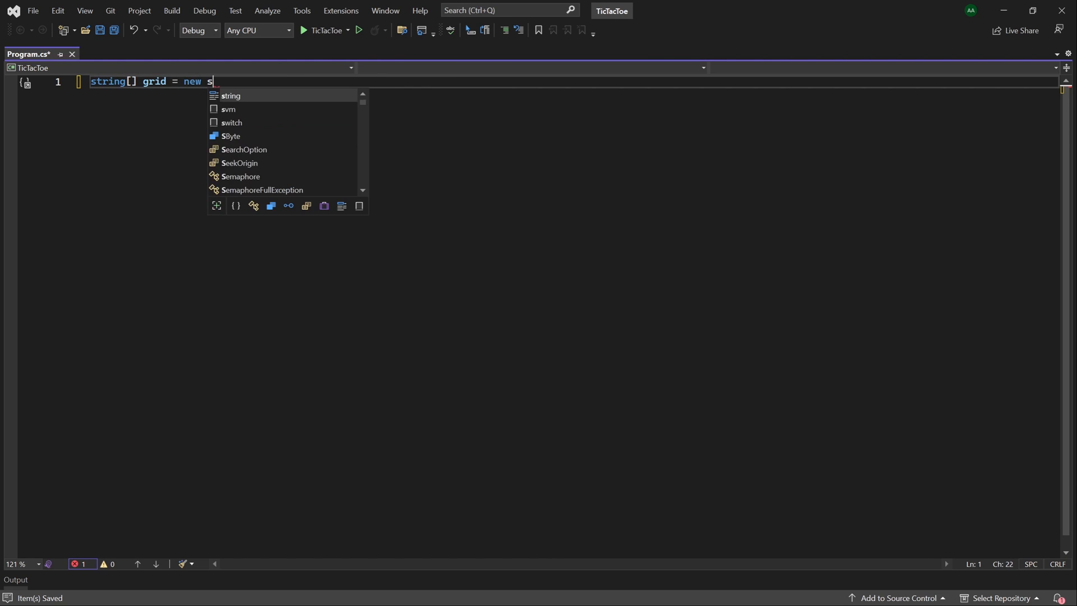
type("tring[9]")
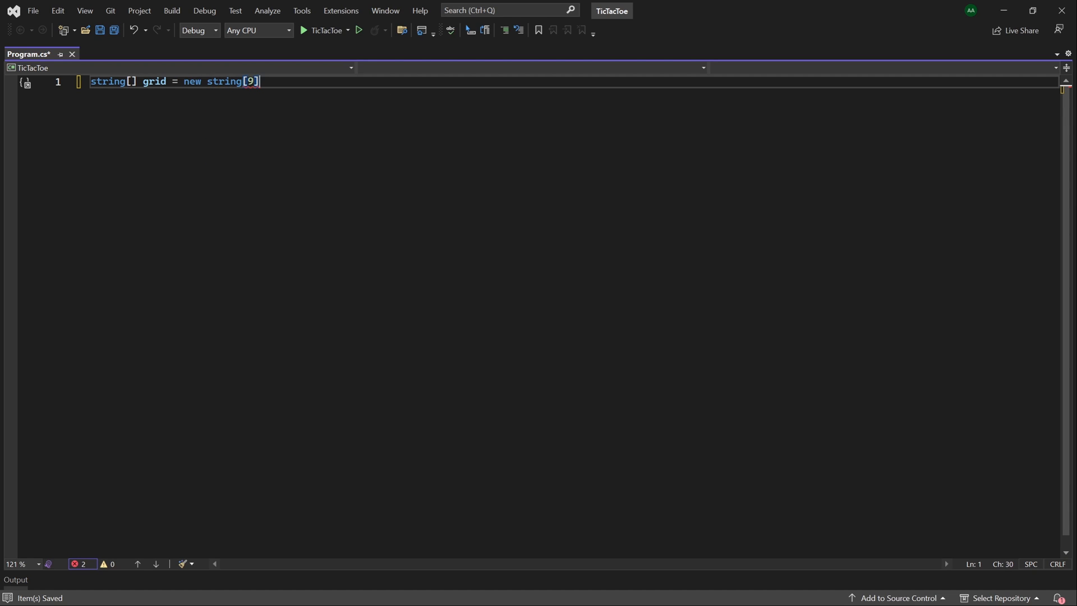
type("{}")
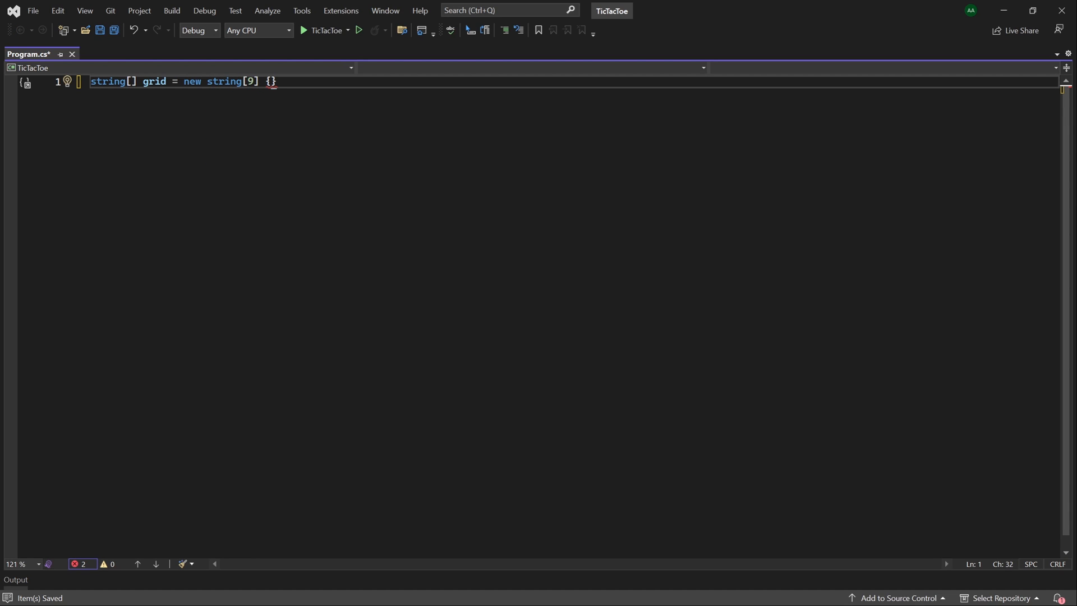
type("\"1\"")
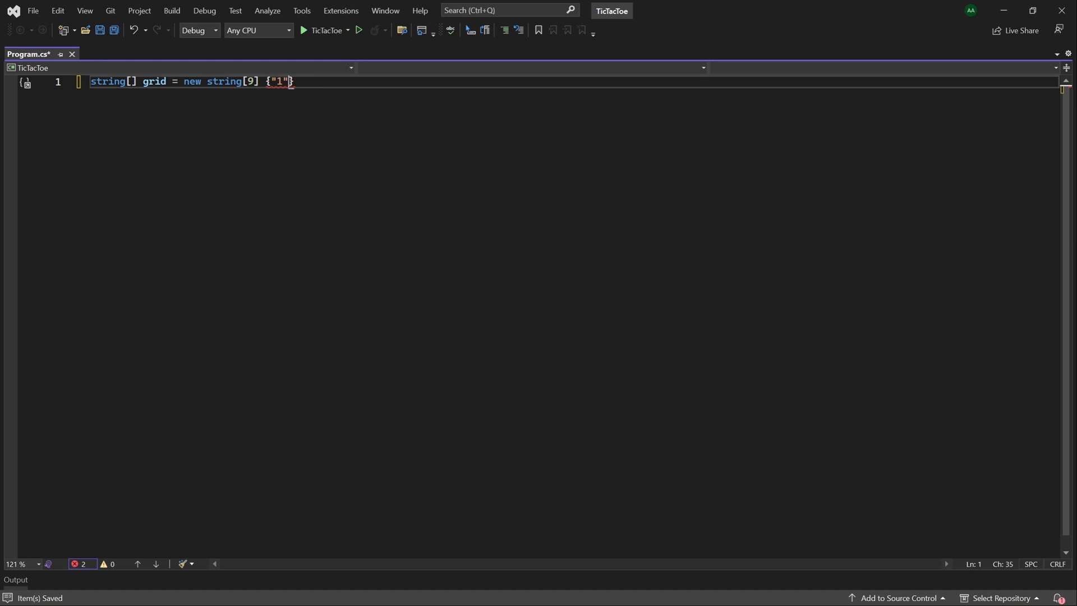
type("\", \"")
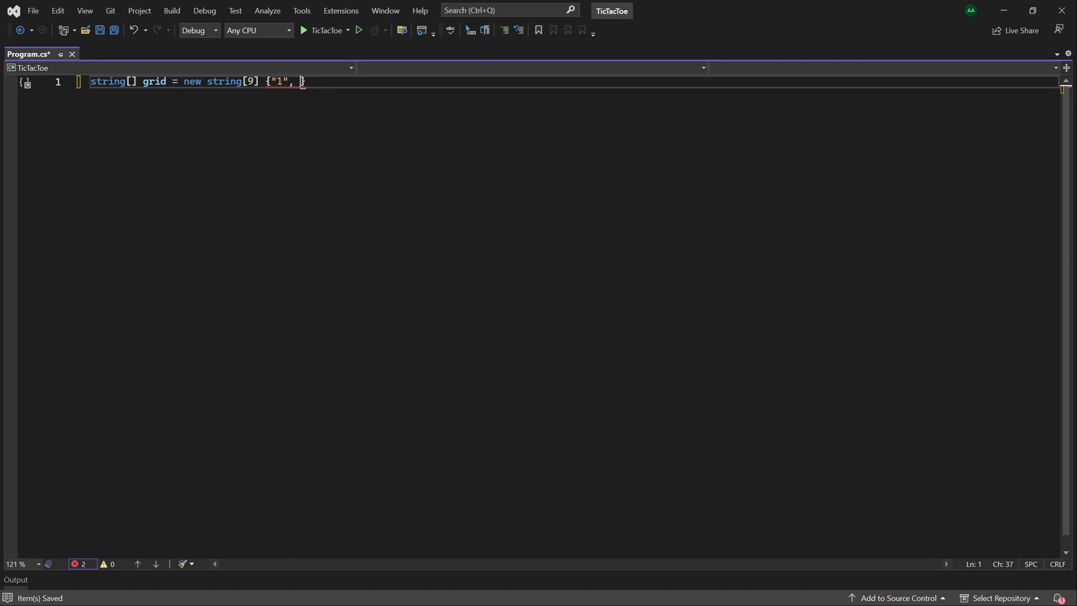
type("\"2\", \"3\", \"4\", \"5\"")
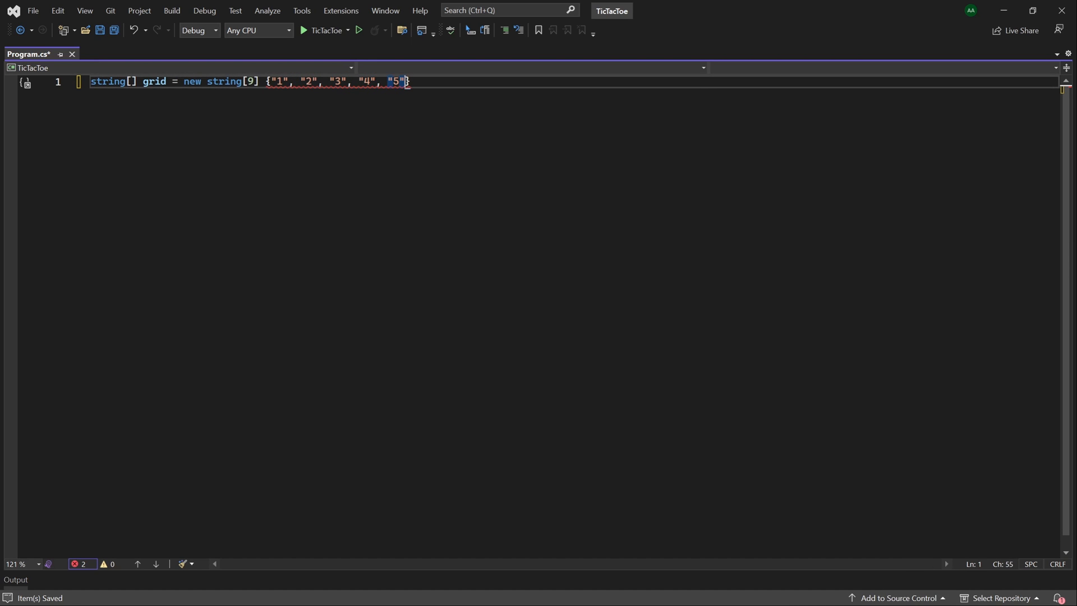
type(", \"6\", \"7\", \"8\", \"9\"")
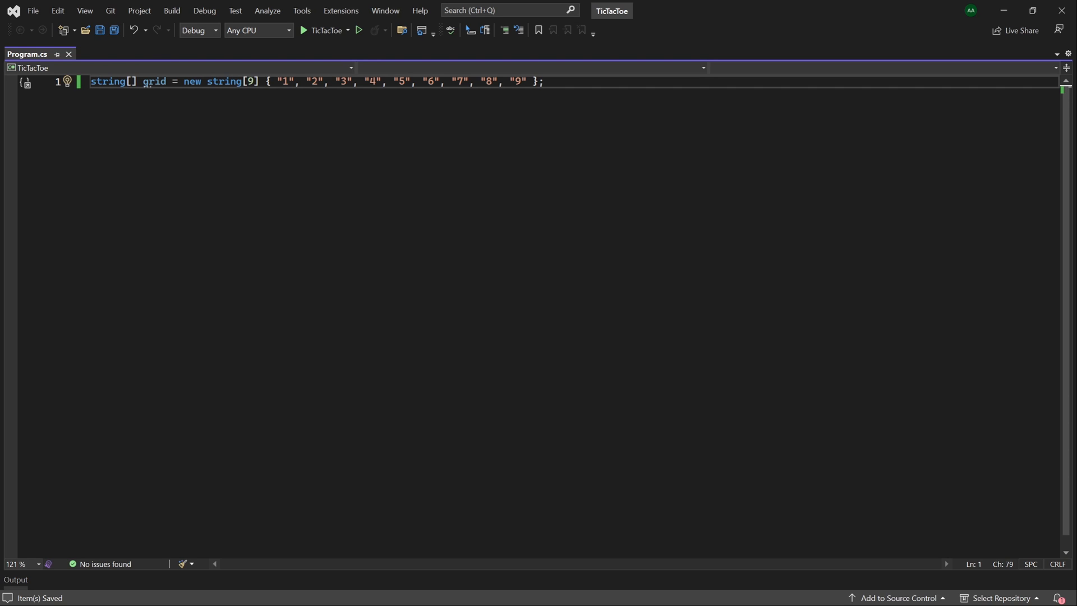
Step: Write nested i < 3 and j < 3 loops printing j, with Console.WriteLine() after each row
type("for (int i = 0; i < grid.Length; i++")
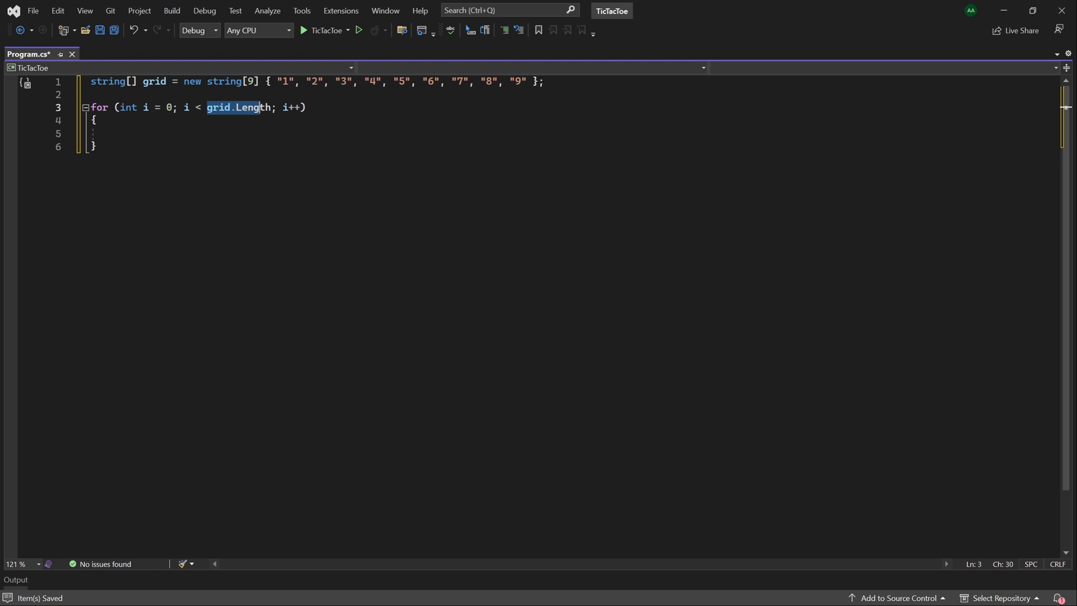
type("3")
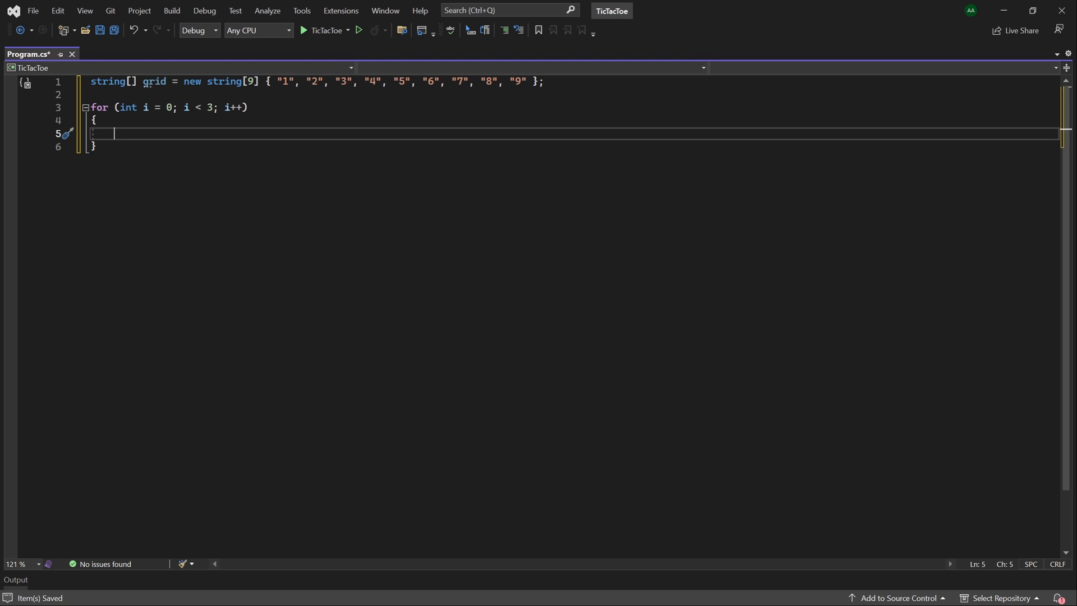
type("for (int j = 0; j < 9; j++")
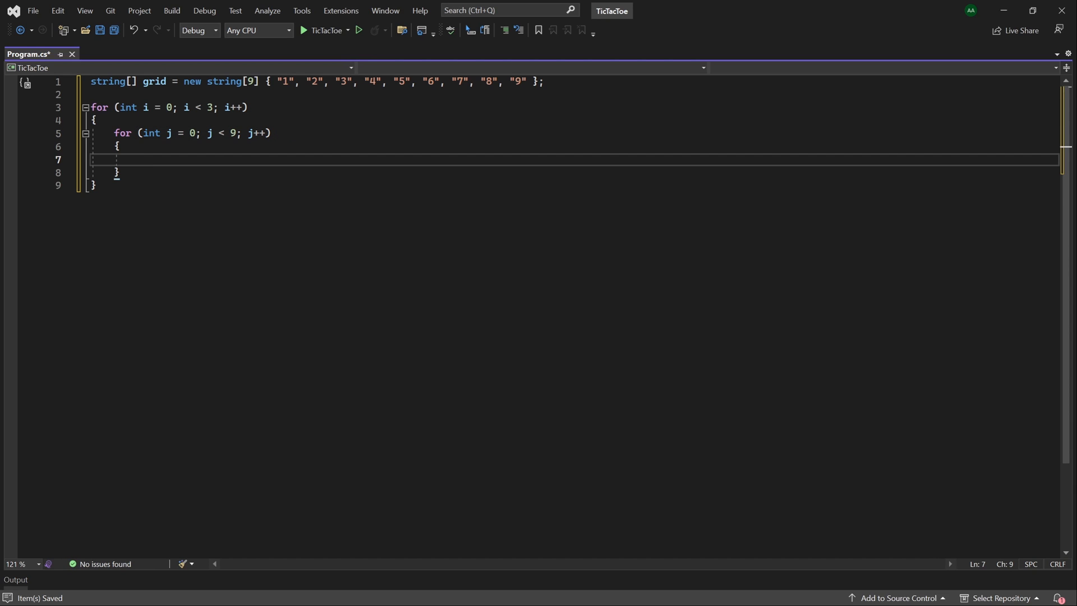
type("3")
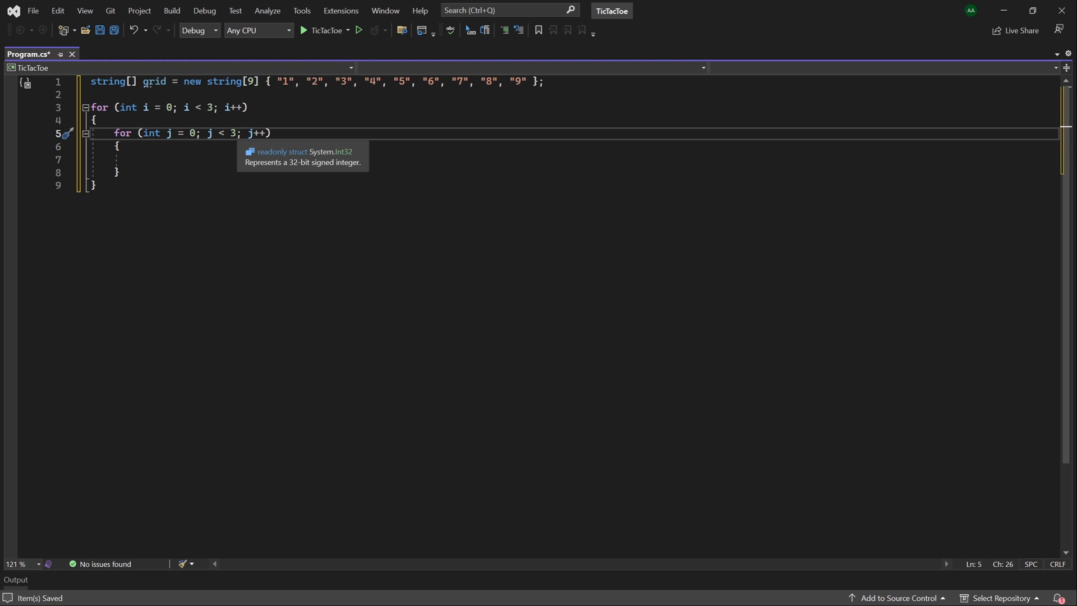
type("c")
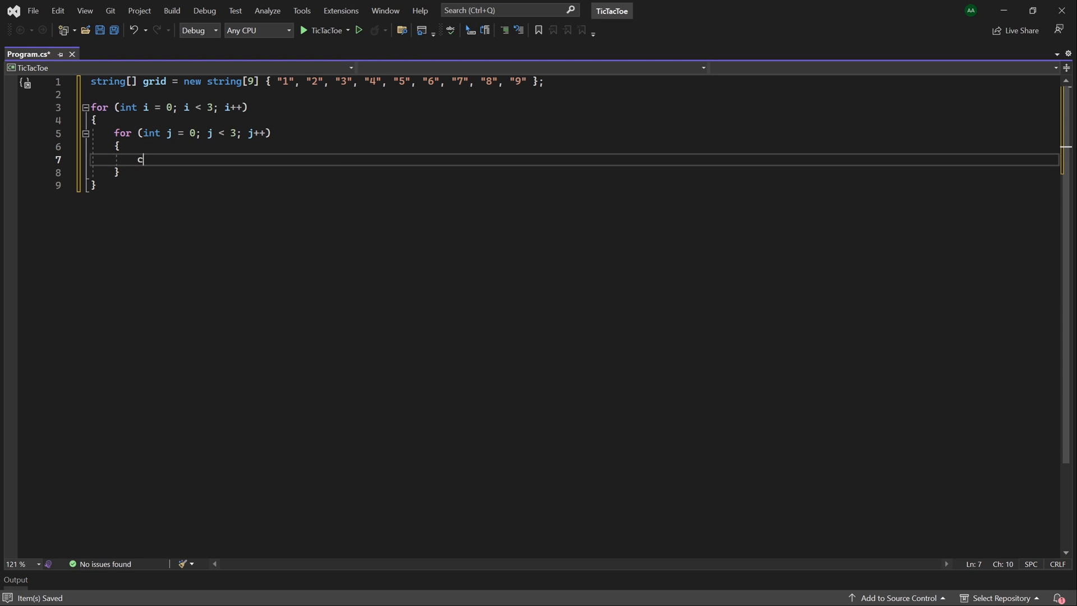
type("Console.WriteLine(grid[i, j]);")
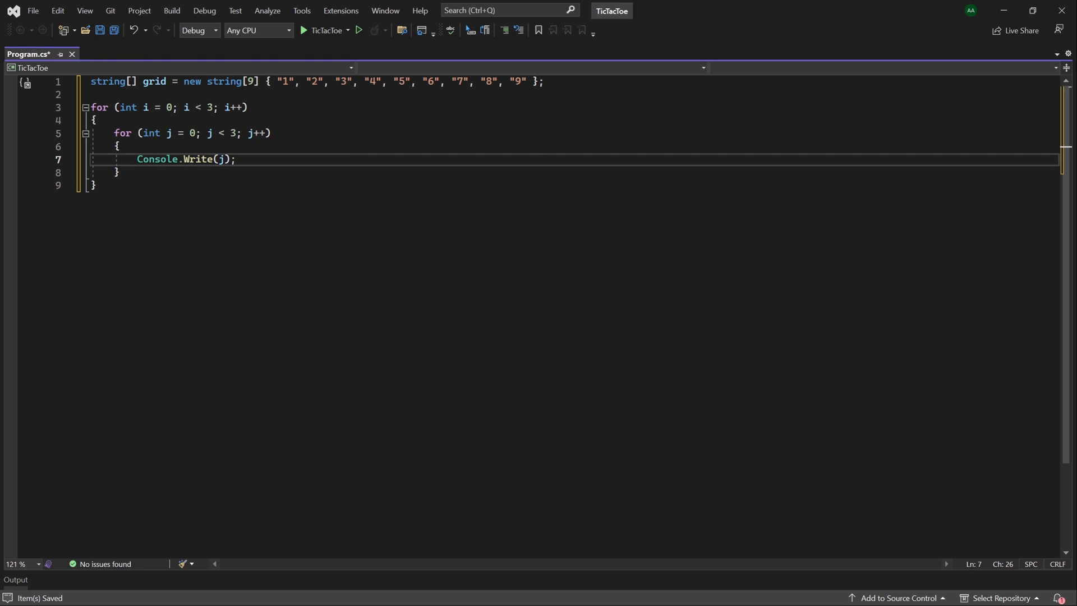
left_click(120, 173)
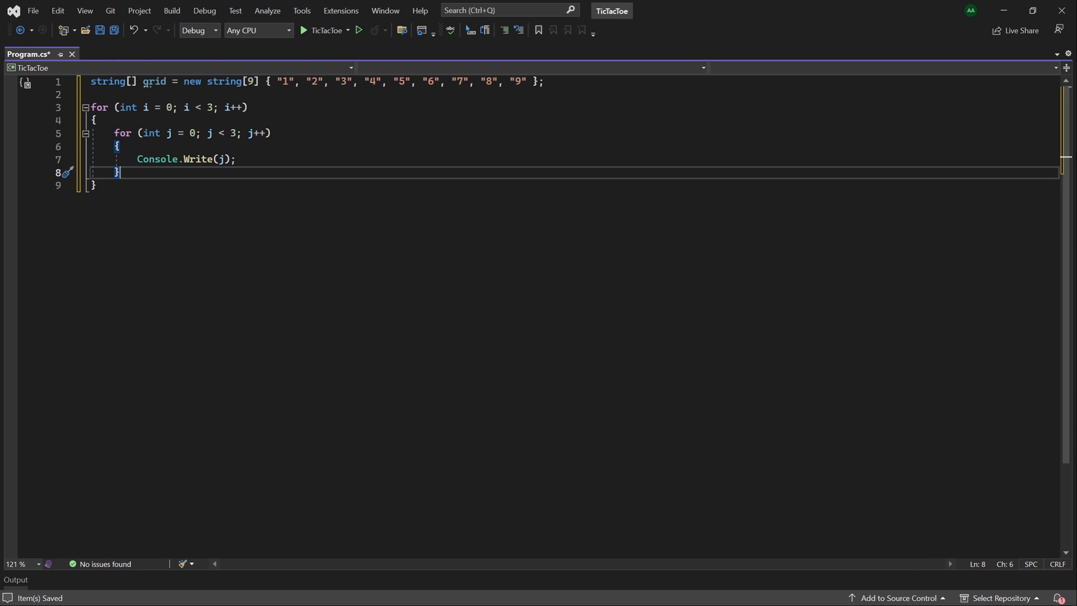
type("Console.WriteLine();")
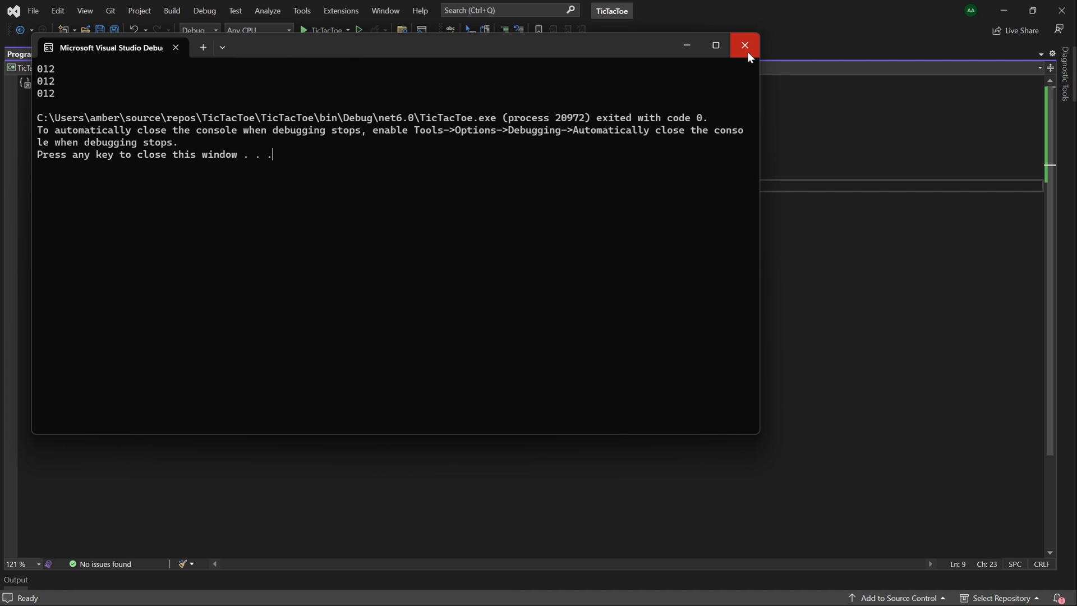
Step: Print j + "|" per cell with a "------" divider after each row, then run it
left_click(744, 44)
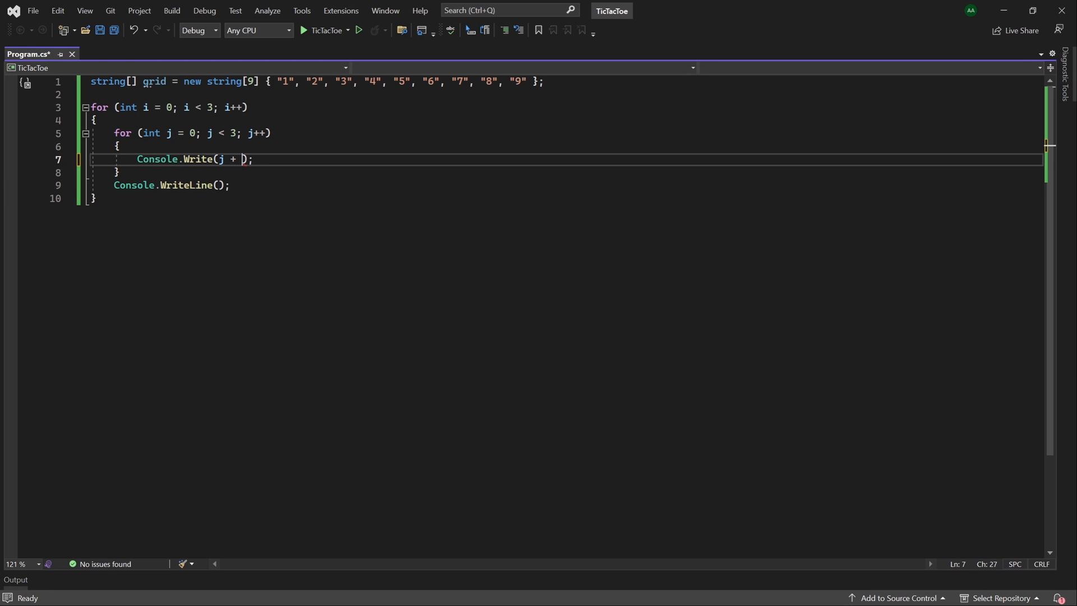
type("\"\"")
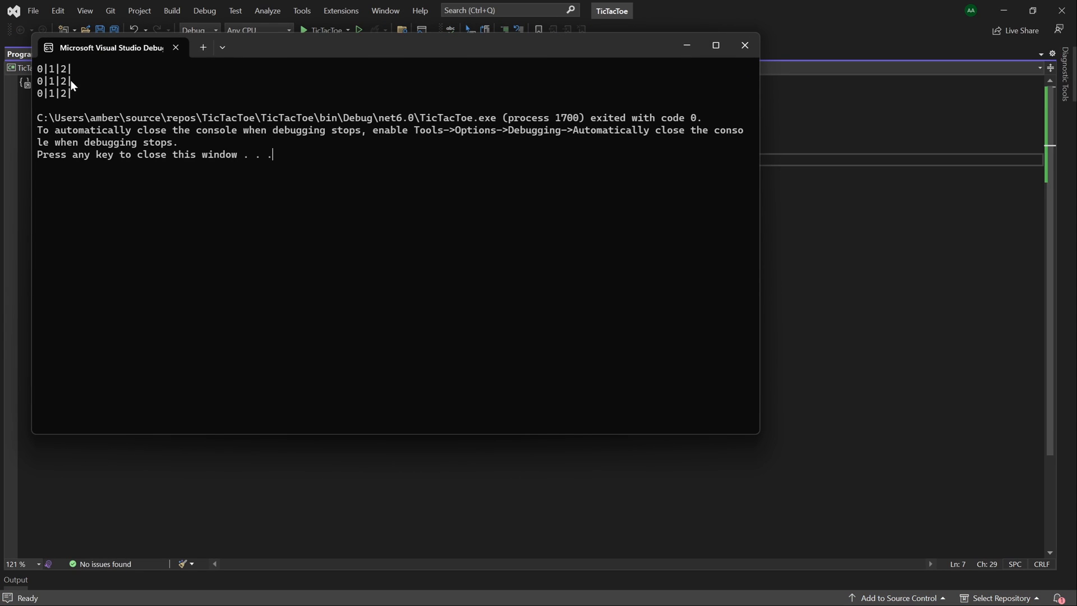
left_click(744, 46)
type("Console.WriteLine();")
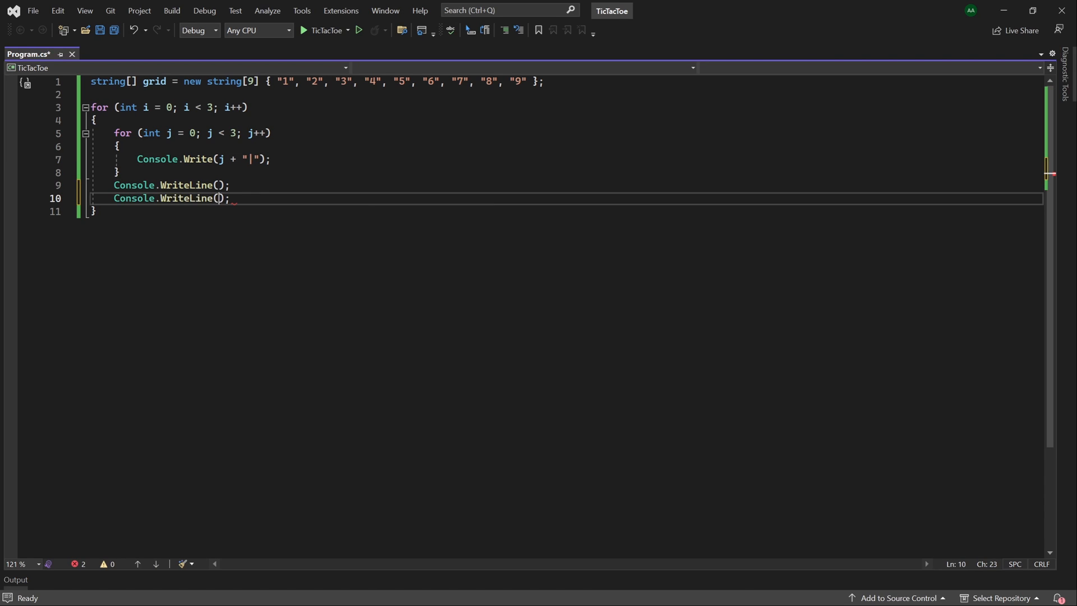
type("\"\"")
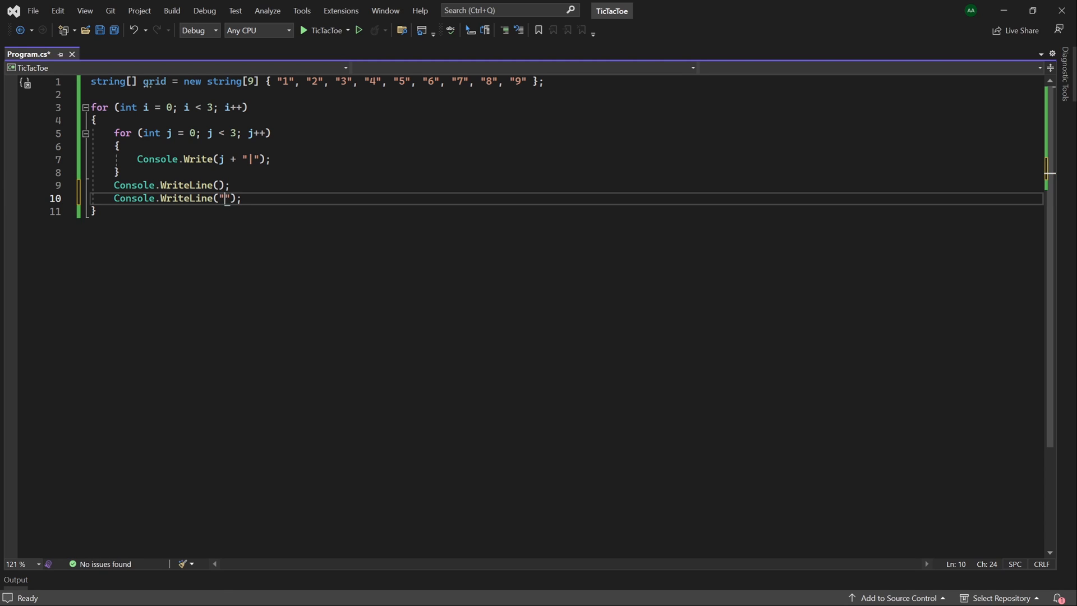
type("------")
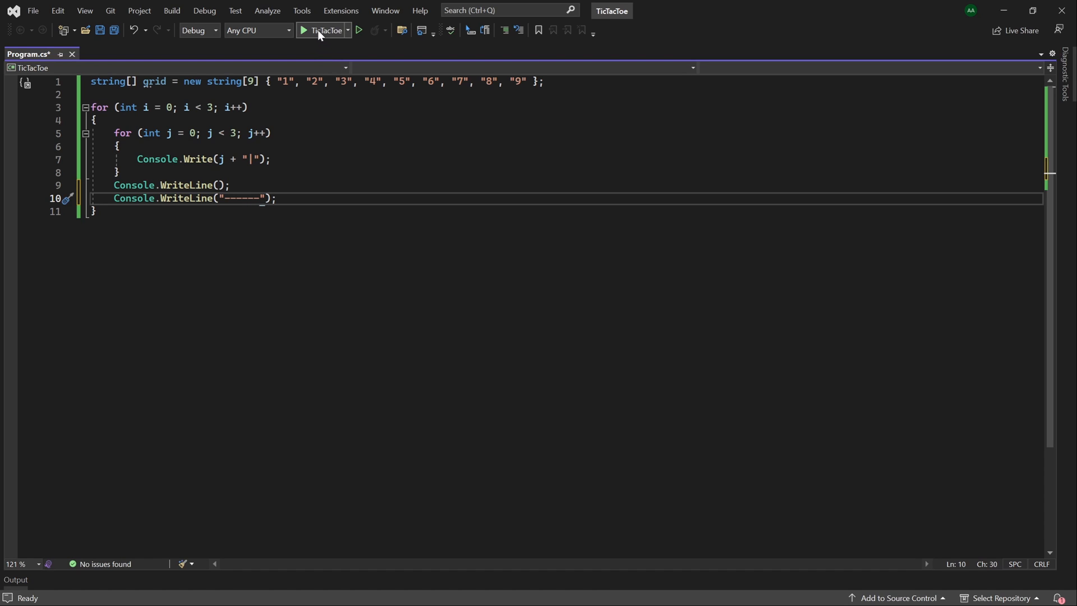
left_click(321, 30)
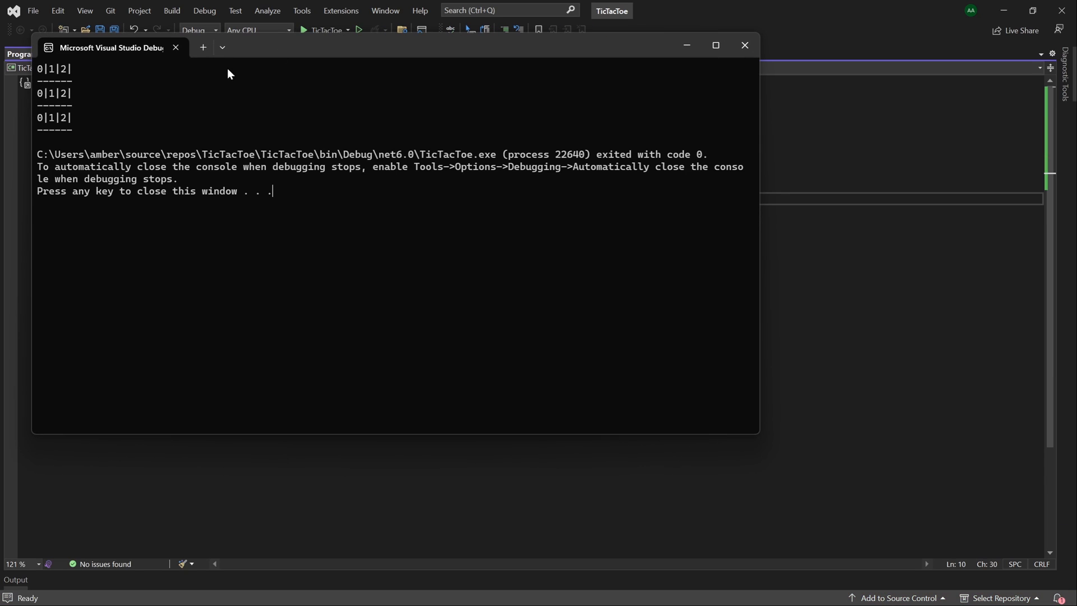
mouse_move(48, 69)
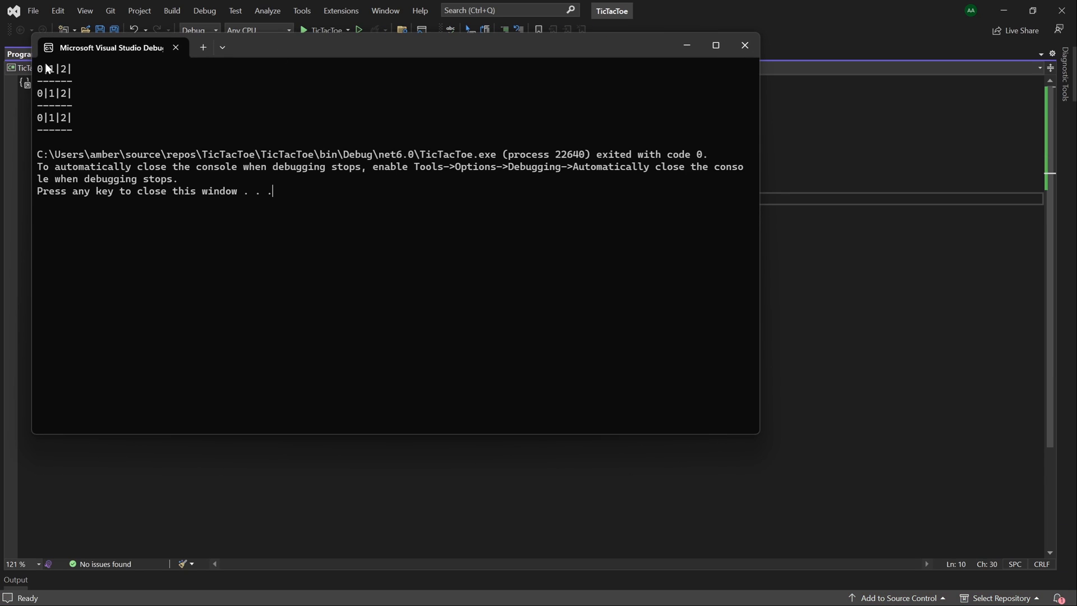
mouse_move(126, 89)
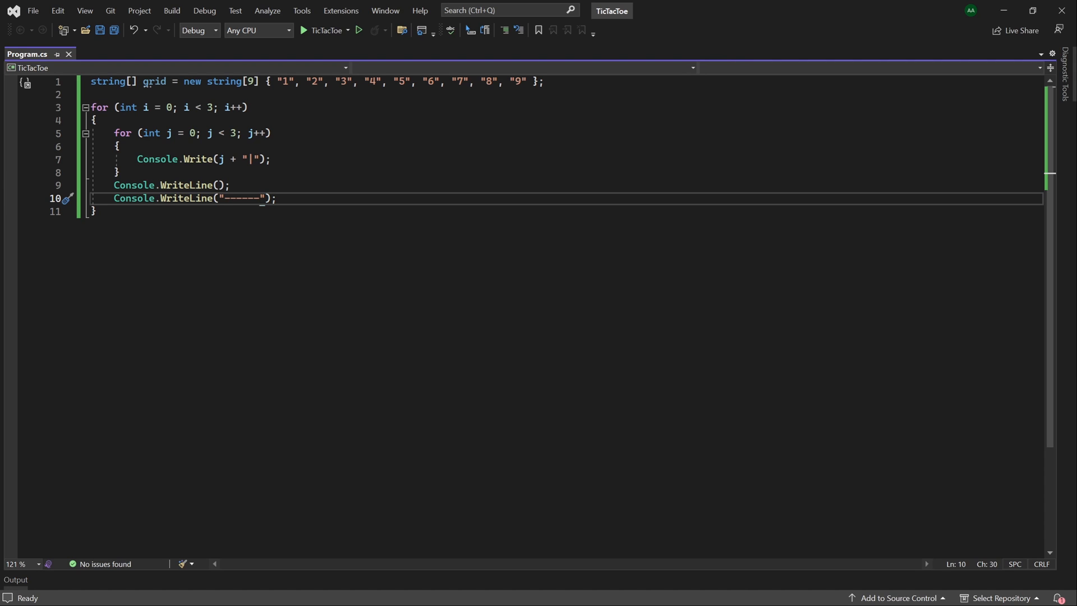
mouse_move(193, 158)
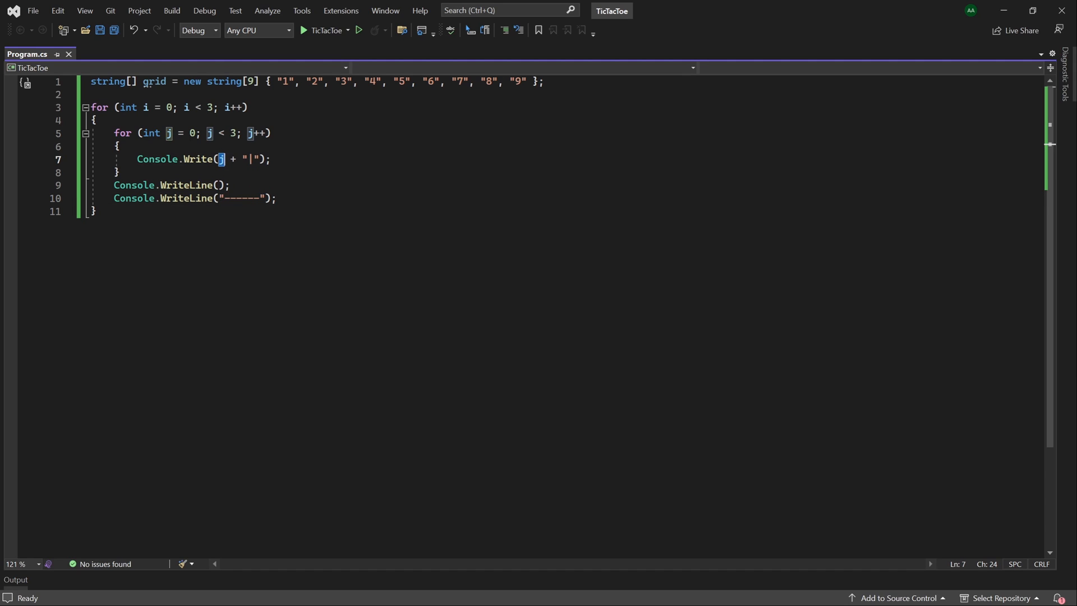
Step: Write grid[i * 3 + j] instead of j, run to show the 1–9 board, then close it
key("Backspace")
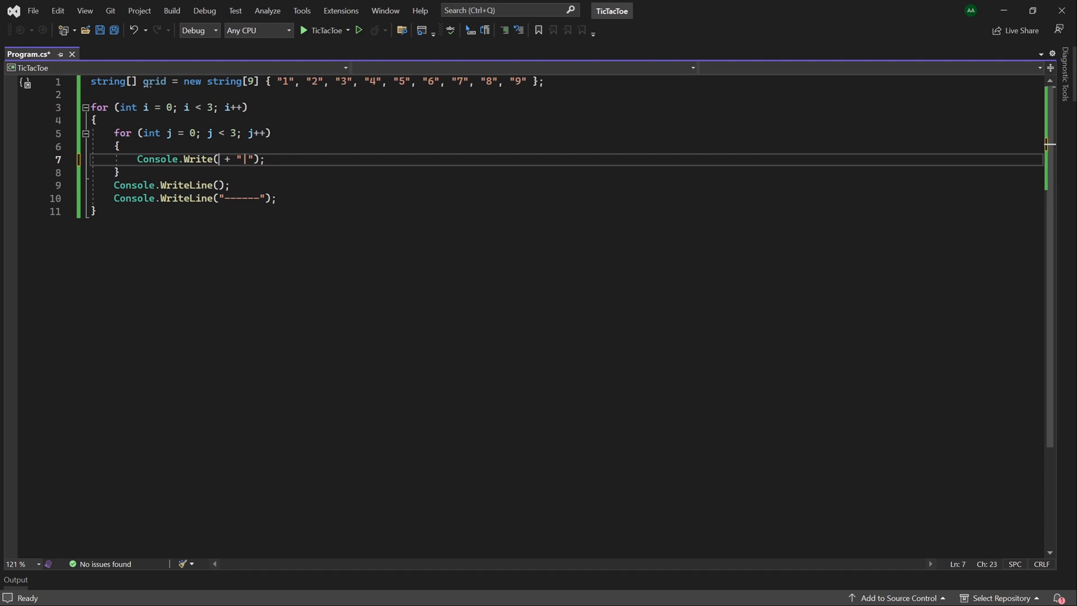
type("grid[]")
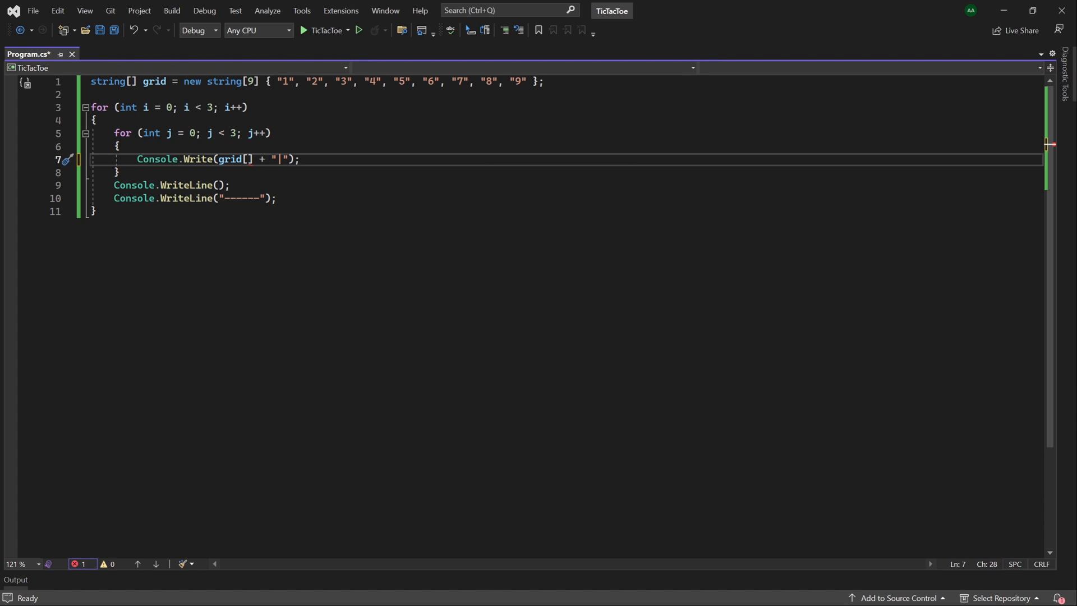
type("i *")
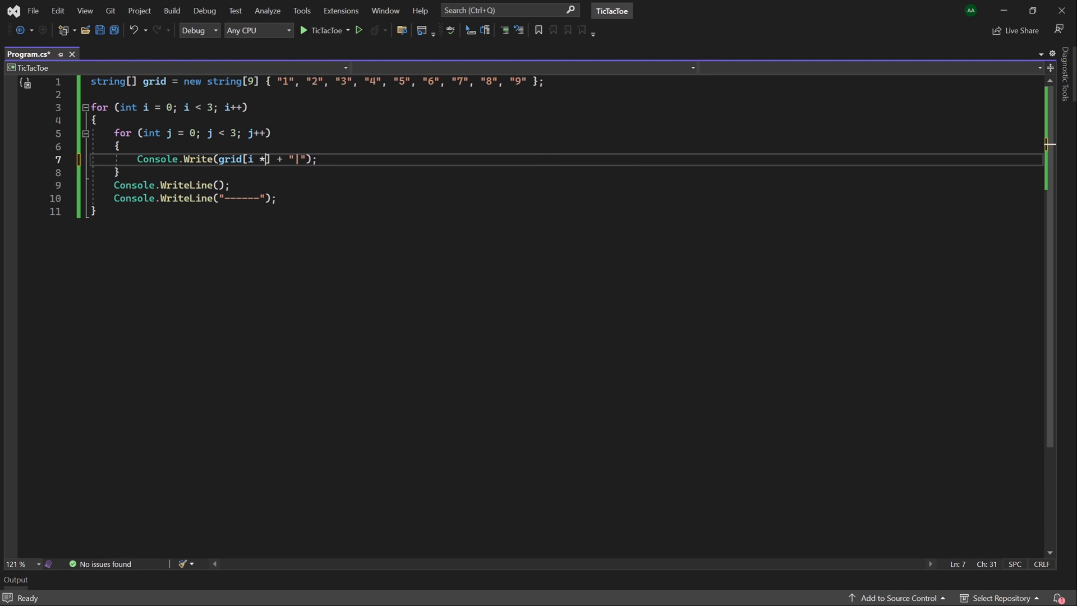
type("3")
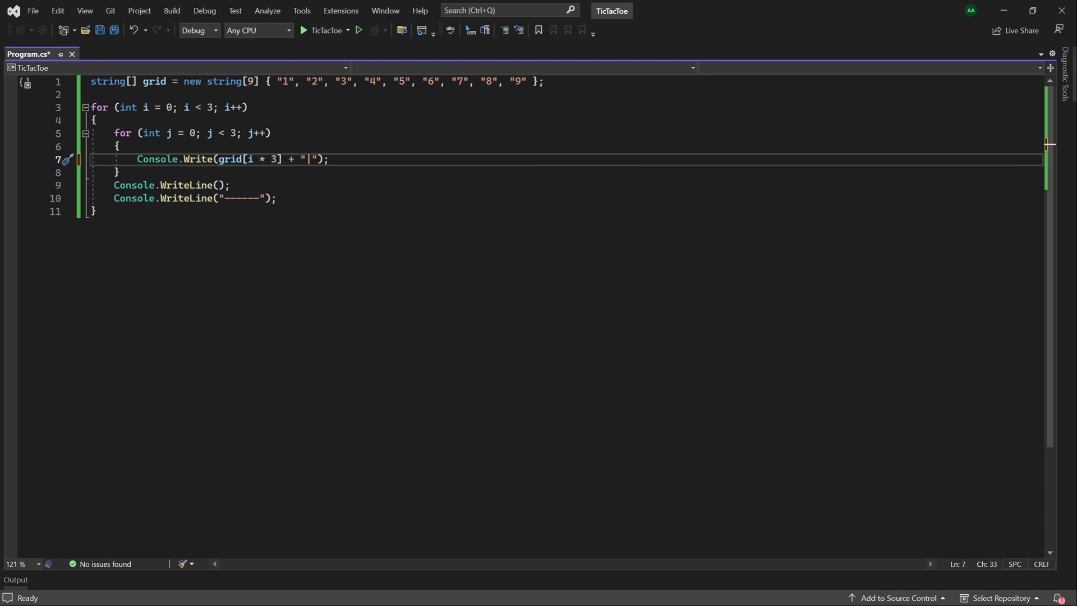
type("+ j")
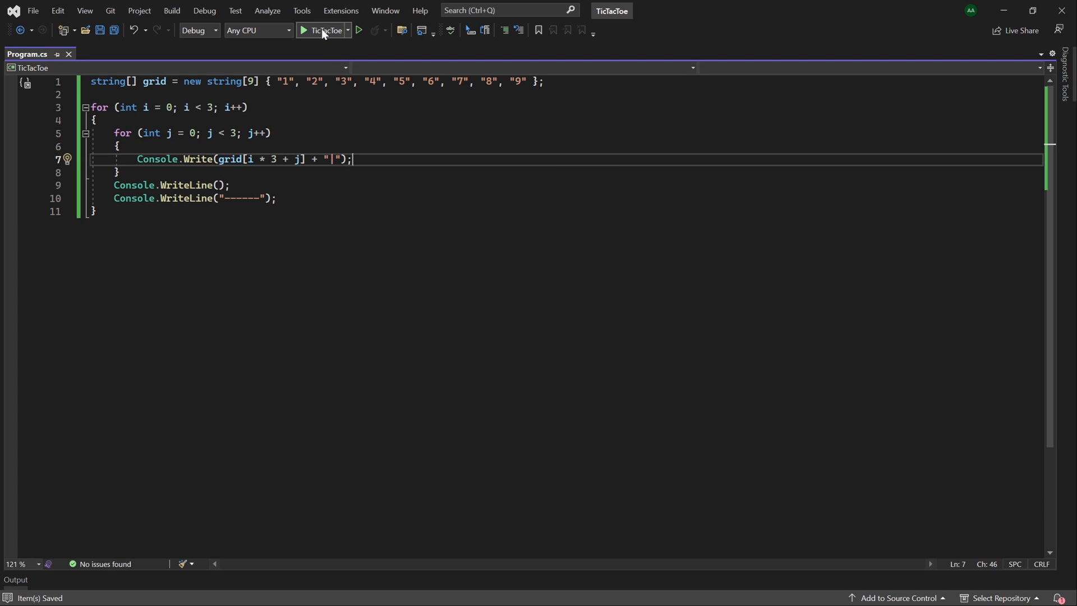
left_click(320, 30)
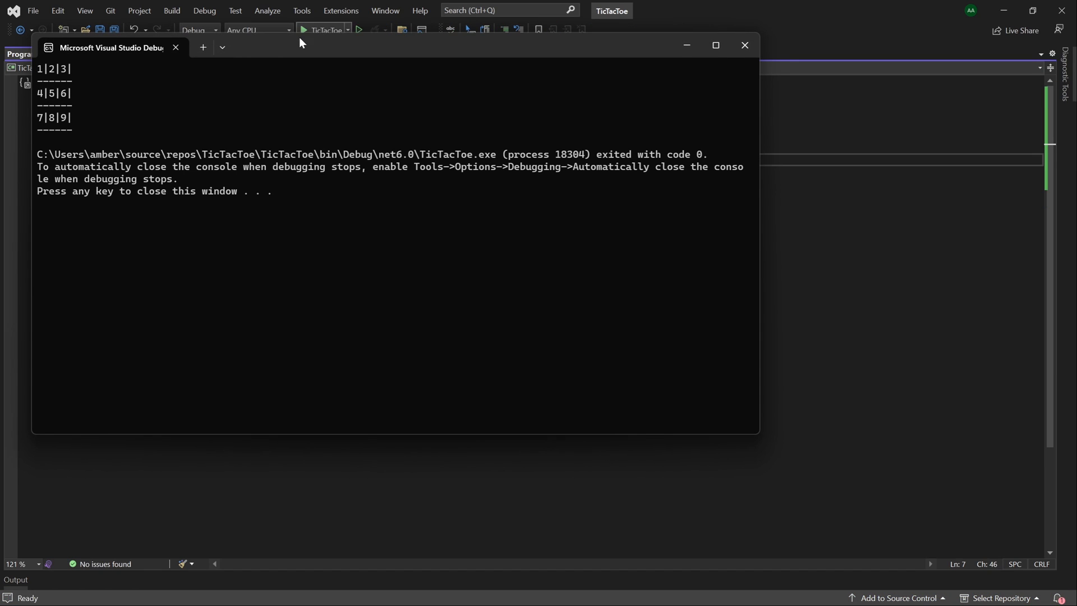
mouse_move(61, 88)
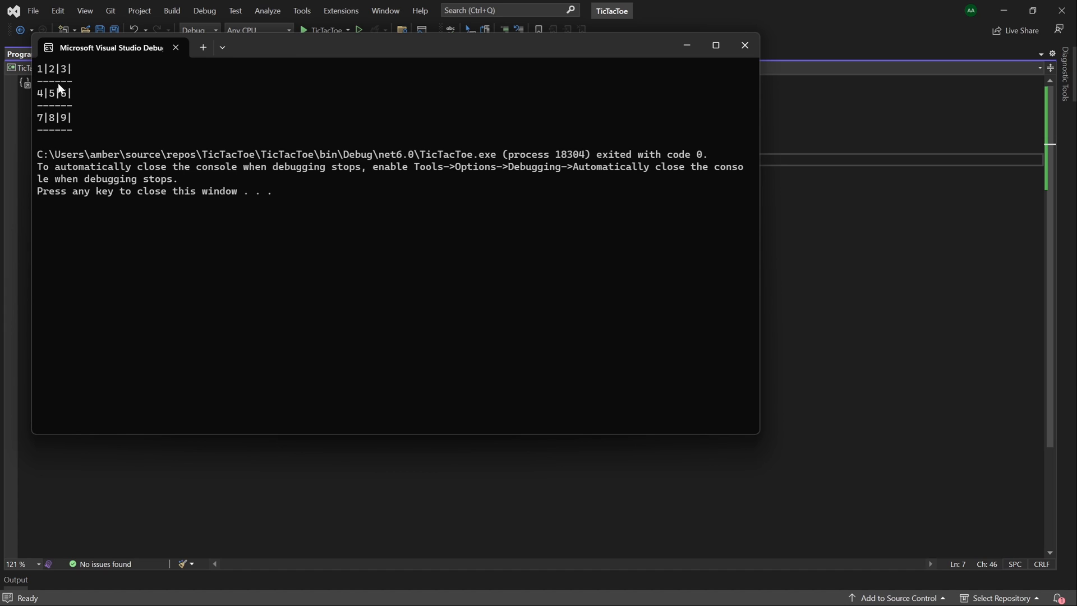
mouse_move(67, 123)
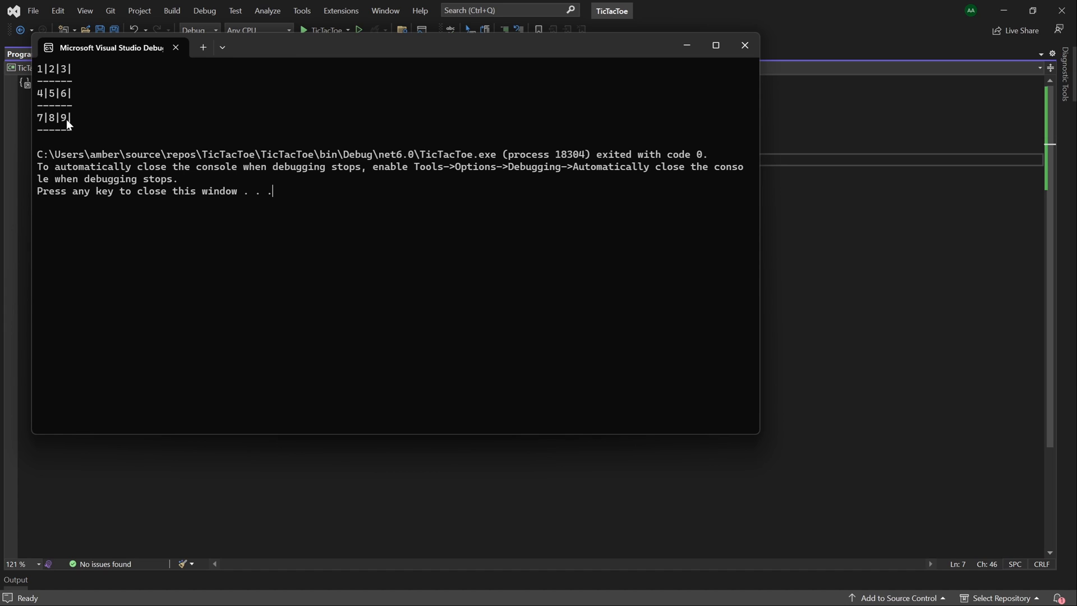
left_click(743, 45)
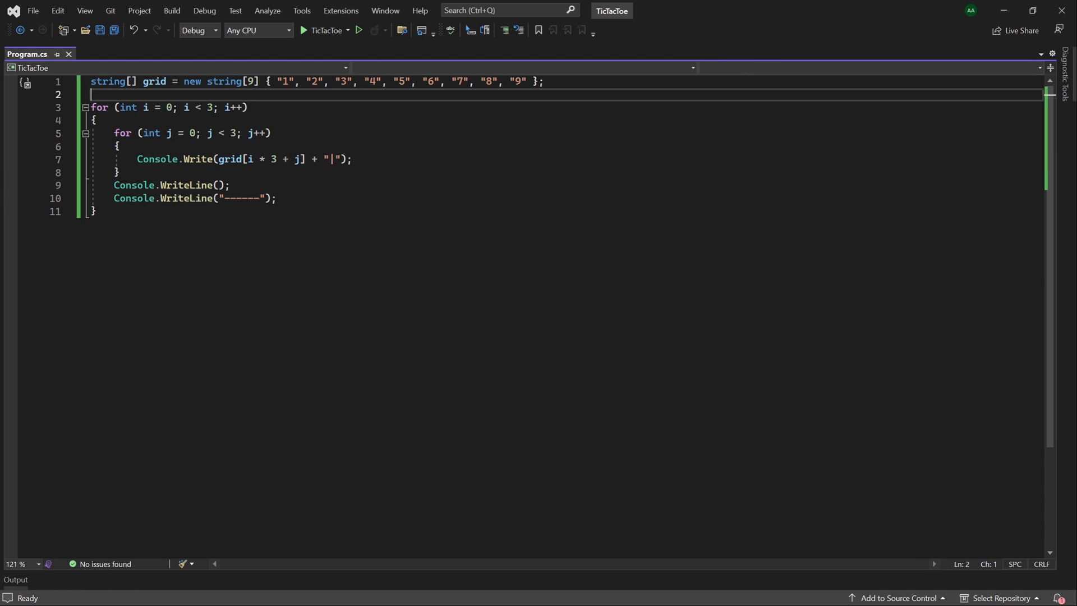
Step: Wrap the loops in void PrintGrid() and call PrintGrid(); on line 2
type("void P")
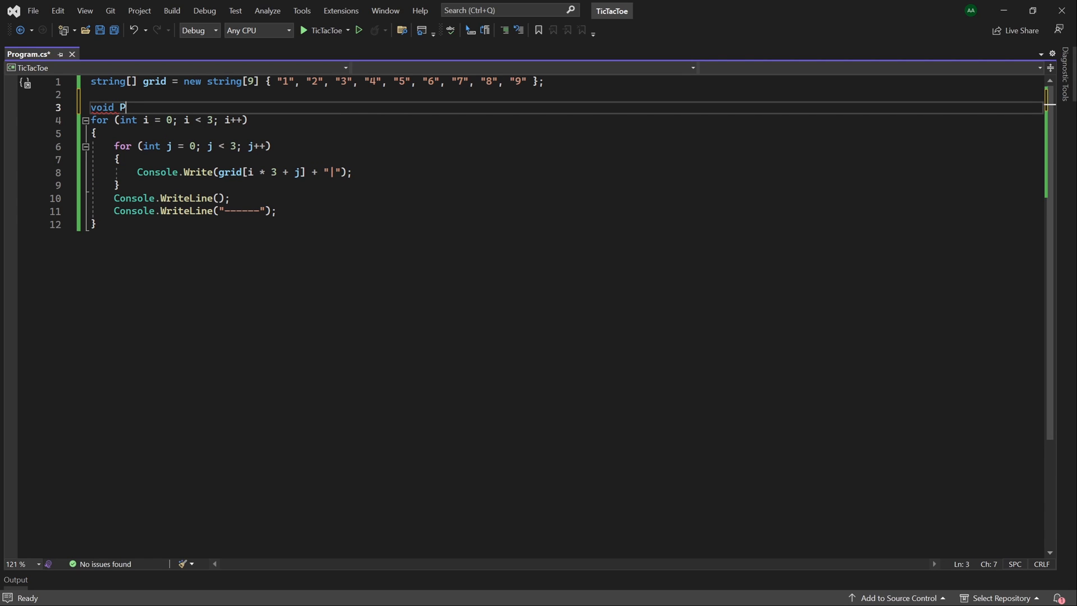
type("rintGrid() {")
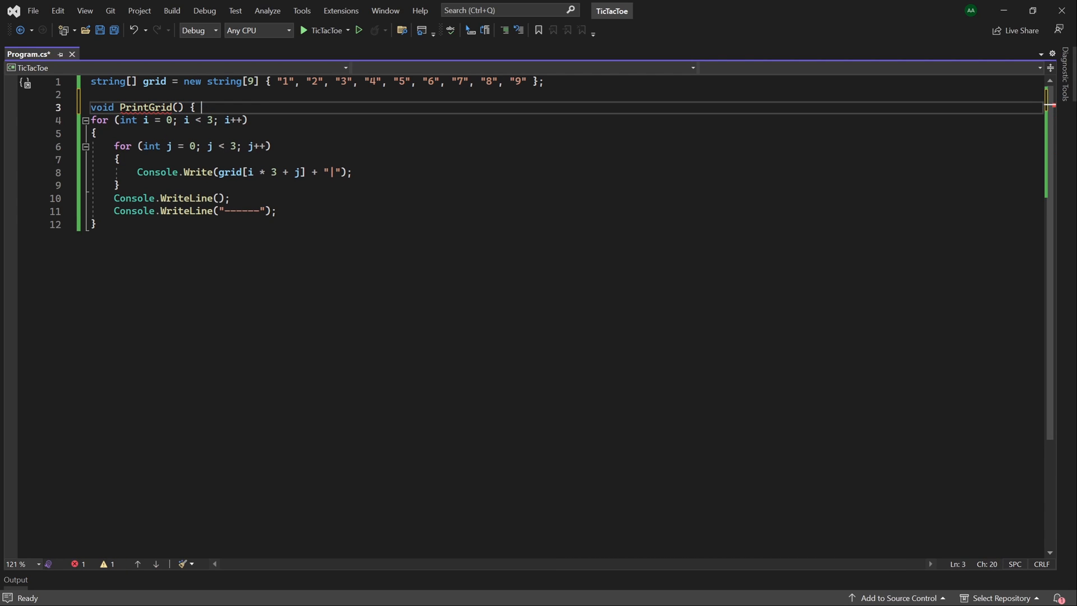
key("enter")
type("}")
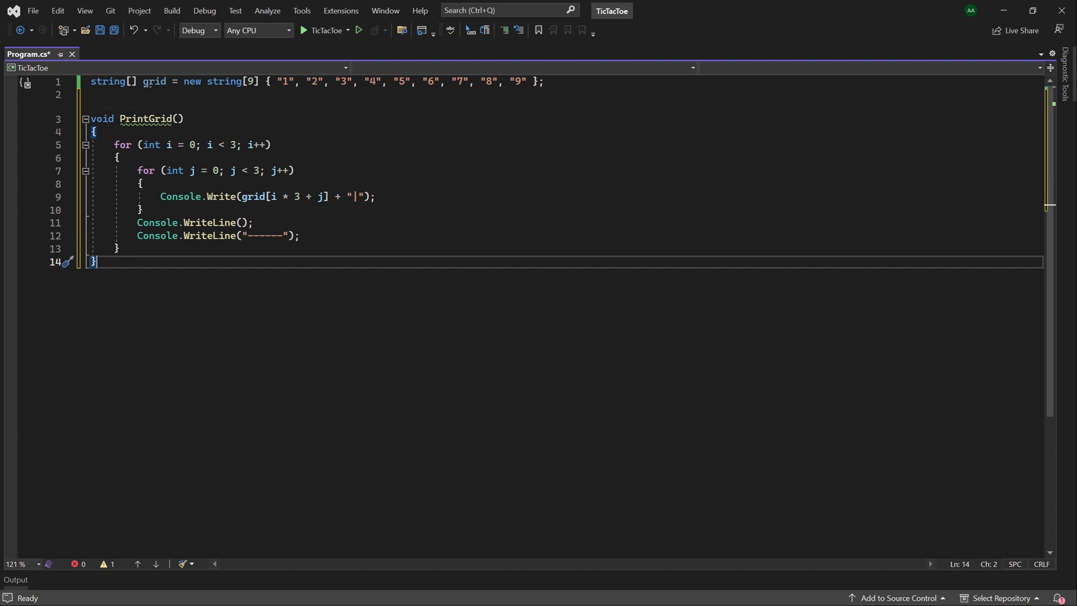
type("PrintGrid();")
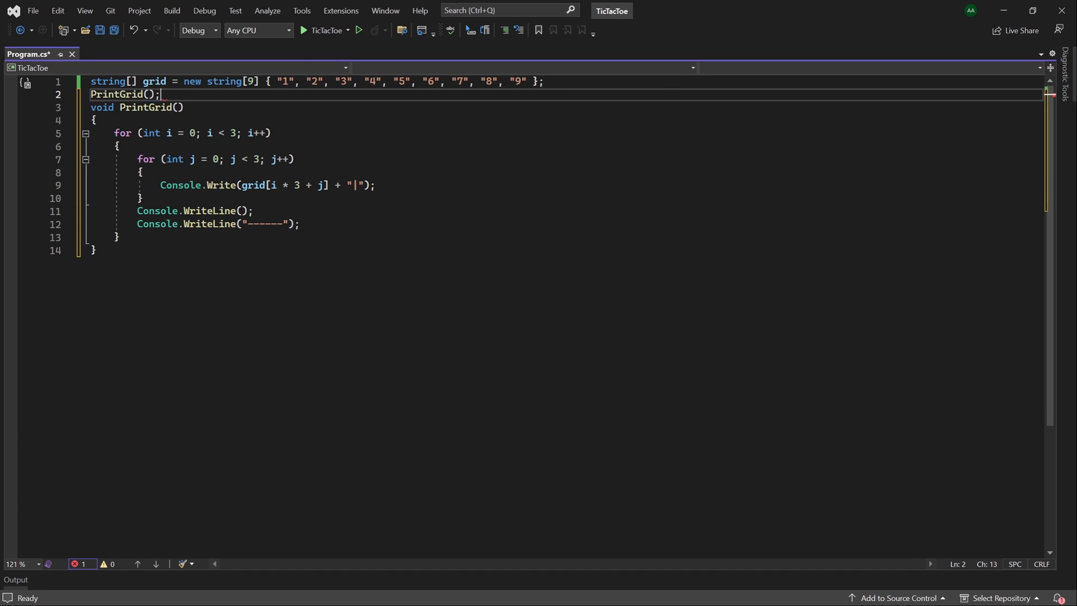
Step: Run the refactored program to check the 1–9 board, then close the console
left_click(303, 30)
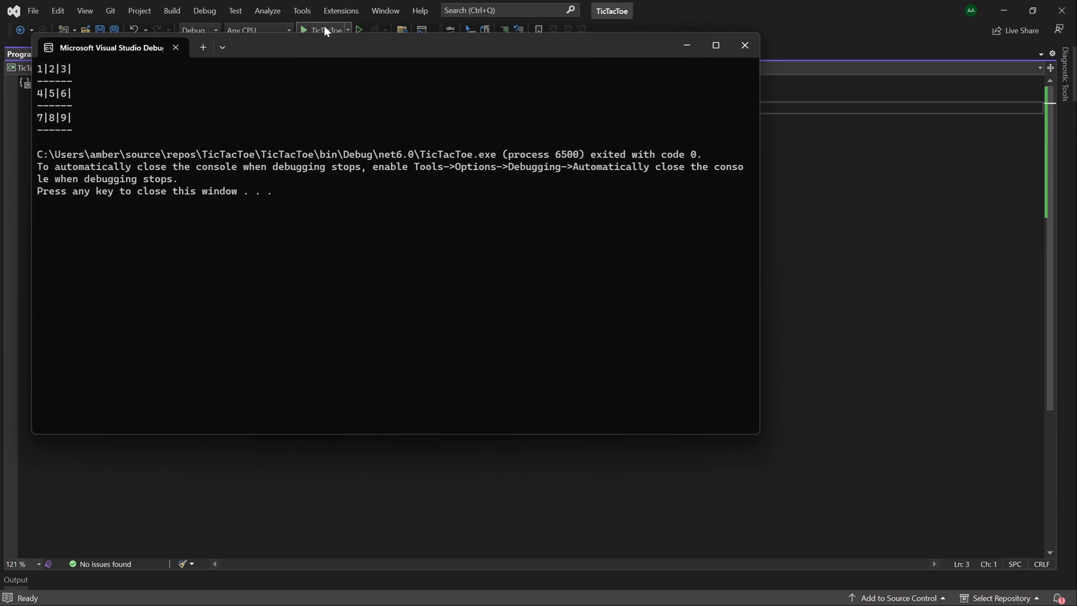
left_click(744, 46)
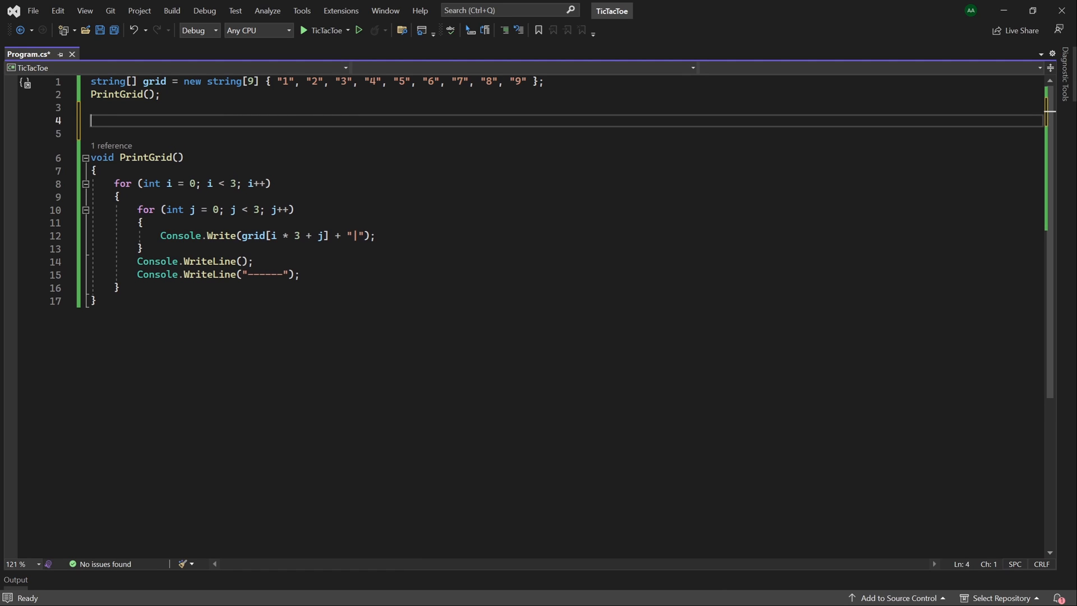
Step: Put PrintGrid(); inside a while (true) loop and delete the old standalone call
type("while (true)")
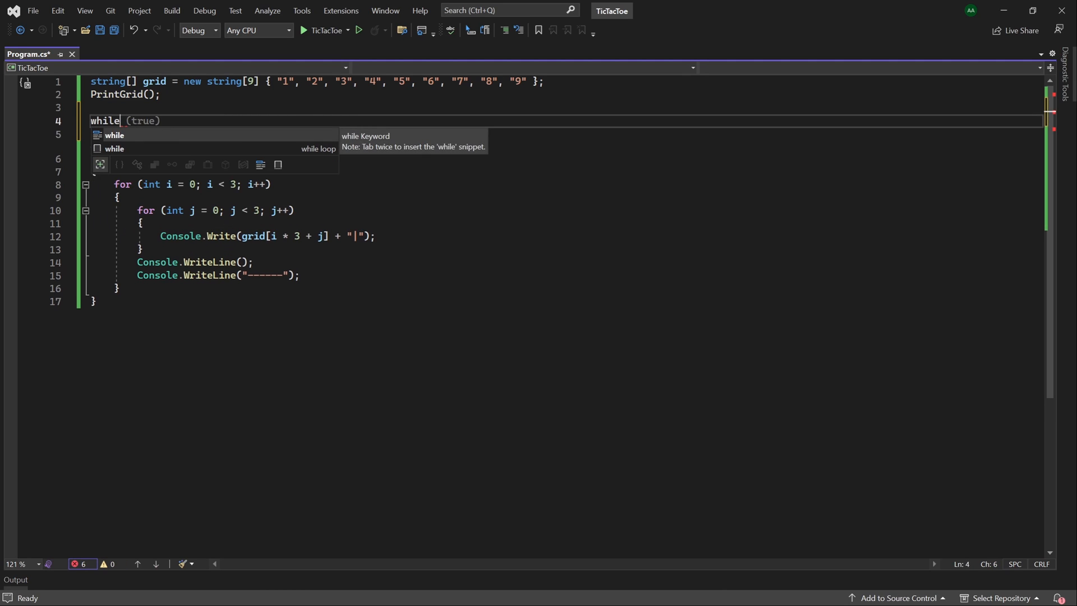
key("Escape")
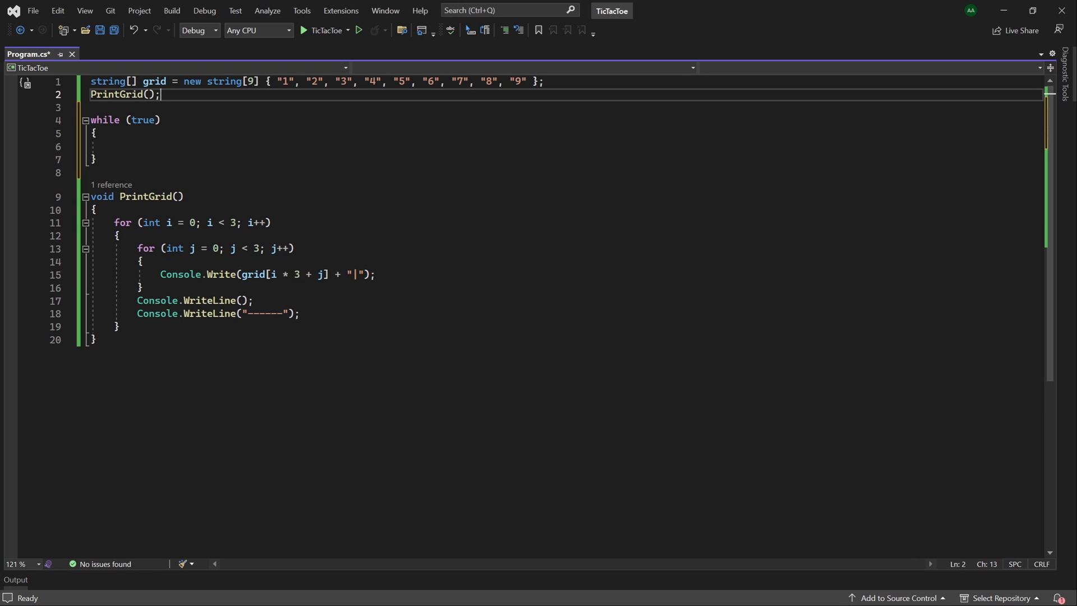
type("PrintGrid();")
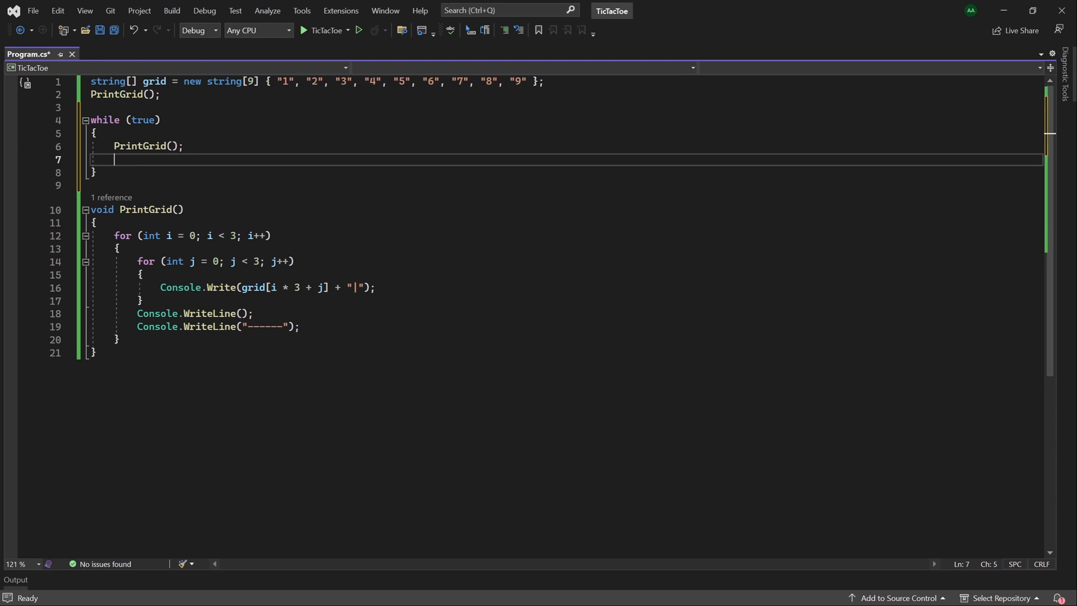
key("Delete")
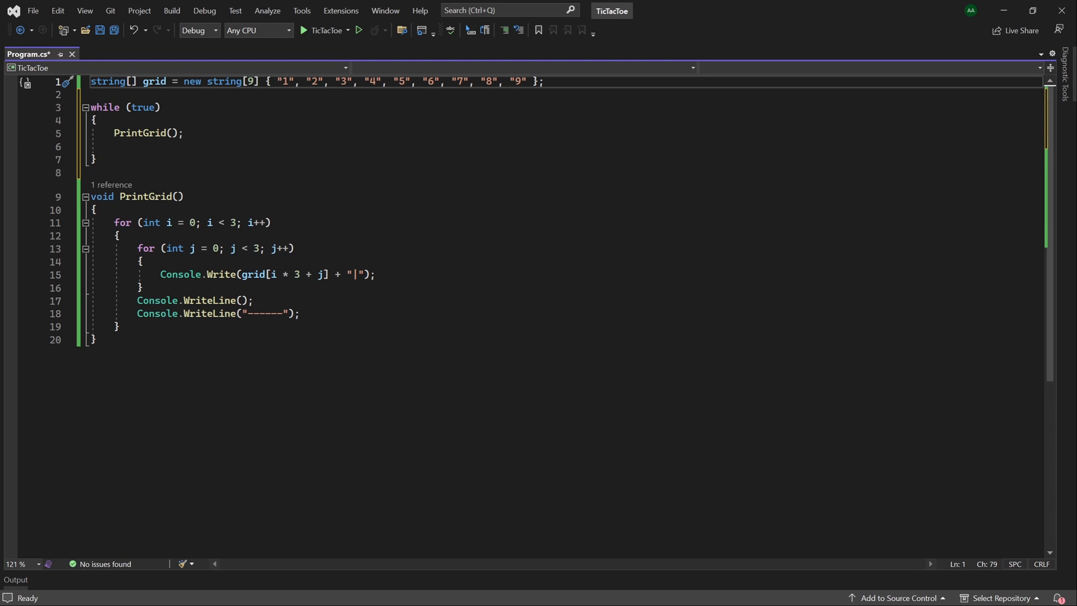
Step: Declare bool isPlayer1Turn = true on line 2
type("b")
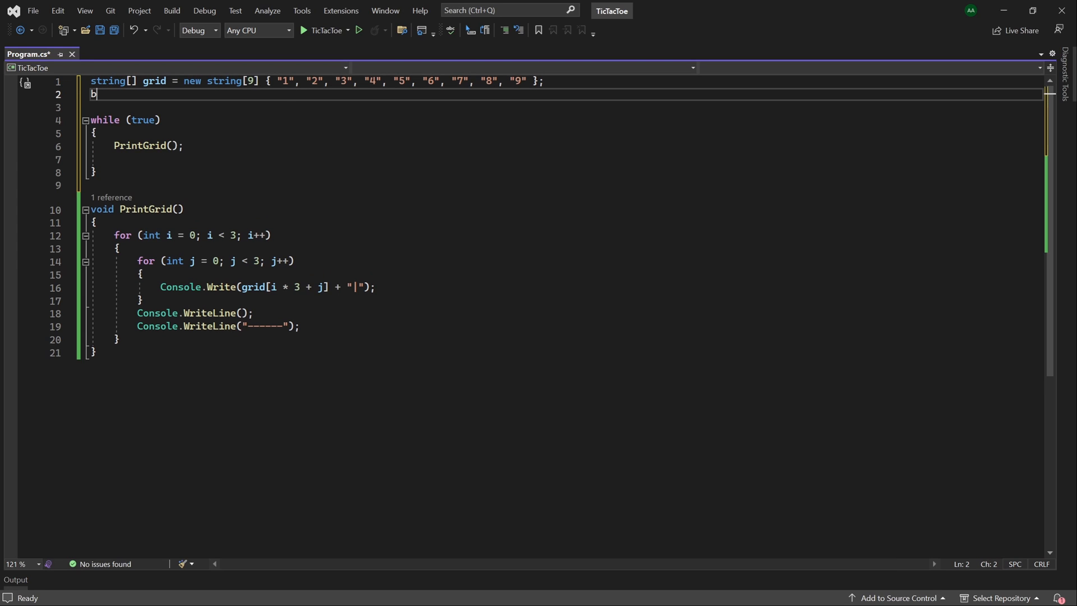
type("ool isPla")
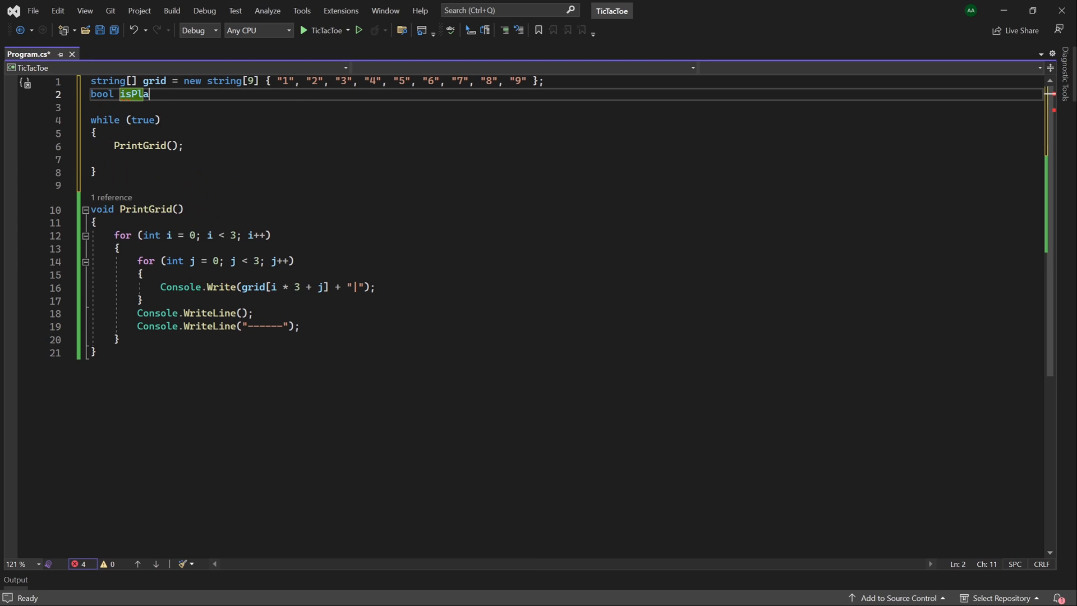
type("yer1Turn = true;")
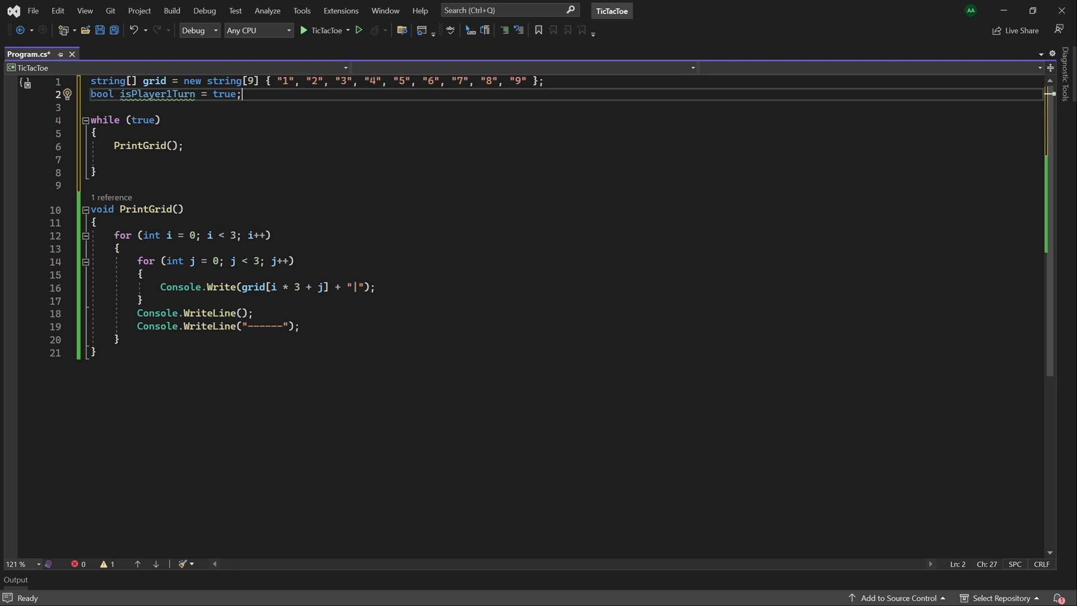
Step: Inside the loop, print "Player 1 turn!" if isPlayer1Turn, else "Player 2 turn!"
left_click(123, 158)
type("if (is")
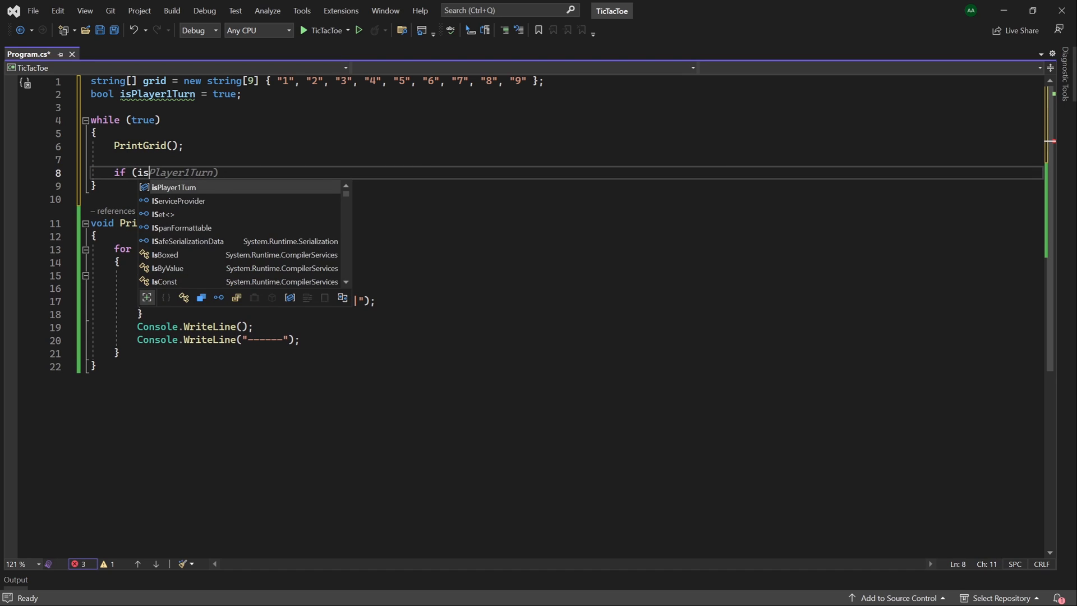
type("cw")
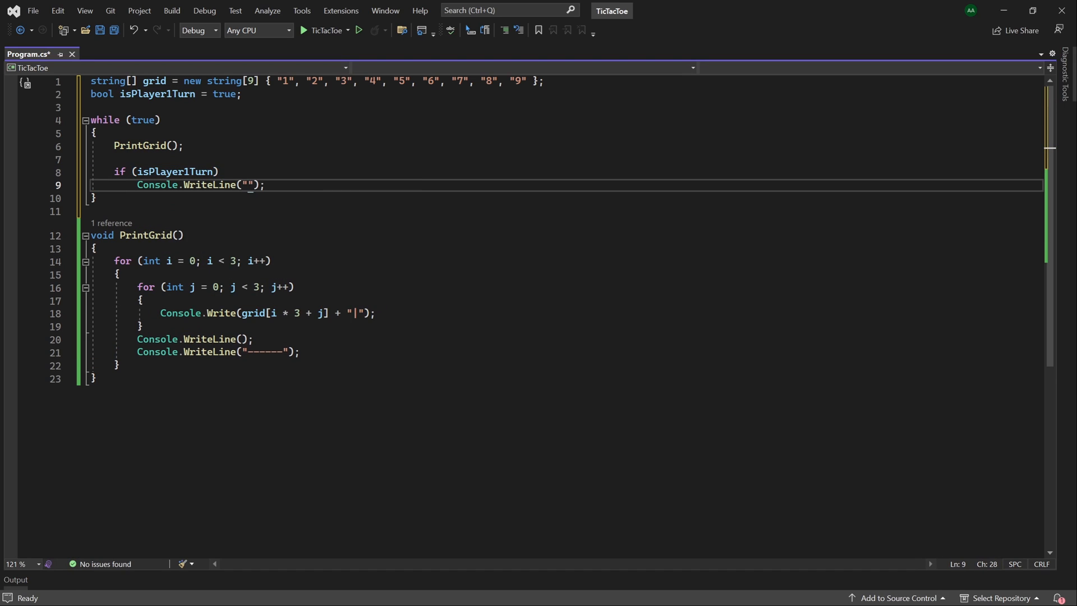
type("Player 1")
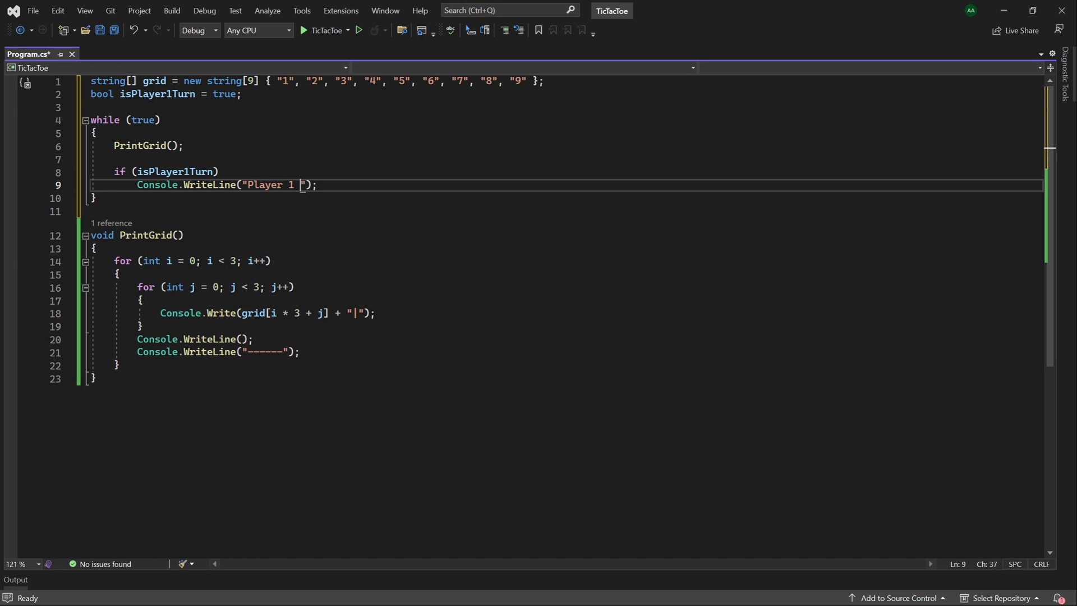
type("turn!")
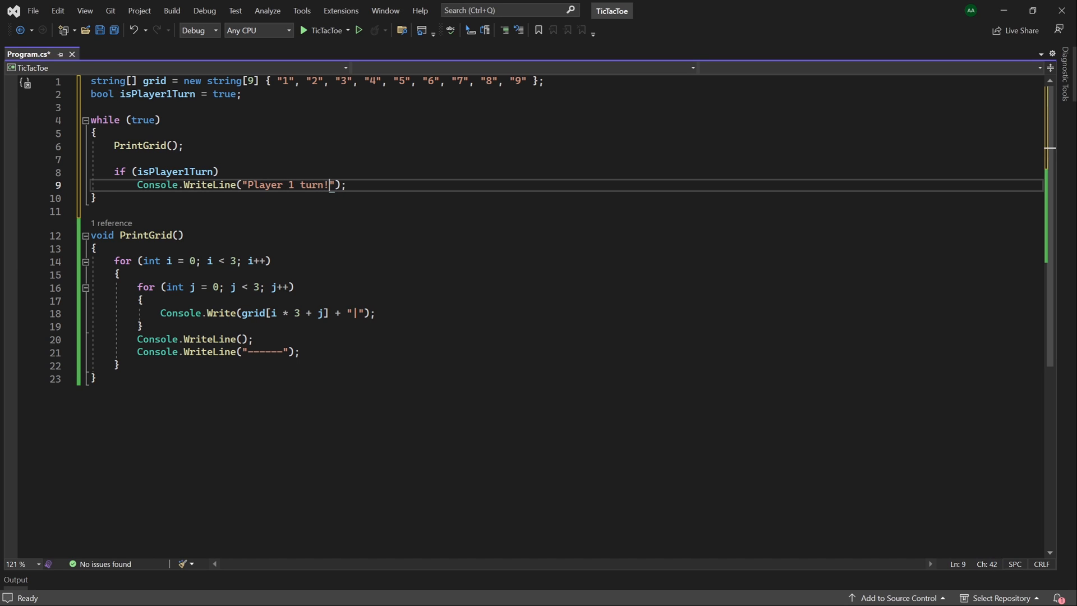
type("else")
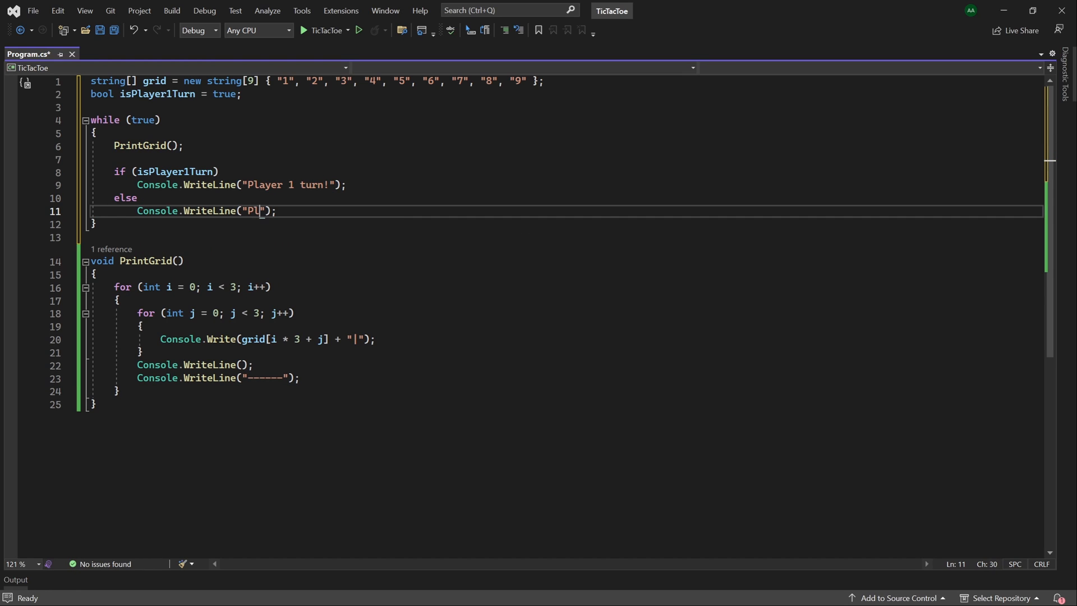
type("ayer 2 turn!")
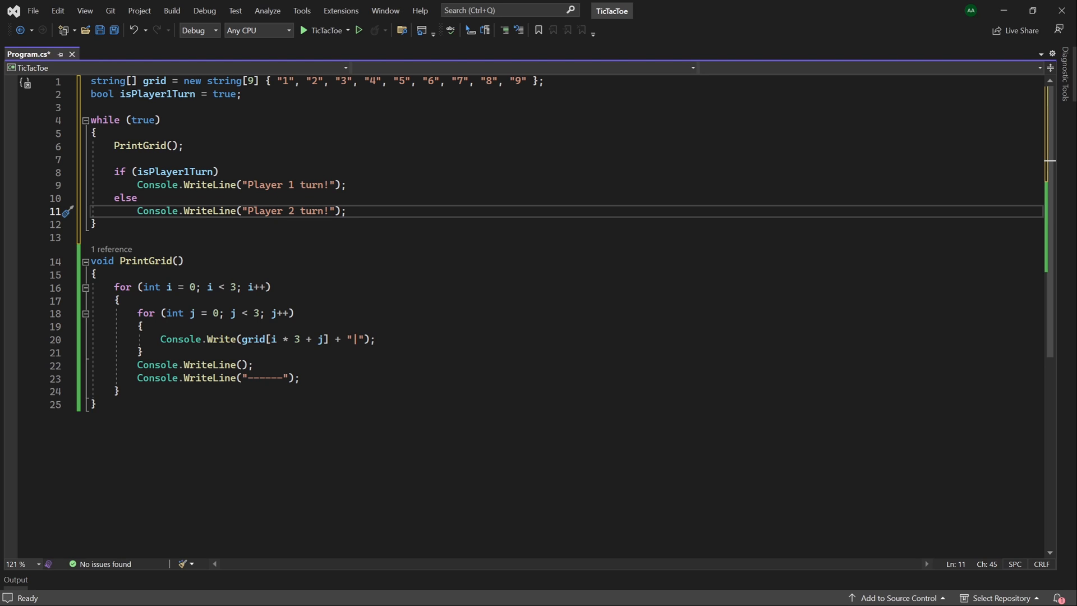
Step: Read the player's move with string choice = Console.ReadLine();
type("string")
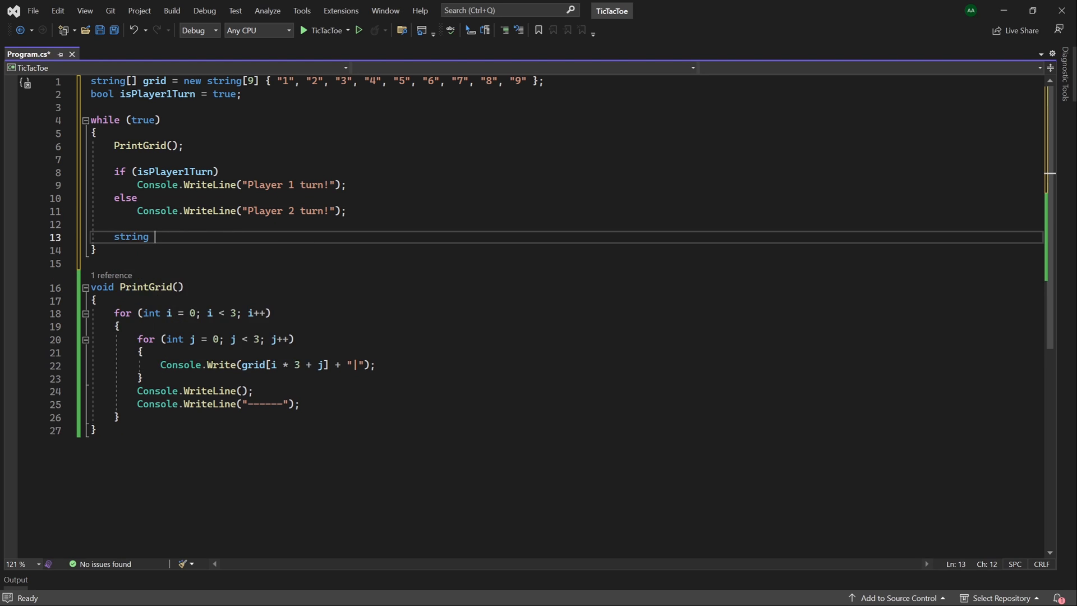
type("choice = co")
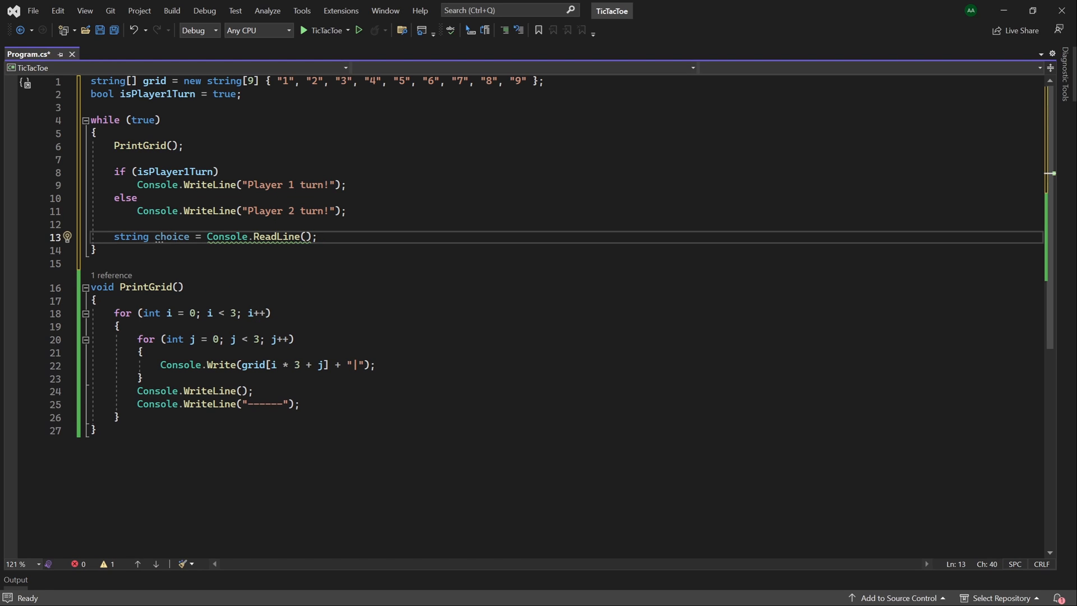
left_click(316, 236)
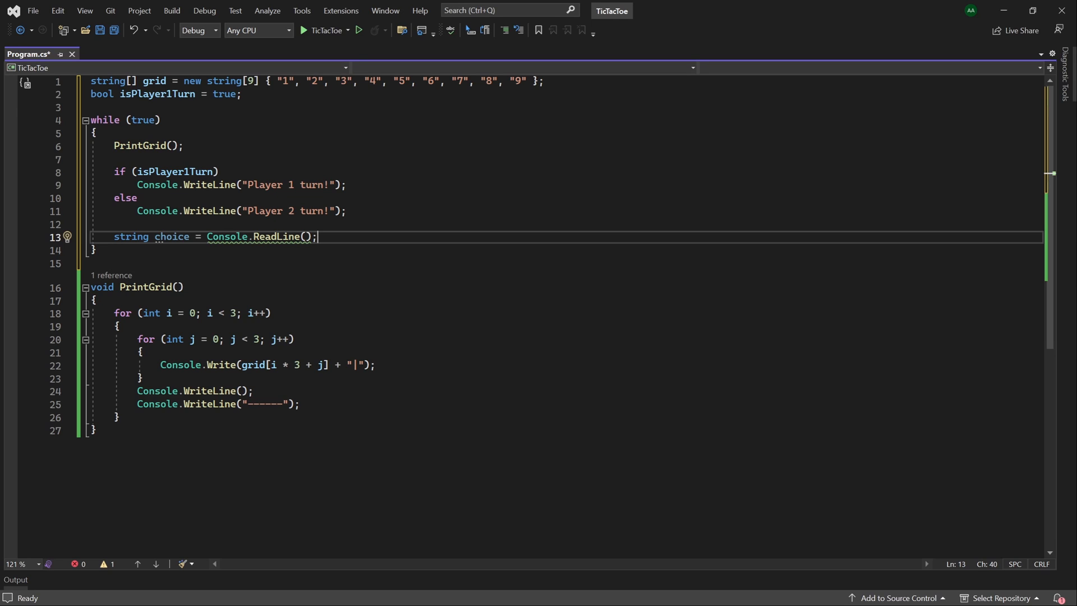
Step: Add if (grid.Contains(choice) && choice != "X" && choice != "O") and open its body
type("if(grid.")
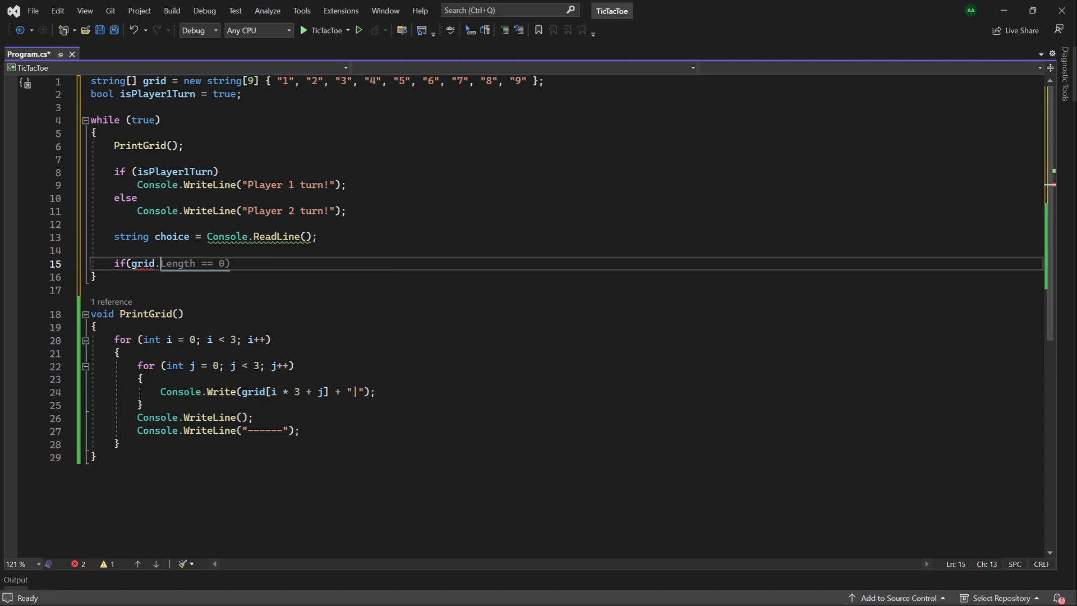
type("Contains(choice))")
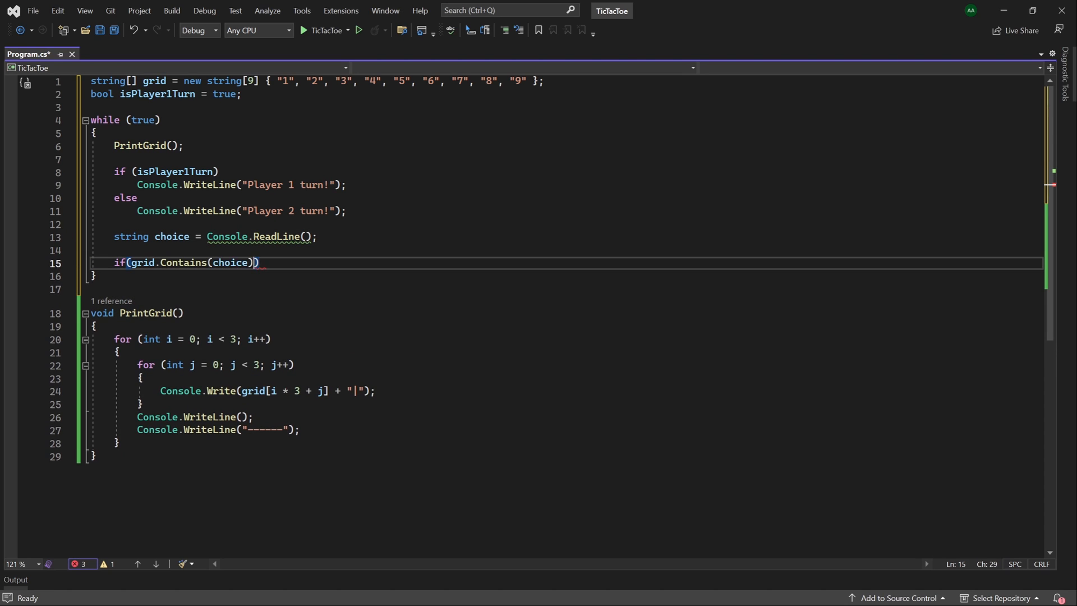
type("&& choice")
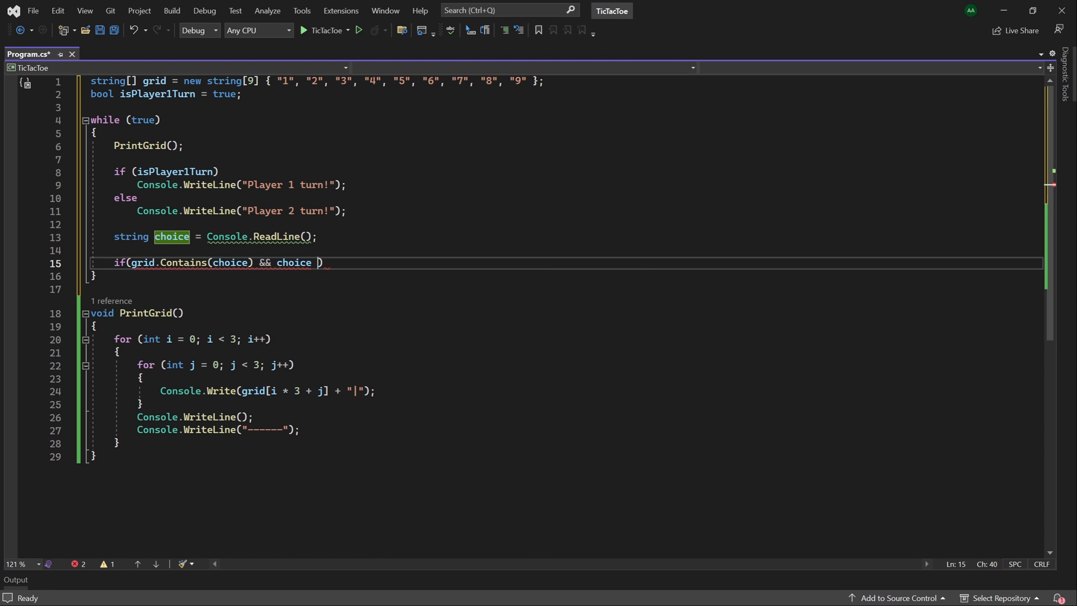
type("!= \"\"")
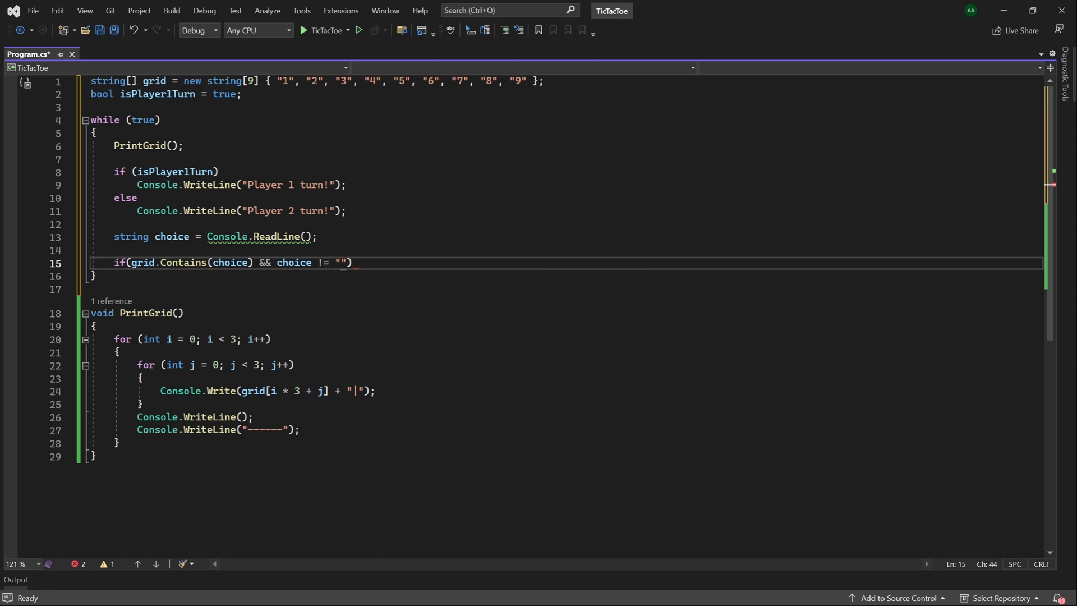
type("X")
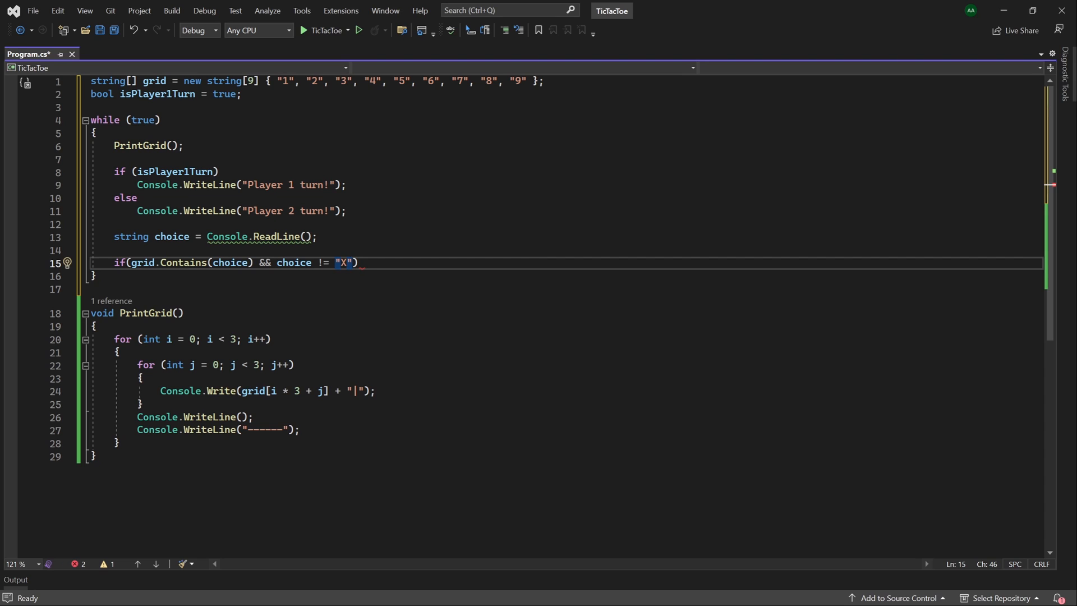
type("&& choice !=")
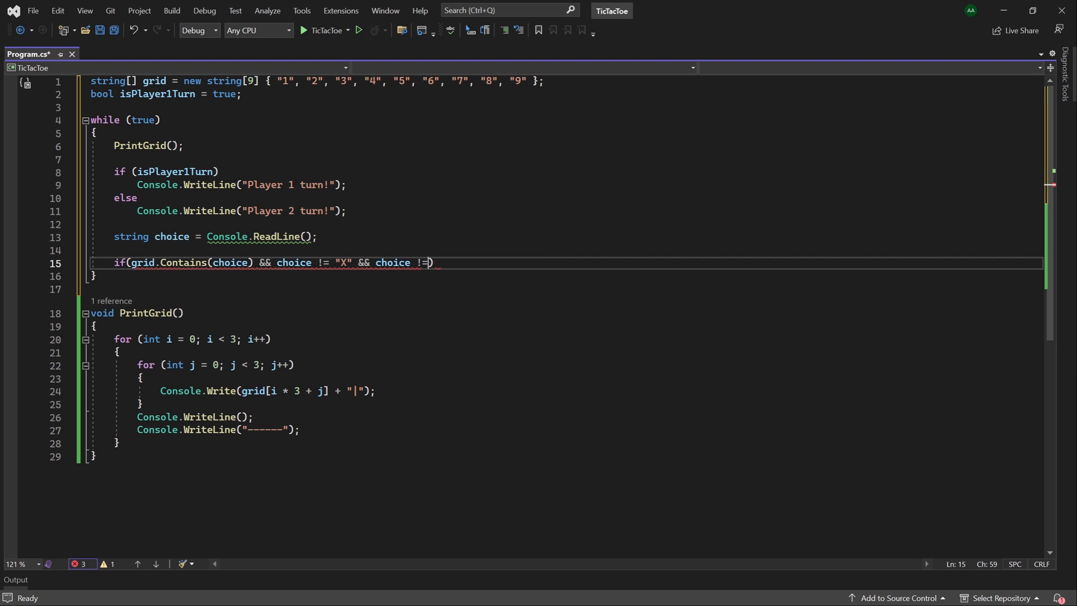
type("\"\"")
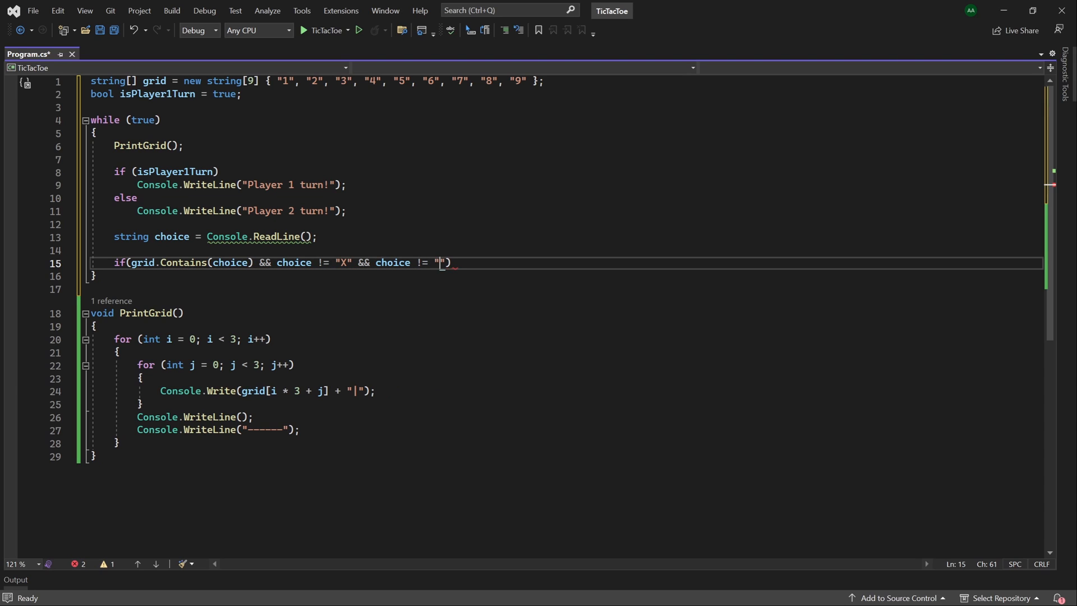
type("O")
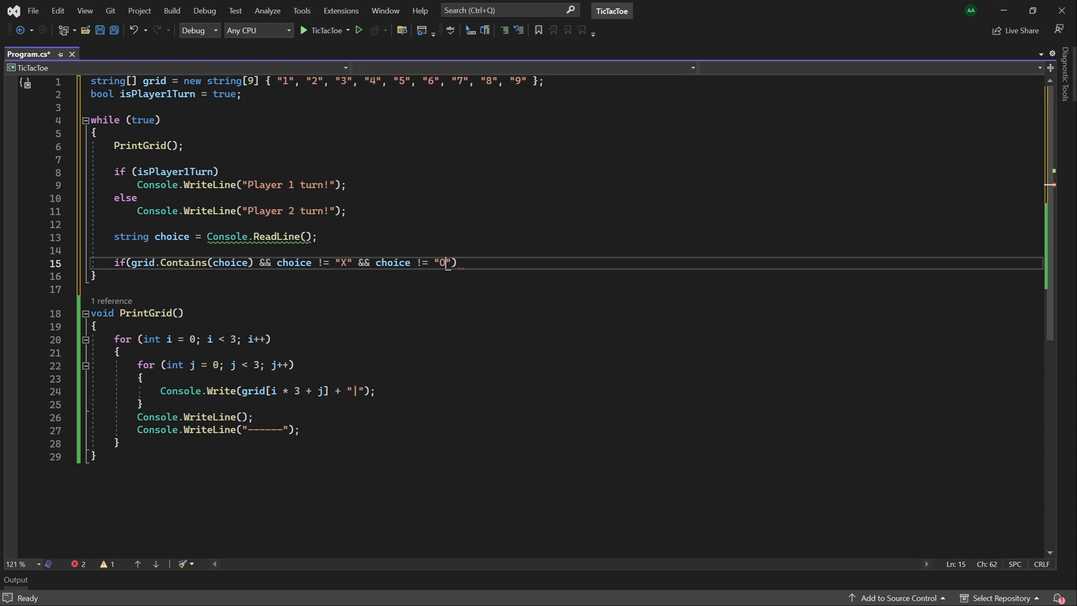
key("enter")
type("{")
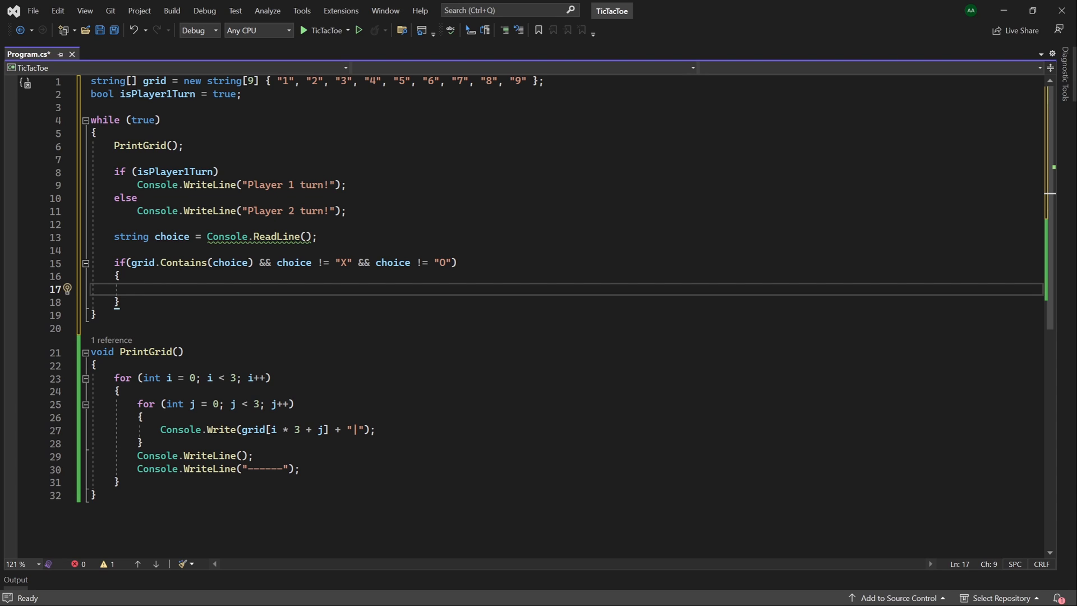
Step: Declare int gridIndex = Convert.ToInt32(choice) - 1 inside the validity check
type("int gr")
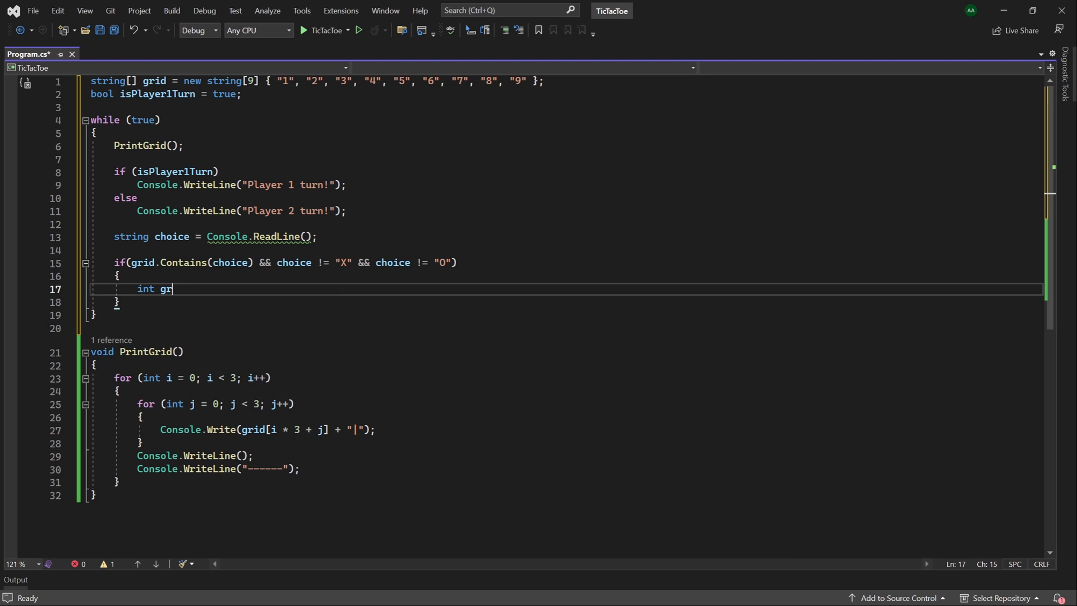
type("idIndex")
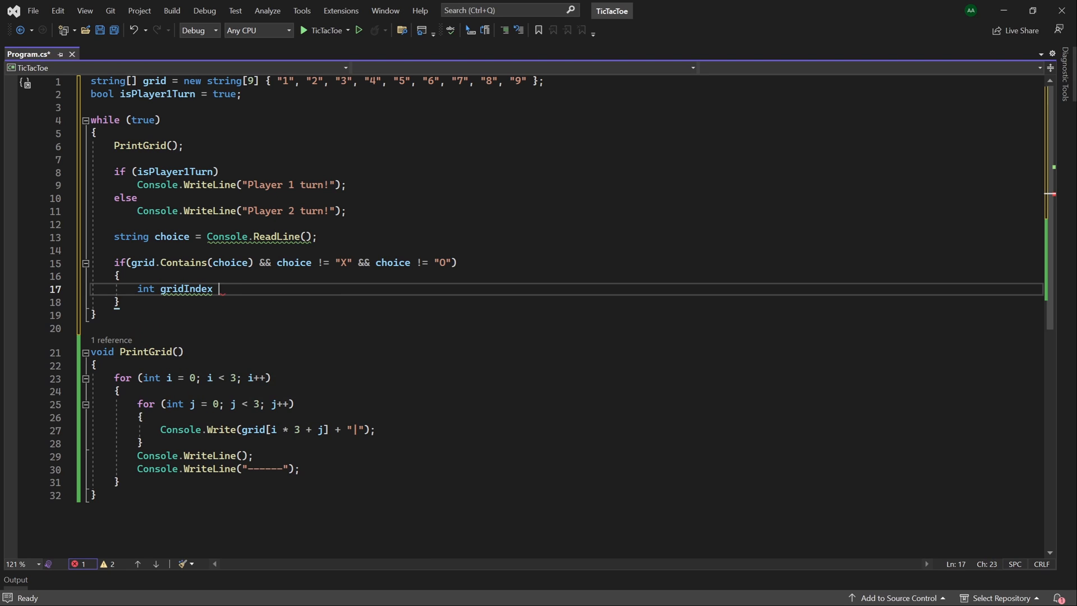
type("= Convert.ToInt32(choice);")
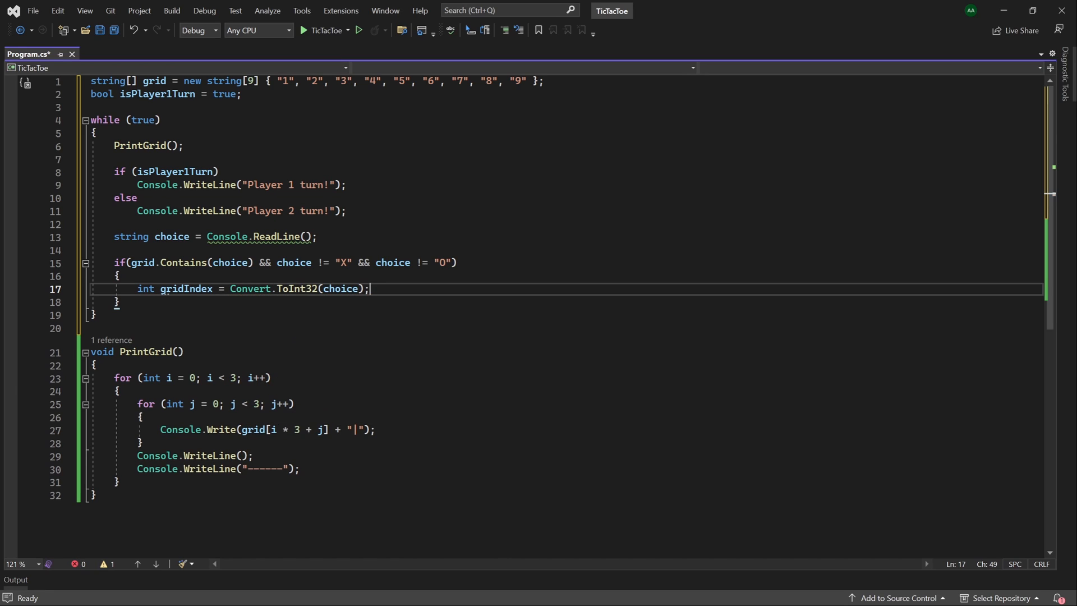
key("Left")
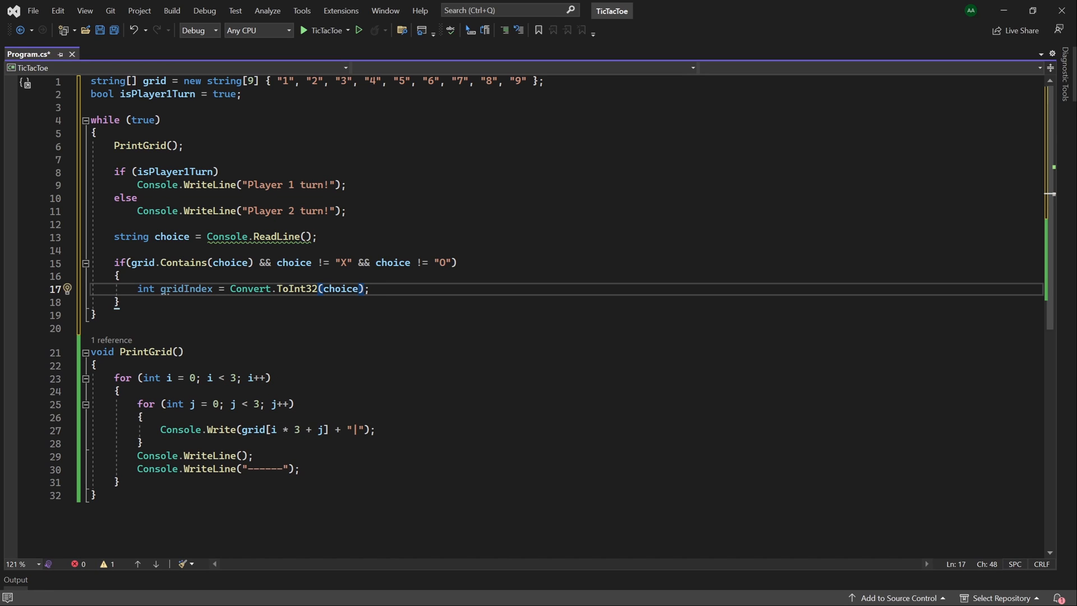
type("- 1")
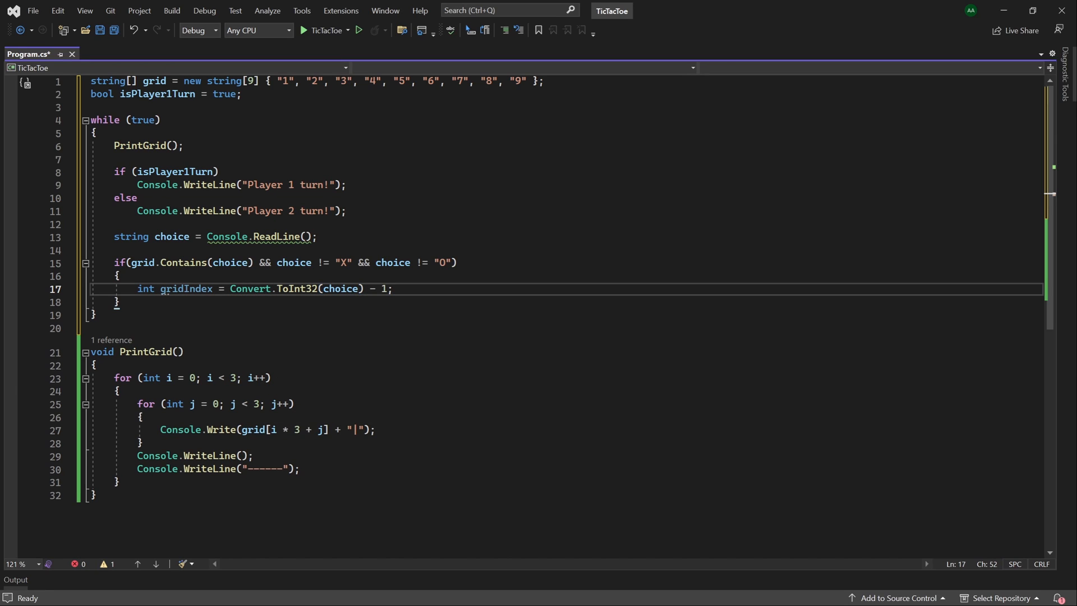
Step: Add an if/else setting grid[gridIndex] to "X" for Player 1, otherwise "O"
key("Enter")
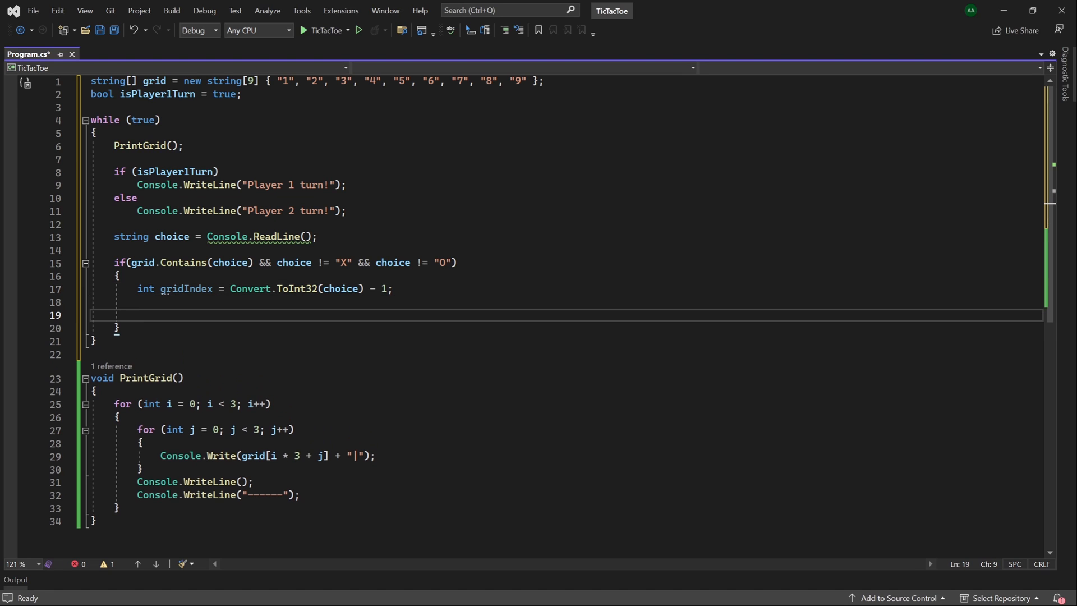
type("if (pl")
type("grid")
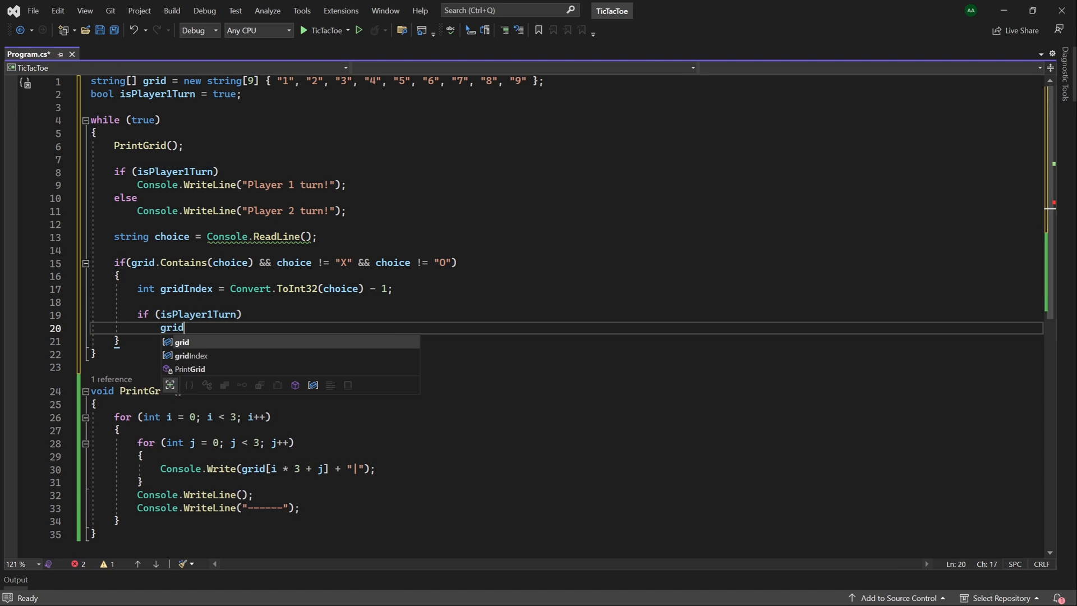
type("[gridIndex] = \"")
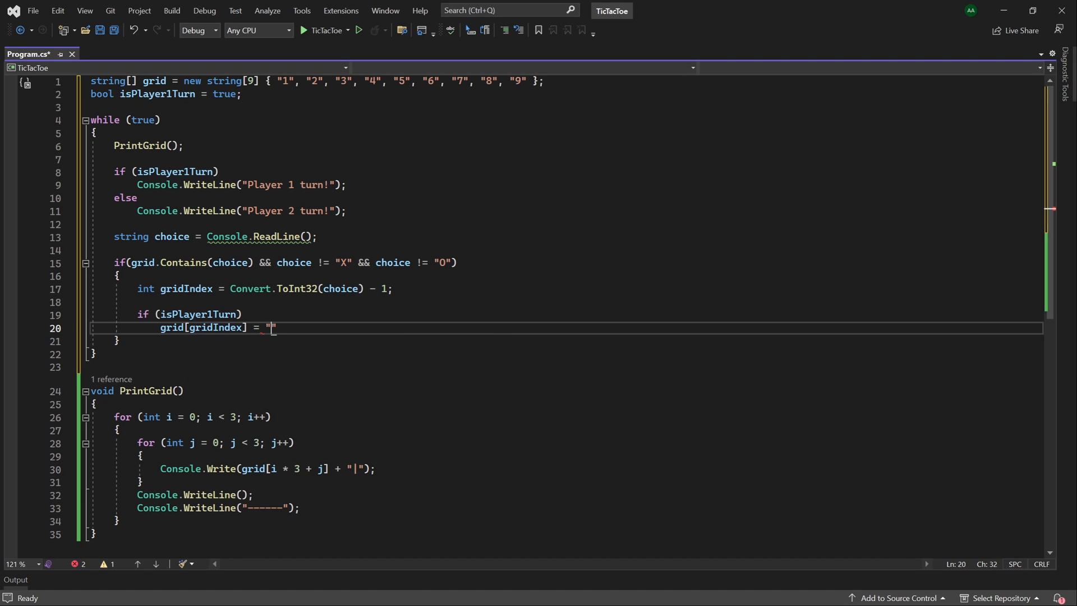
type("X")
type("else")
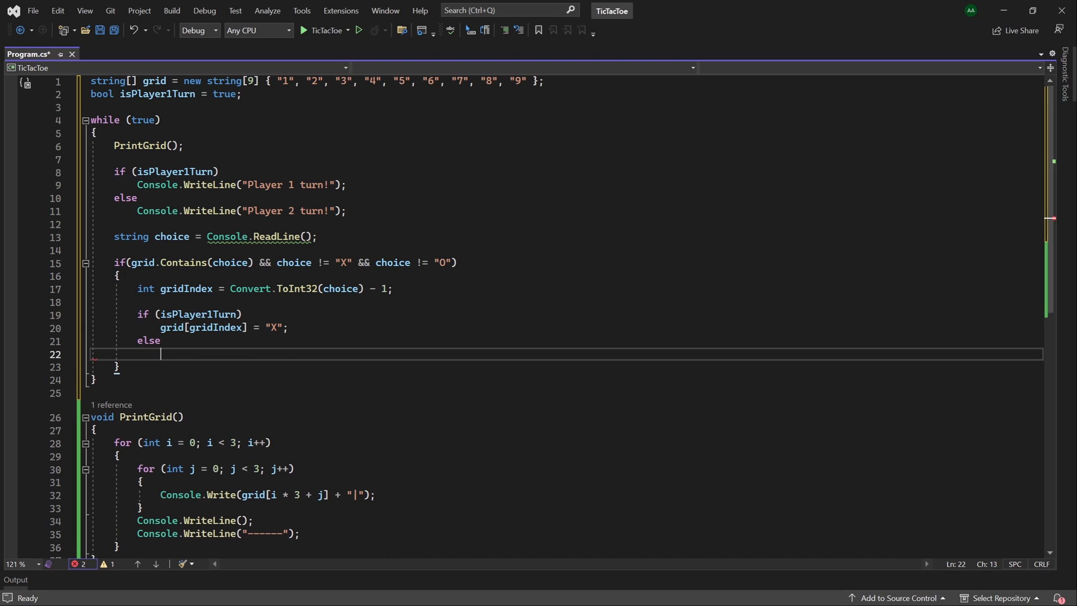
type("grid[gridIndex] = \"O\";")
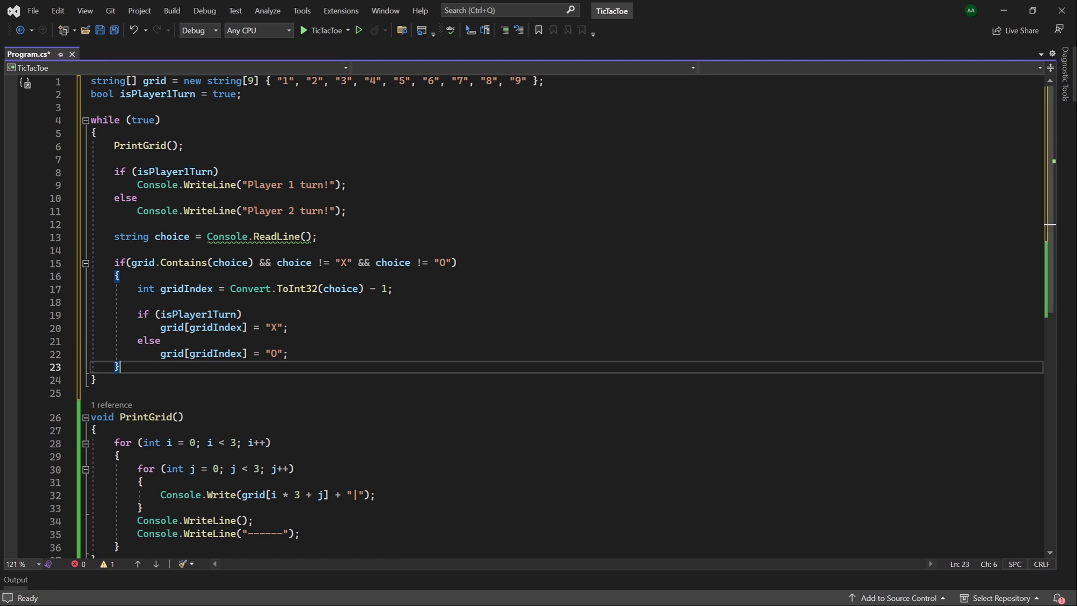
Step: Add isPlayer1Turn = !isPlayer1Turn after the placement block
key("Return")
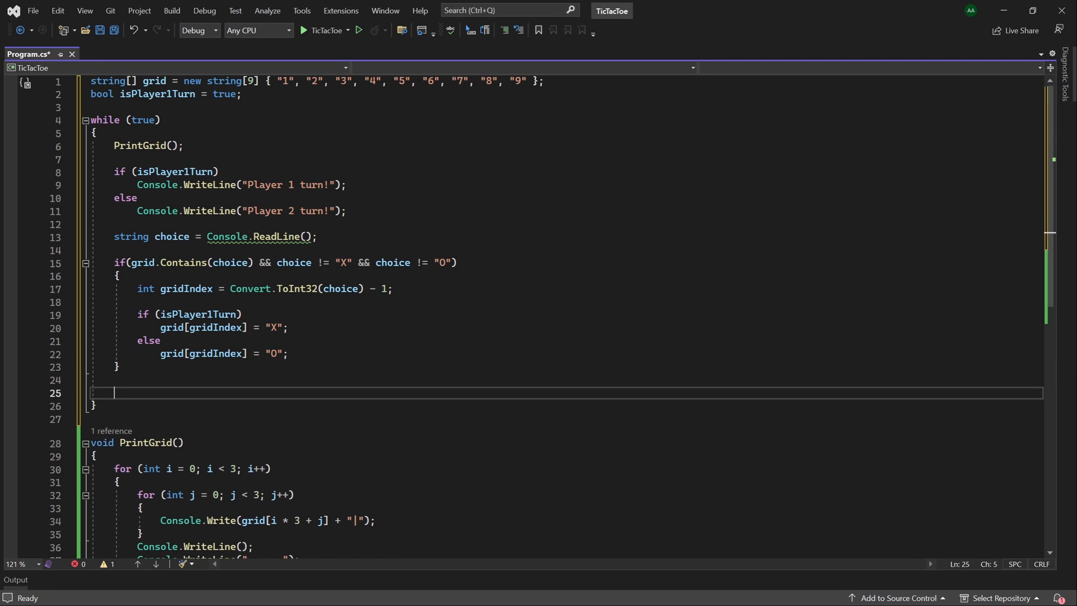
type("isPlayer1Turn = !")
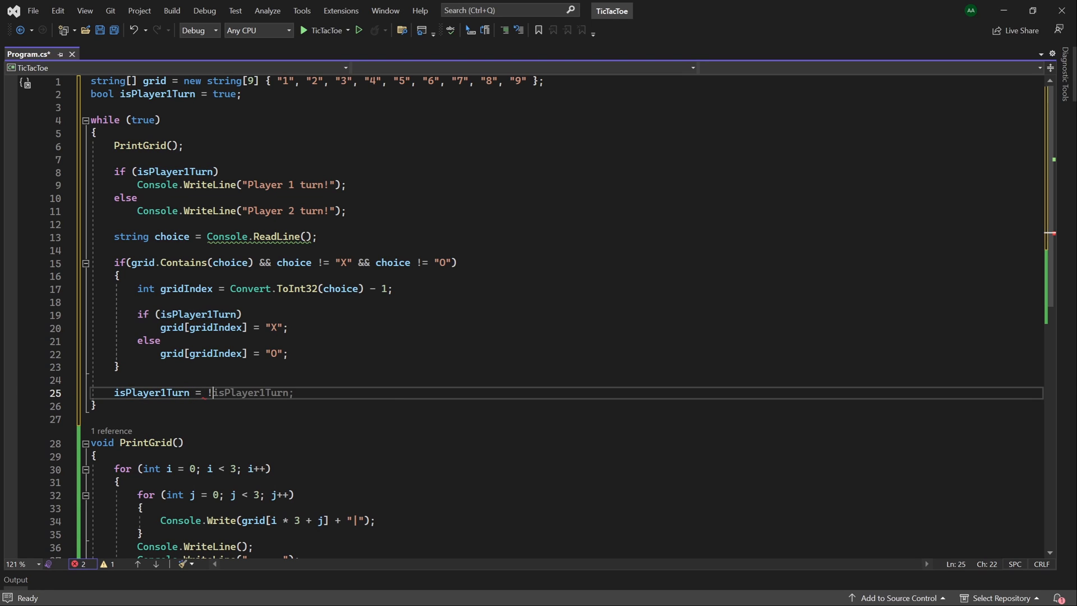
left_click(292, 392)
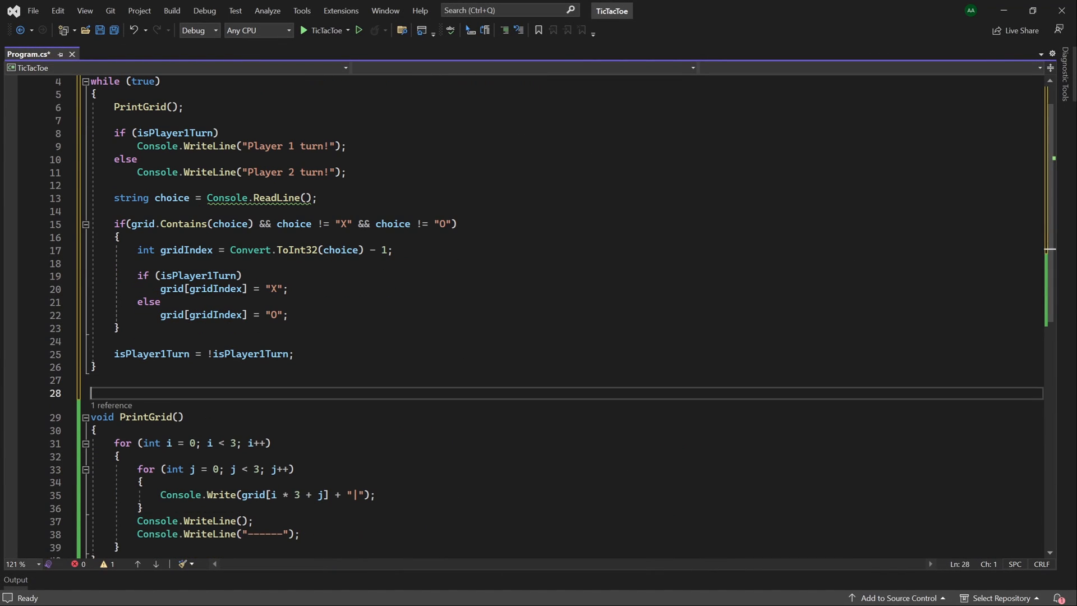
Step: Create bool CheckVictory() with row1 = grid[0] == grid[1] && grid[1] == grid[2]
type("bool Check")
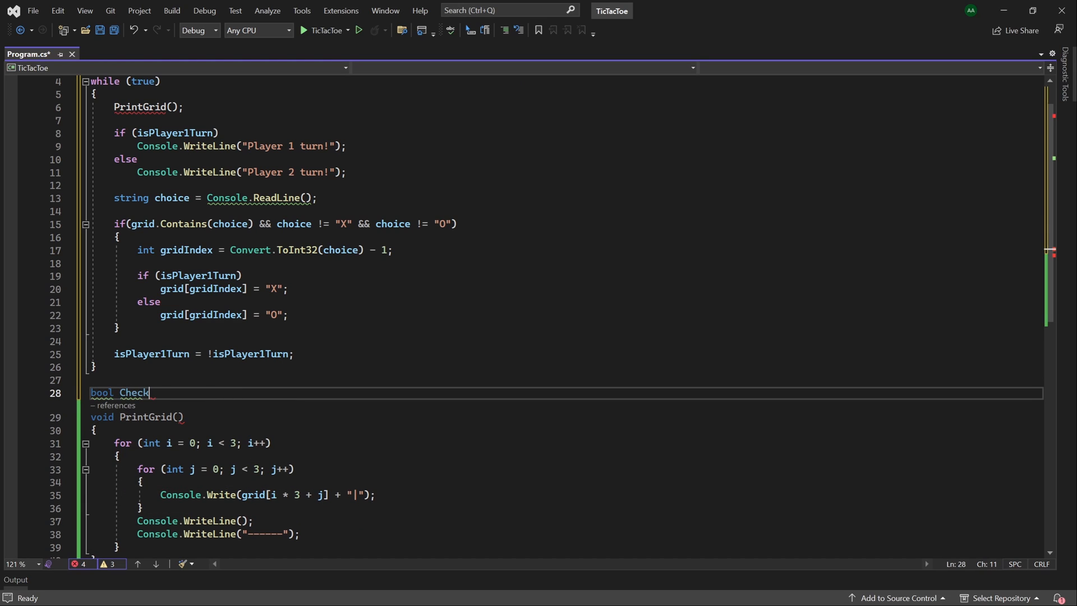
type("Victory(")
type("{")
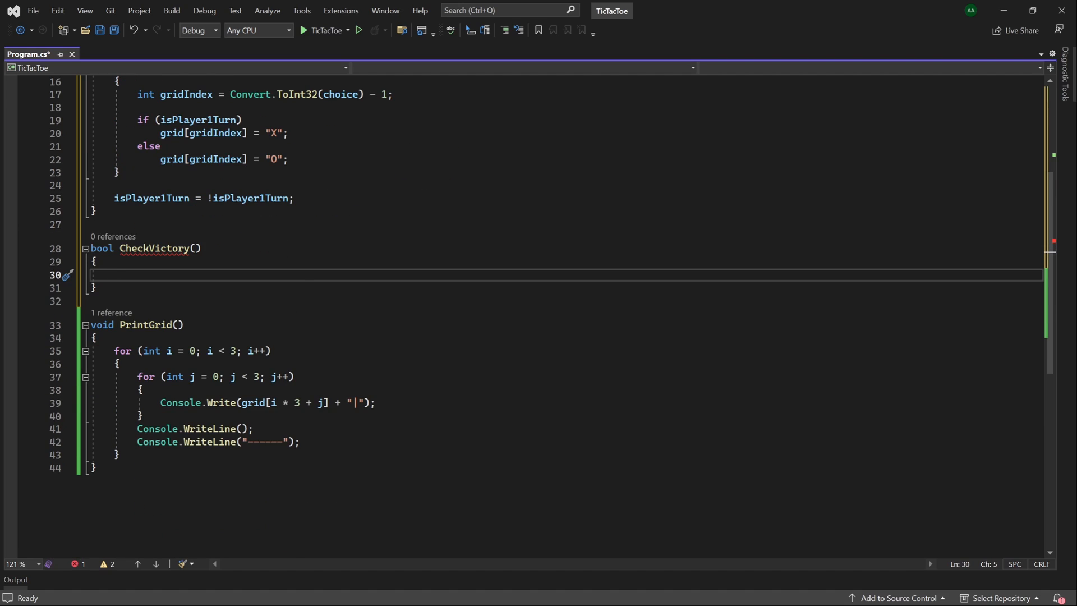
type("bool row")
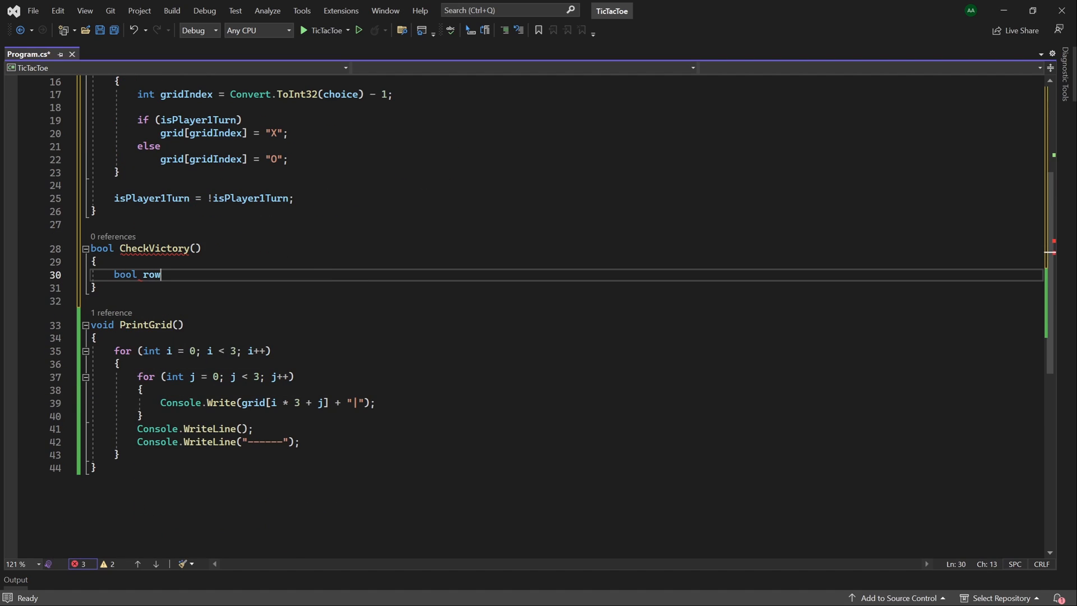
type("1 = grid")
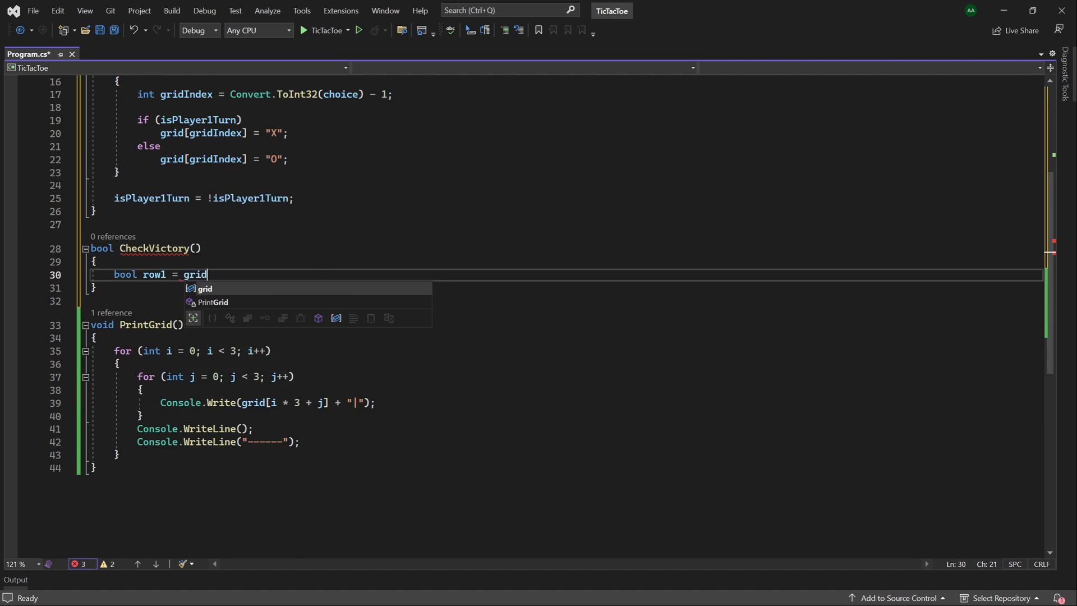
type("[0] == gr")
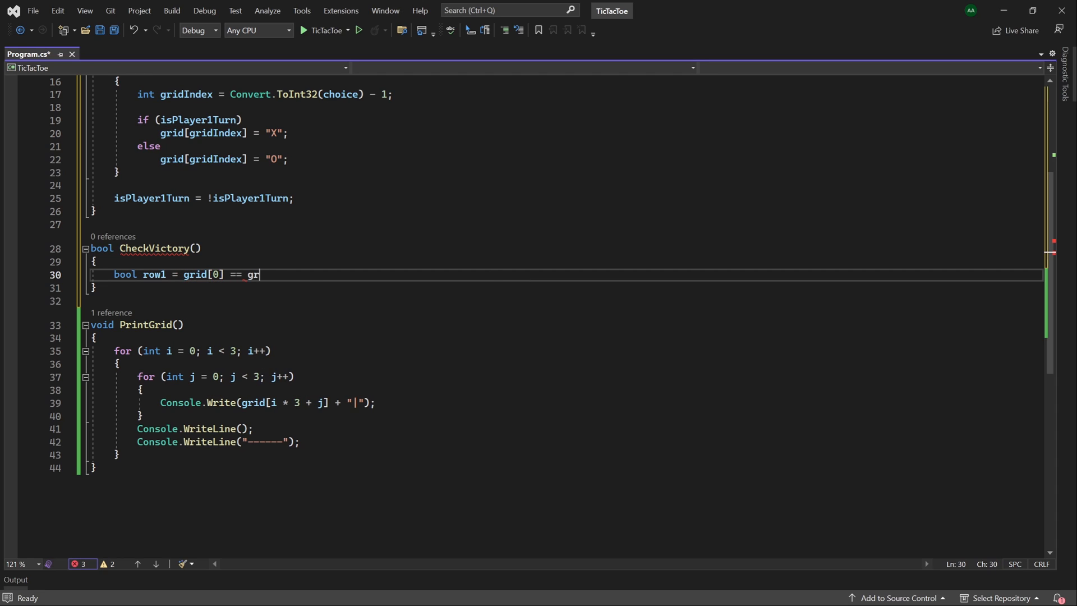
type("id[1] && grid[2] == grid[3];")
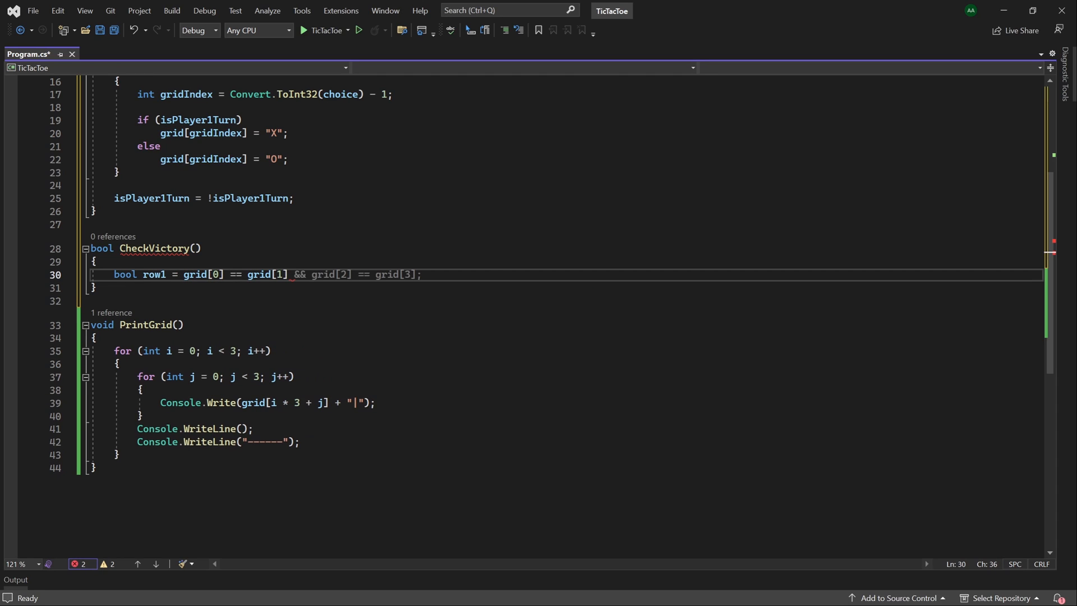
type("grid[1] ==")
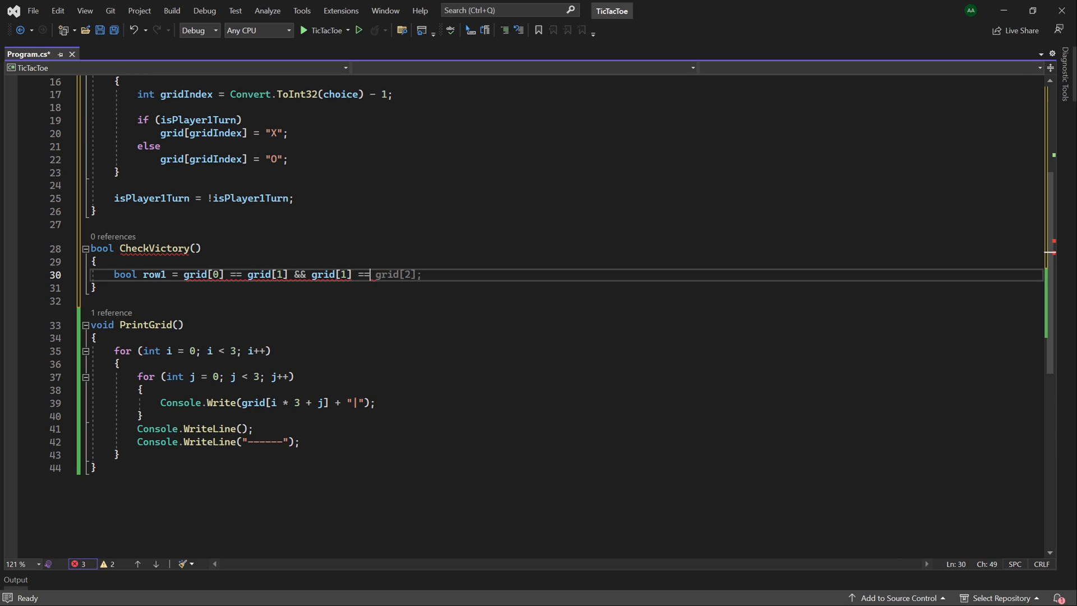
type("grid[2")
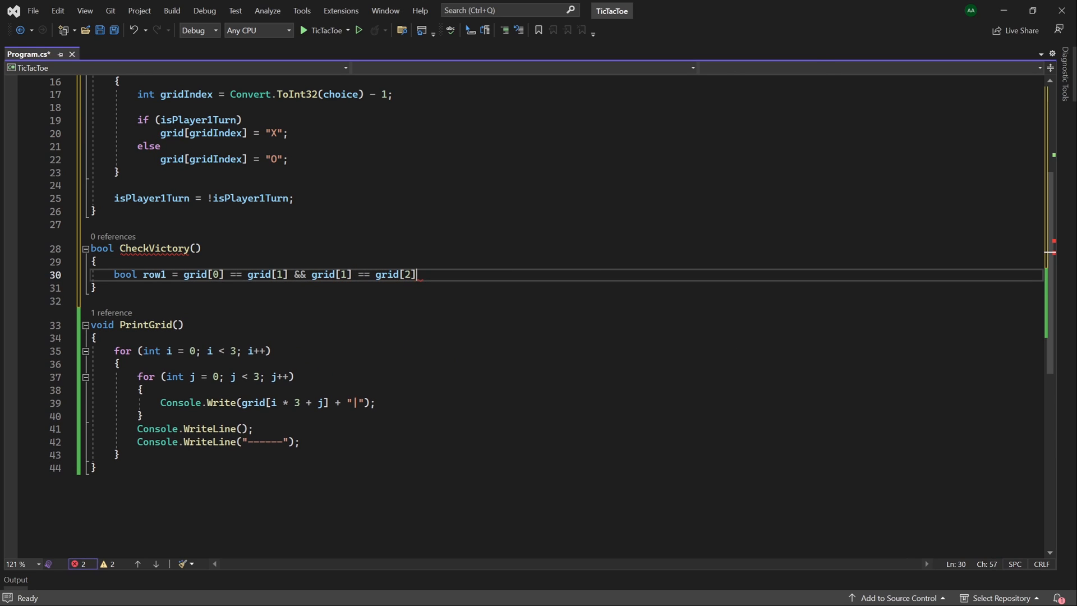
type(";")
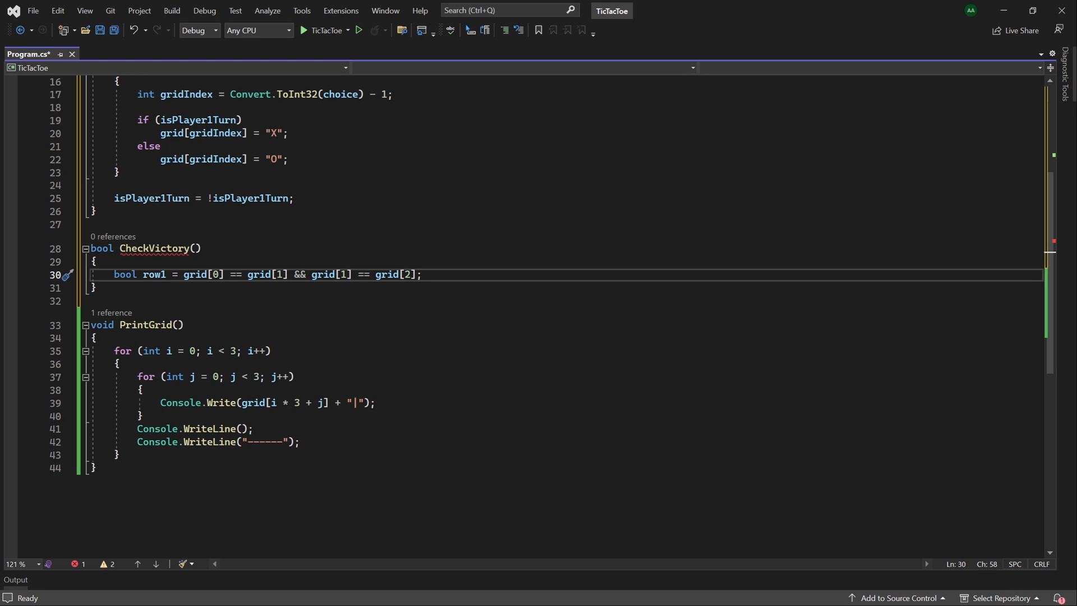
left_click(422, 275)
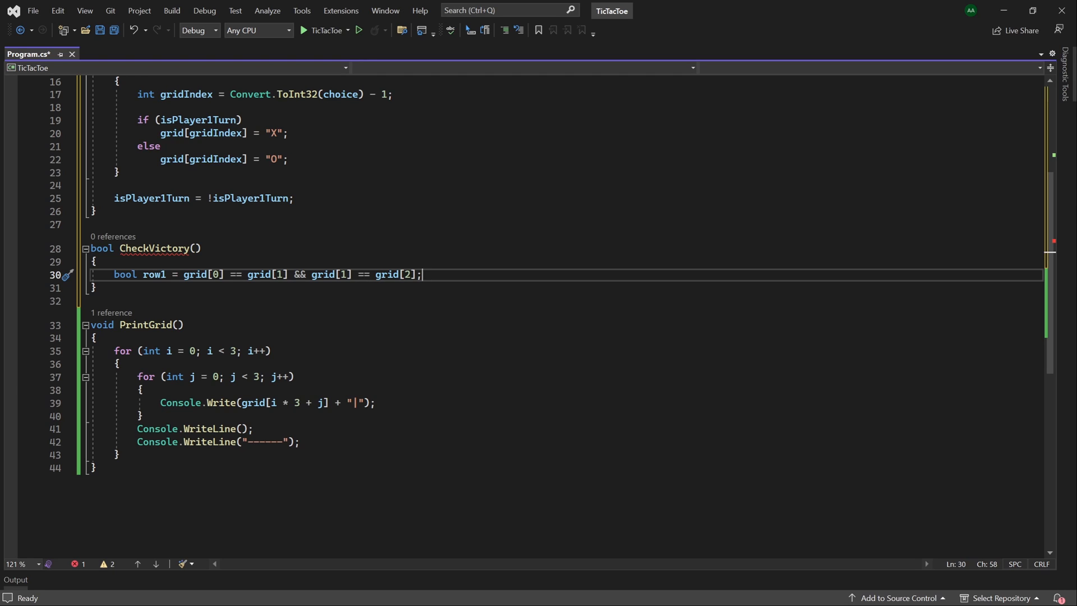
Step: Duplicate the row1 line into row2 comparing cells 3, 4 and 5
key("Return")
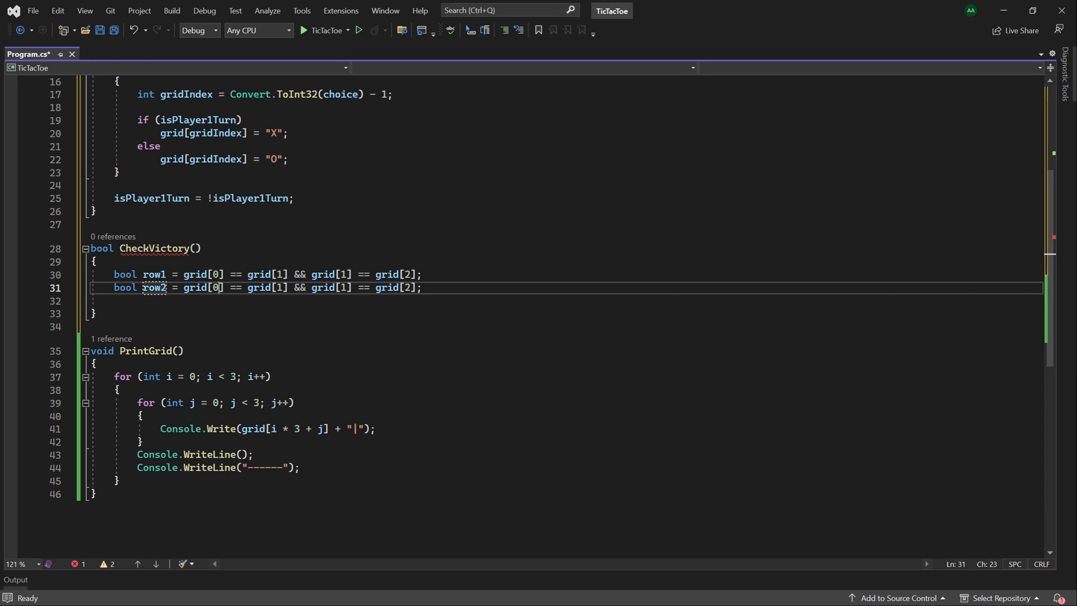
type("3")
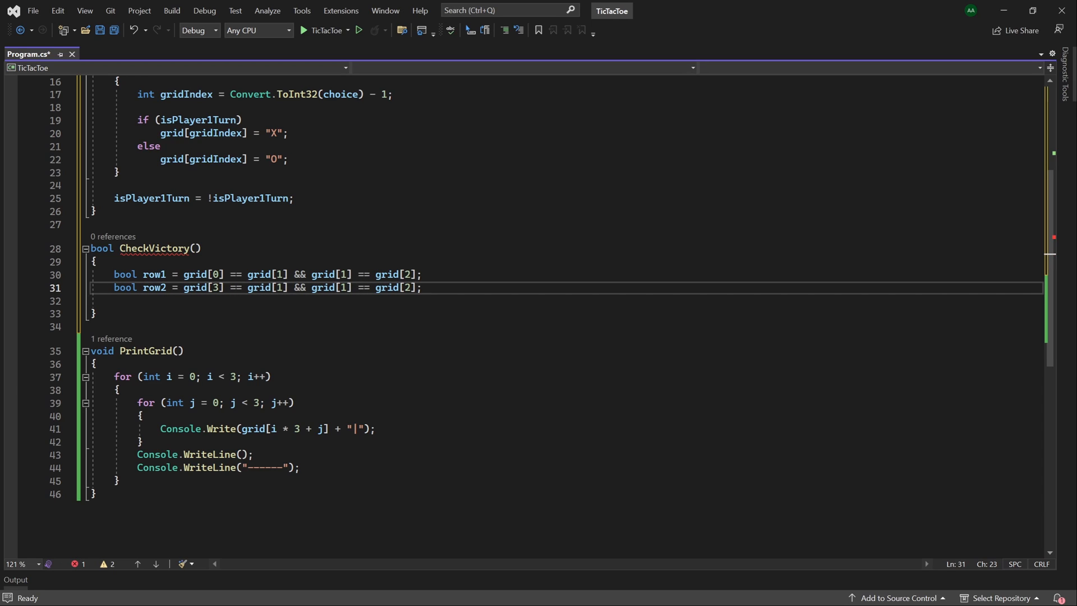
left_click(281, 287)
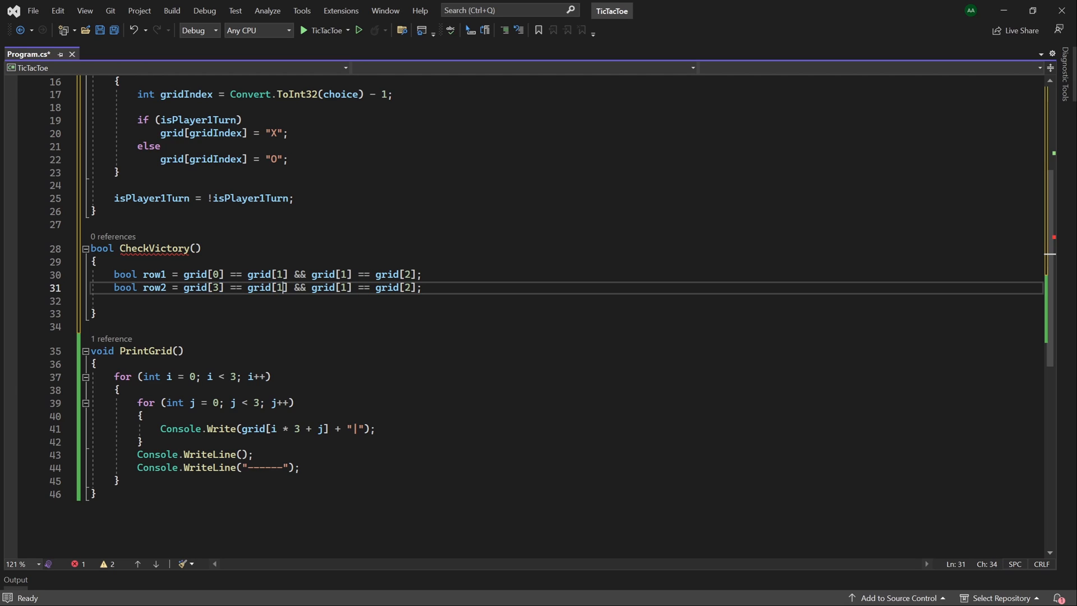
type("4")
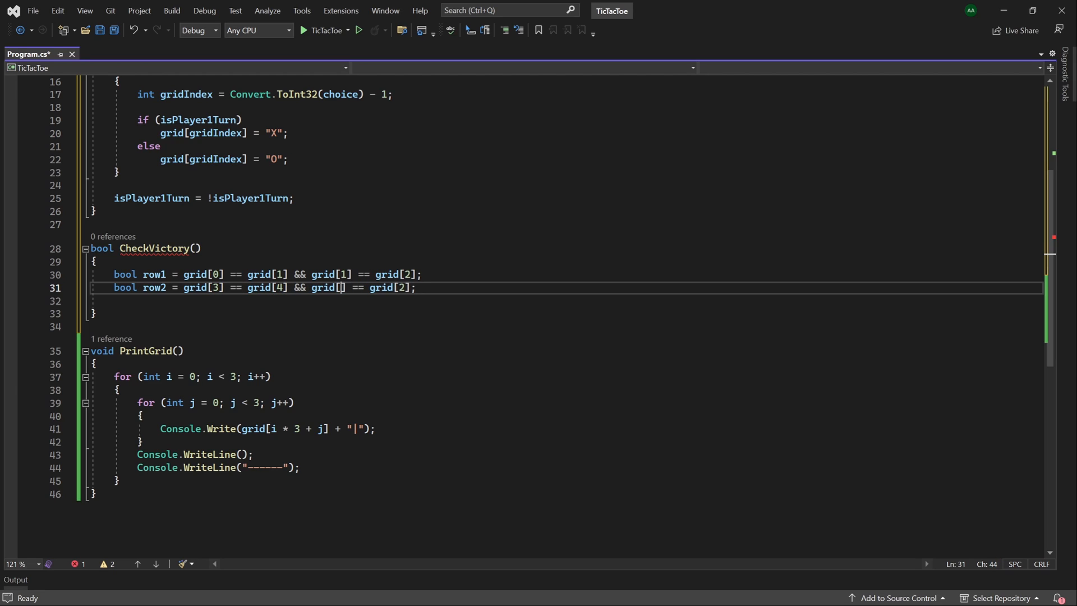
type("4")
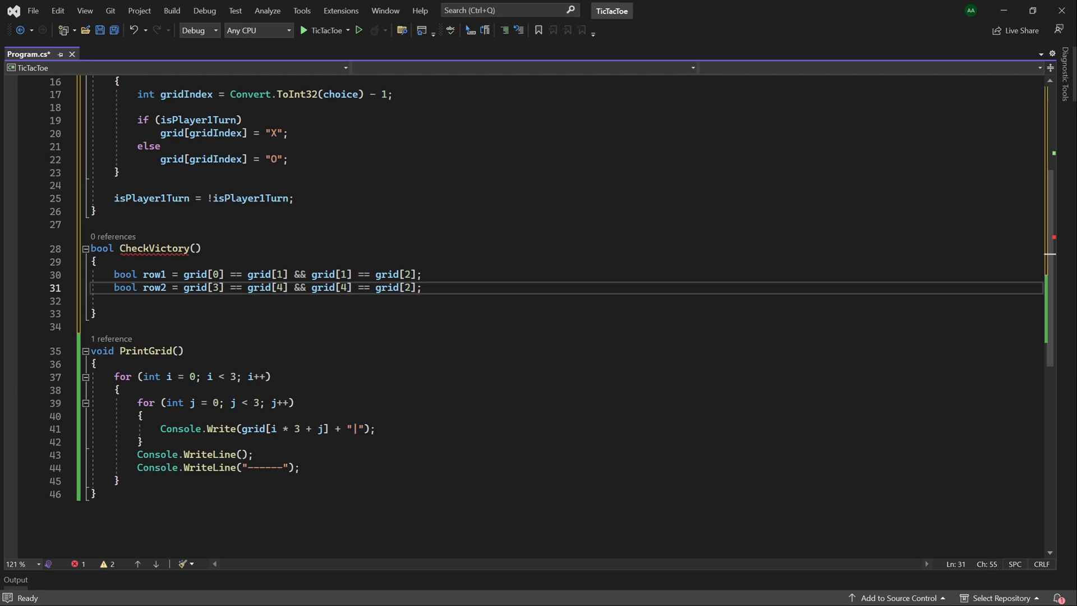
type("5")
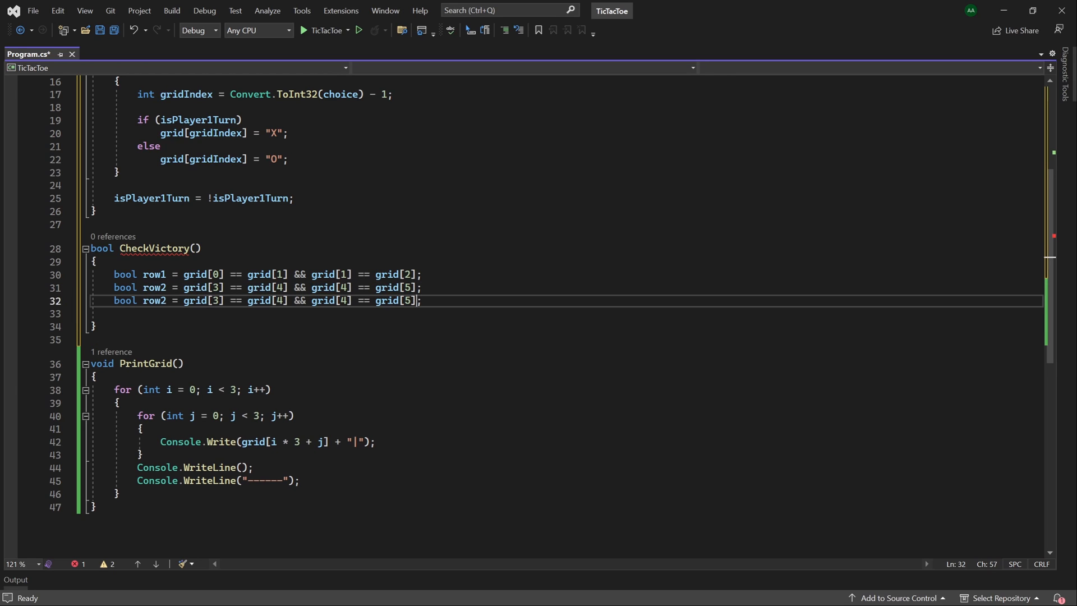
Step: Turn the next copy into row3 comparing cells 6, 7 and 8, then duplicate it
left_click(166, 300)
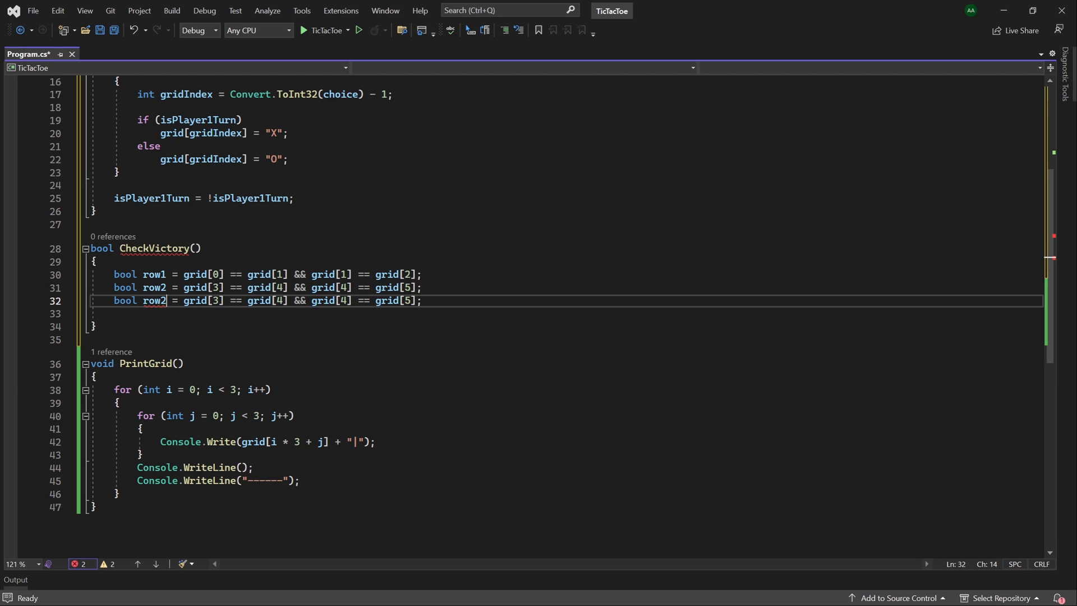
type("row3")
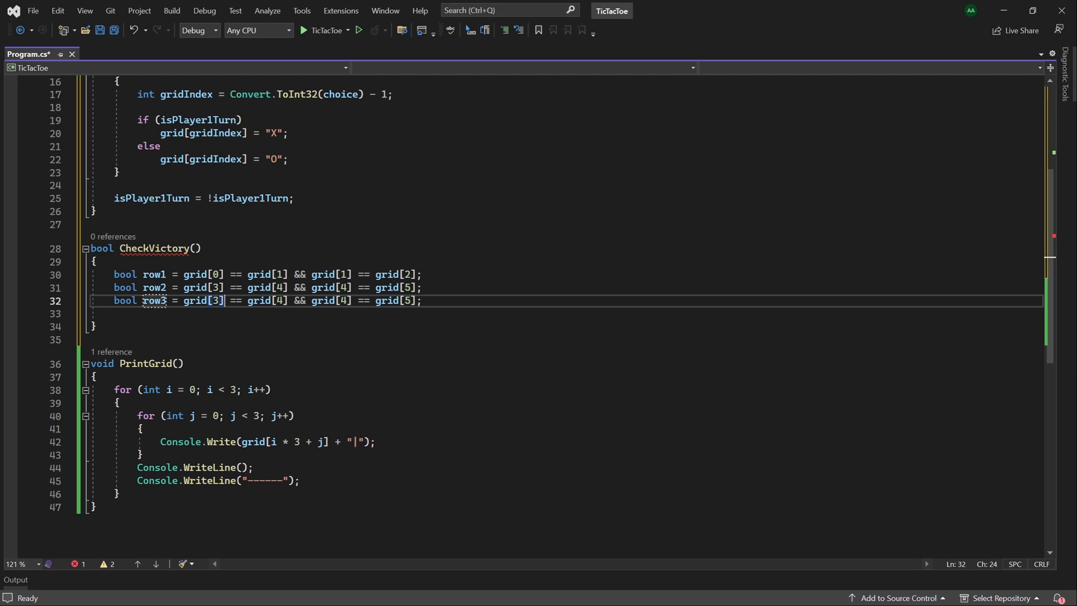
key("Backspace")
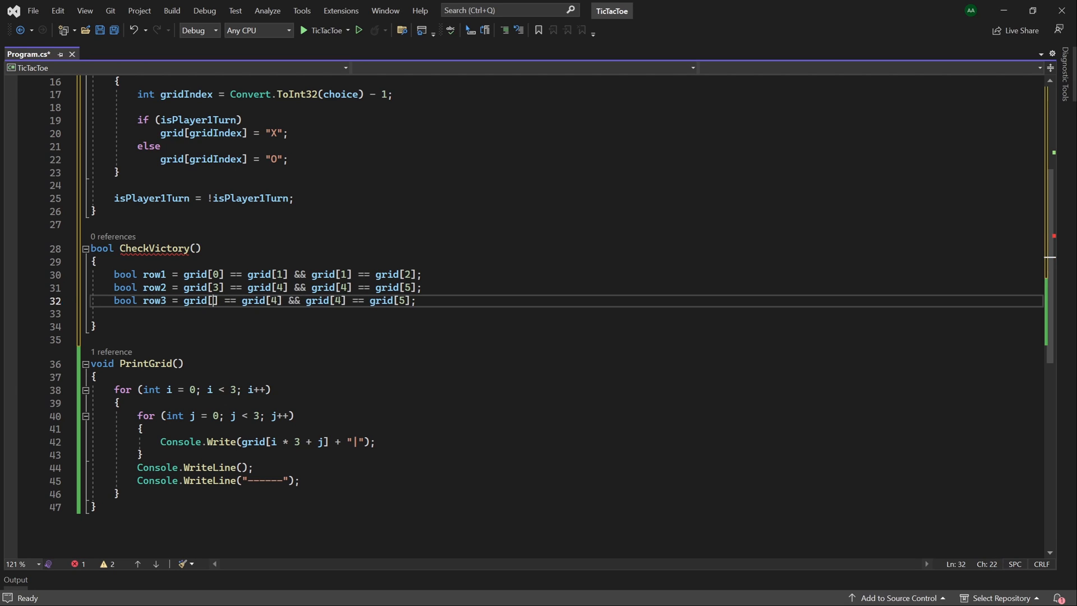
type("6")
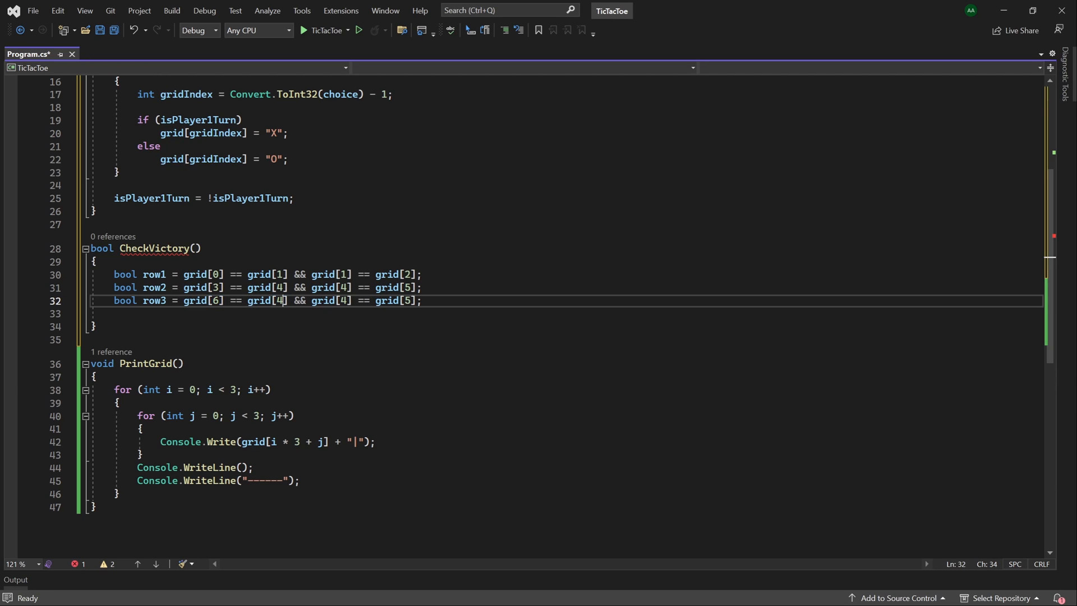
type("7")
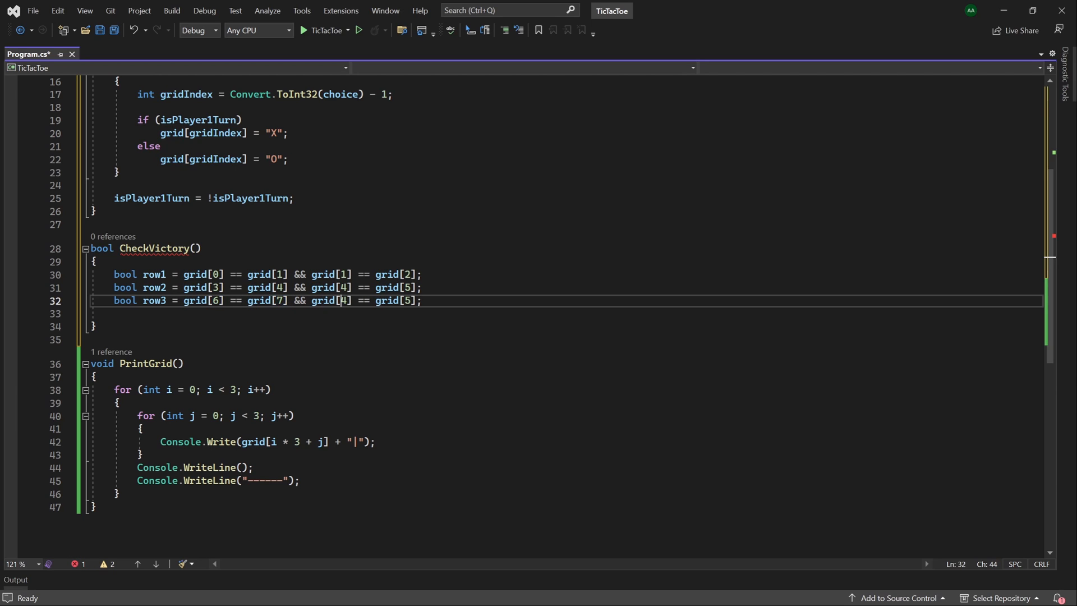
type("7")
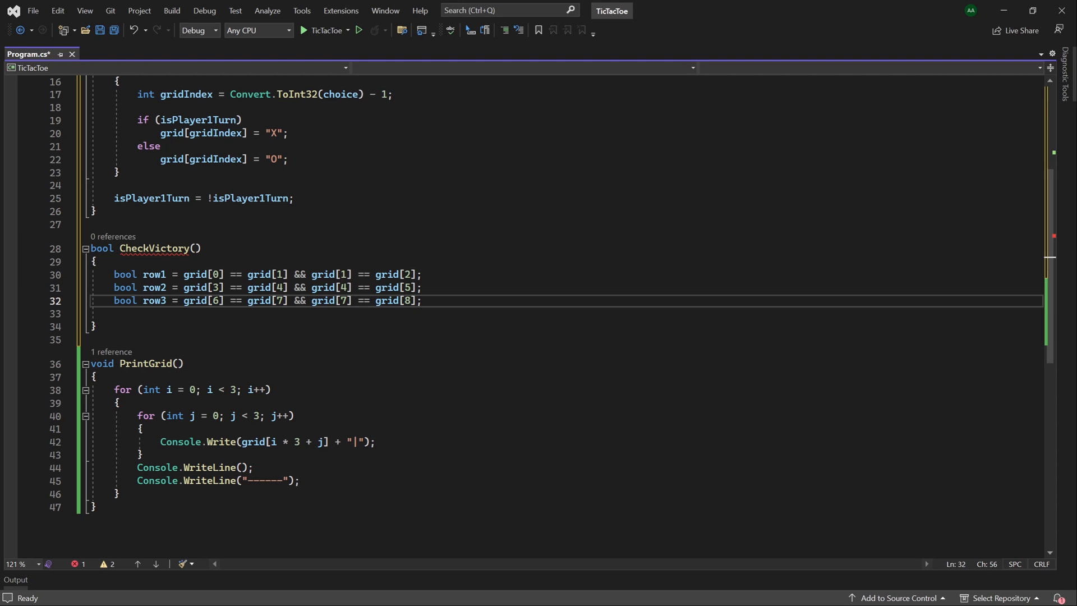
key("Delete")
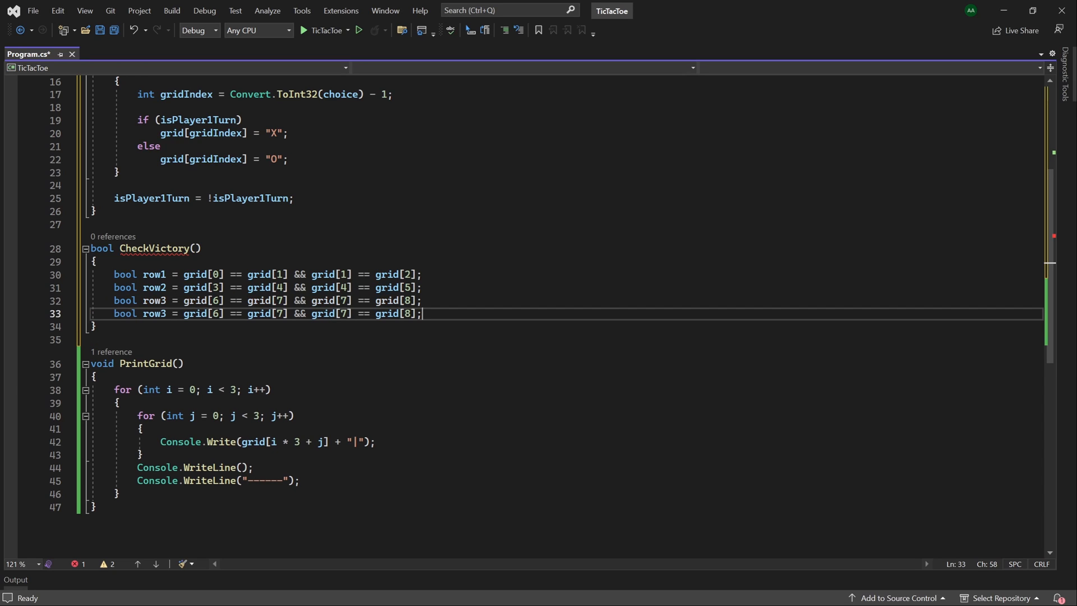
Step: Turn the duplicated line into col1 comparing cells 0, 3 and 6
left_click(157, 313)
type("col1")
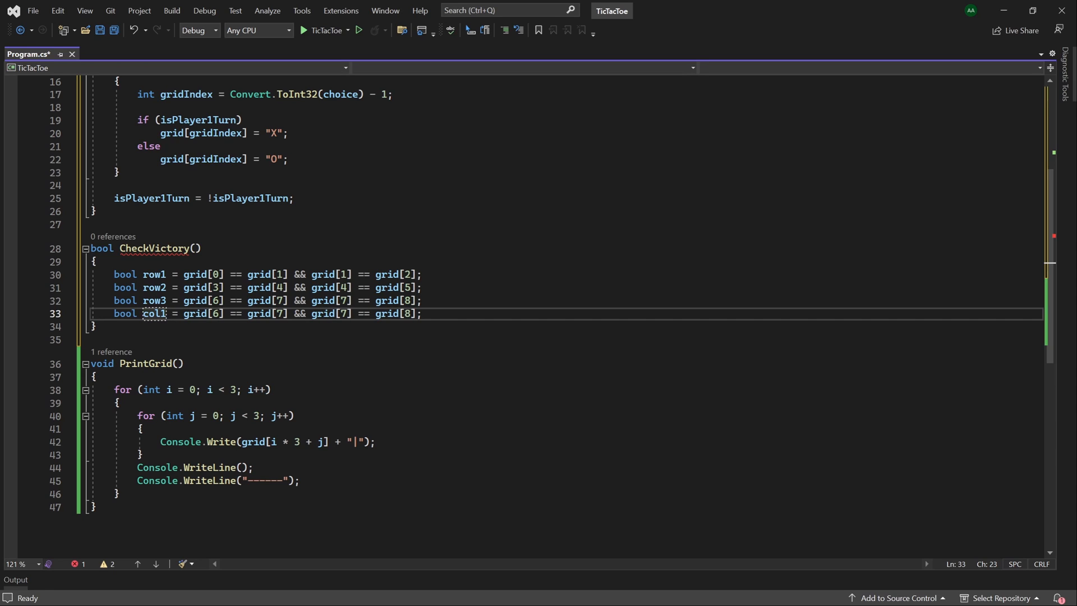
key("Backspace")
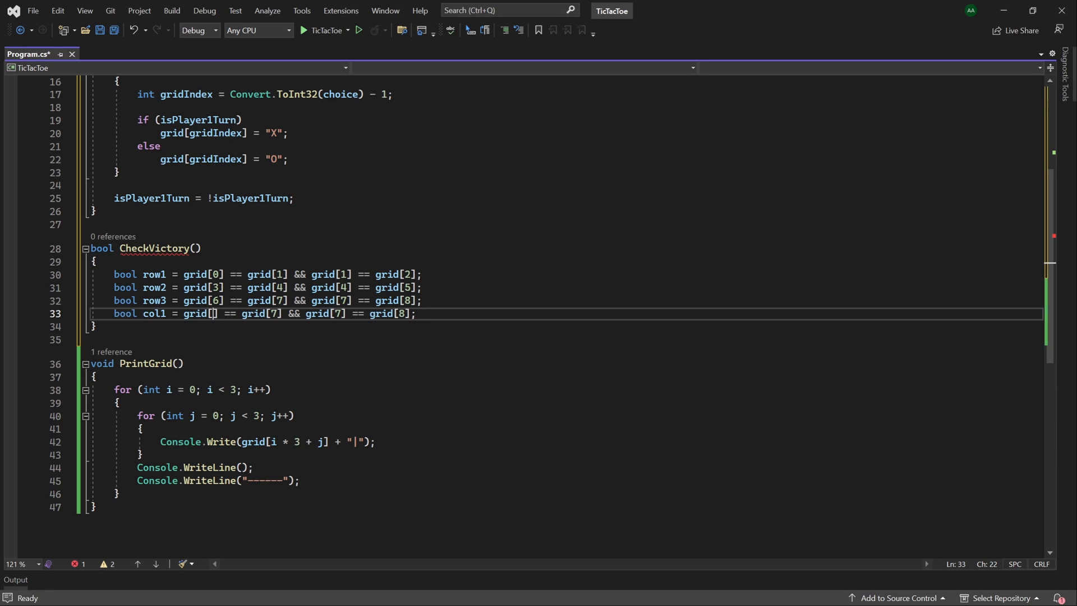
type("0")
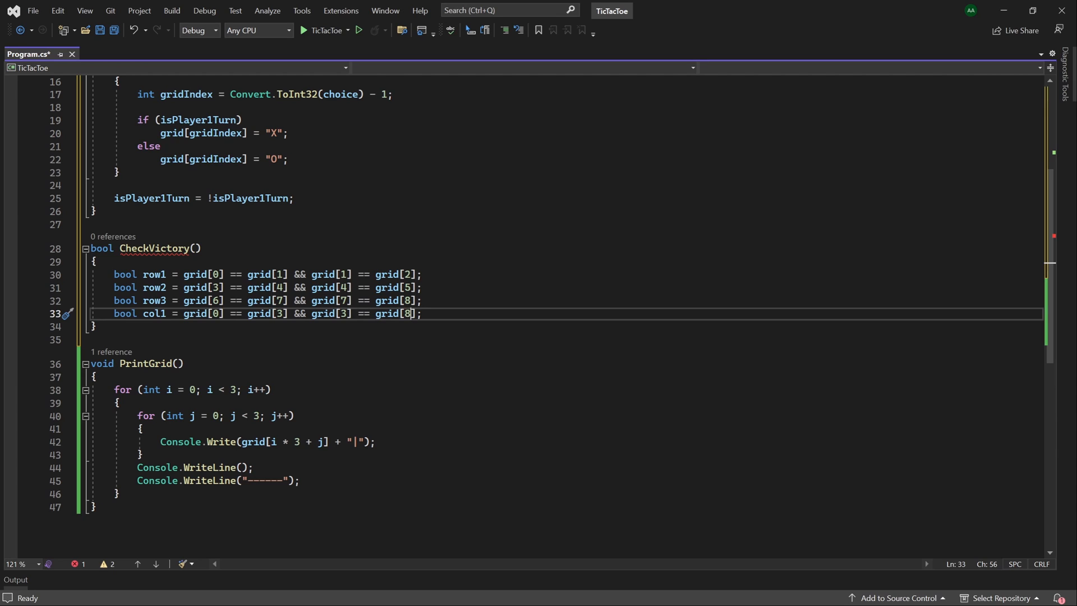
type("6")
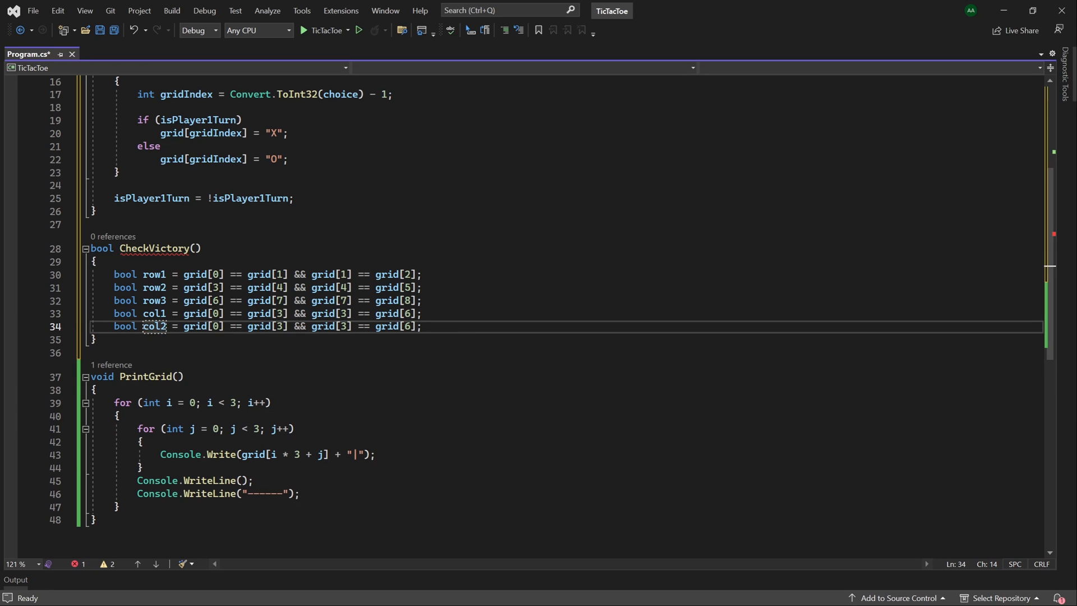
Step: Set the col2 line to compare cells 1, 4 and 7
left_click(225, 327)
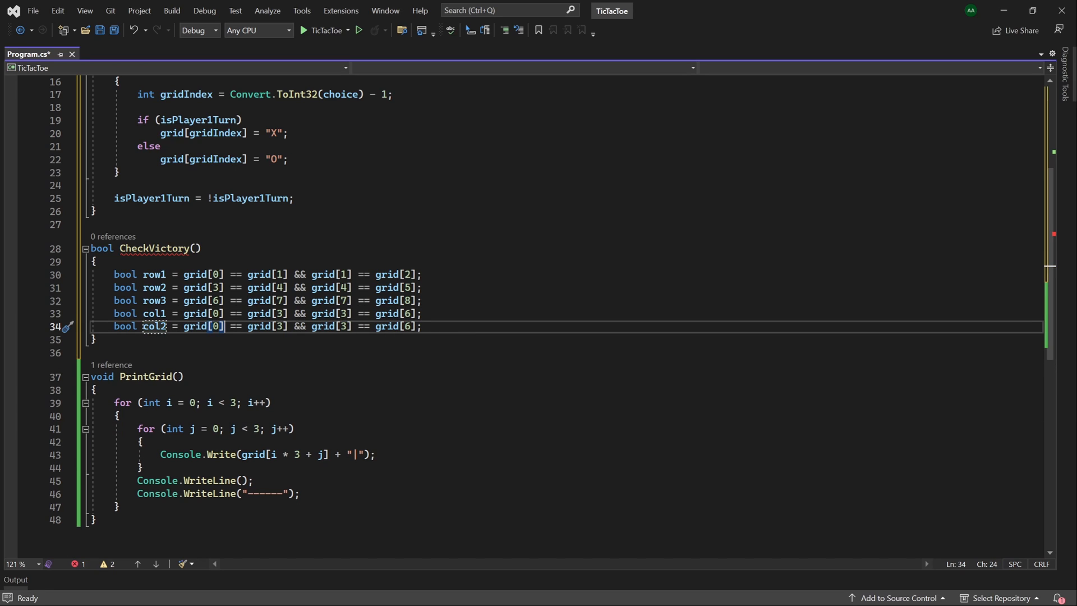
key("Backspace")
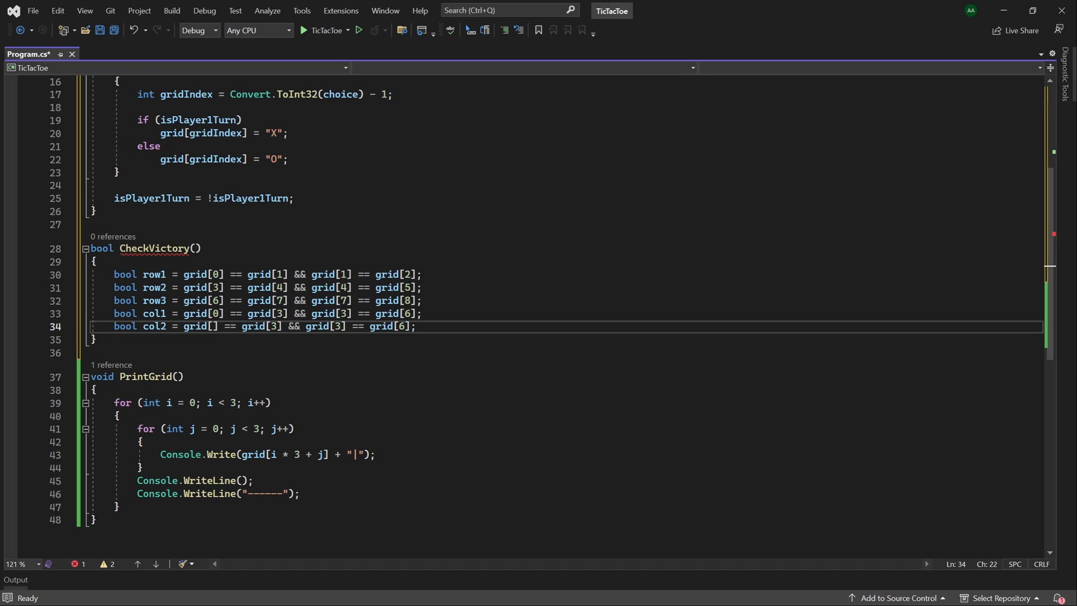
type("1")
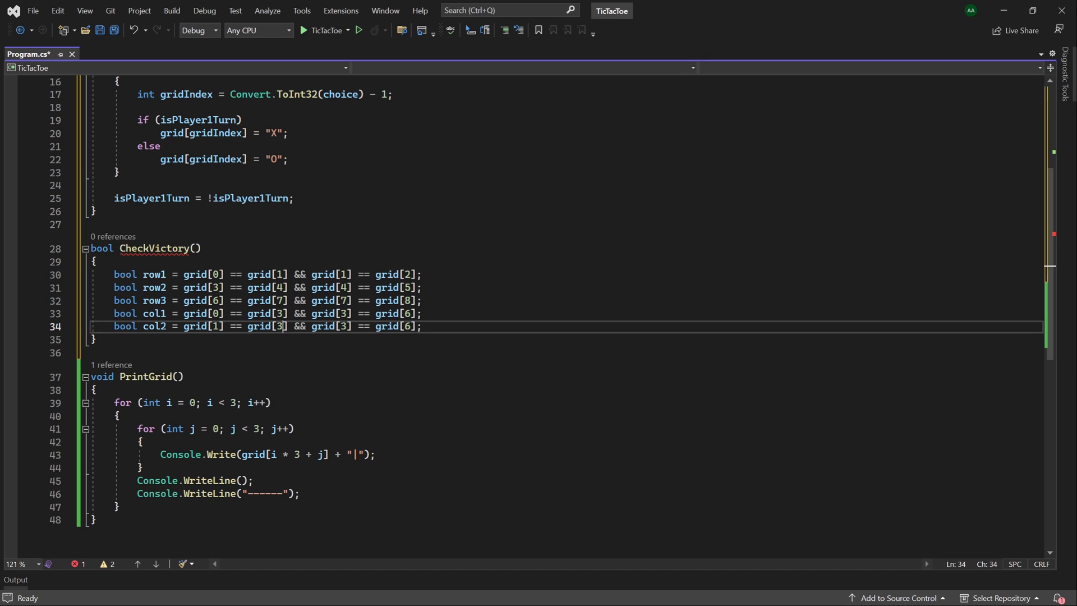
type("4")
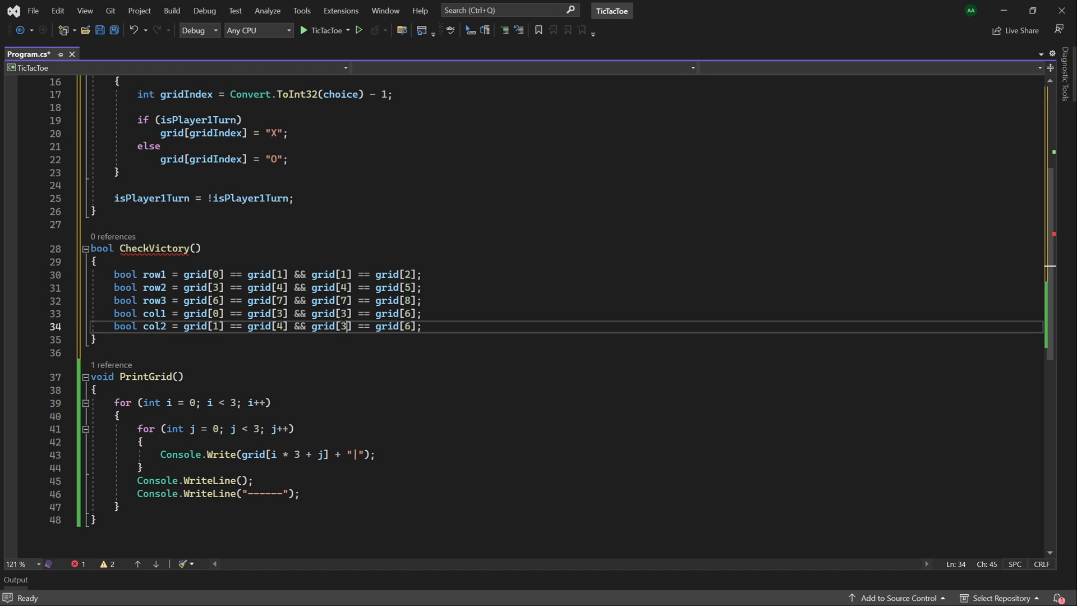
type("4")
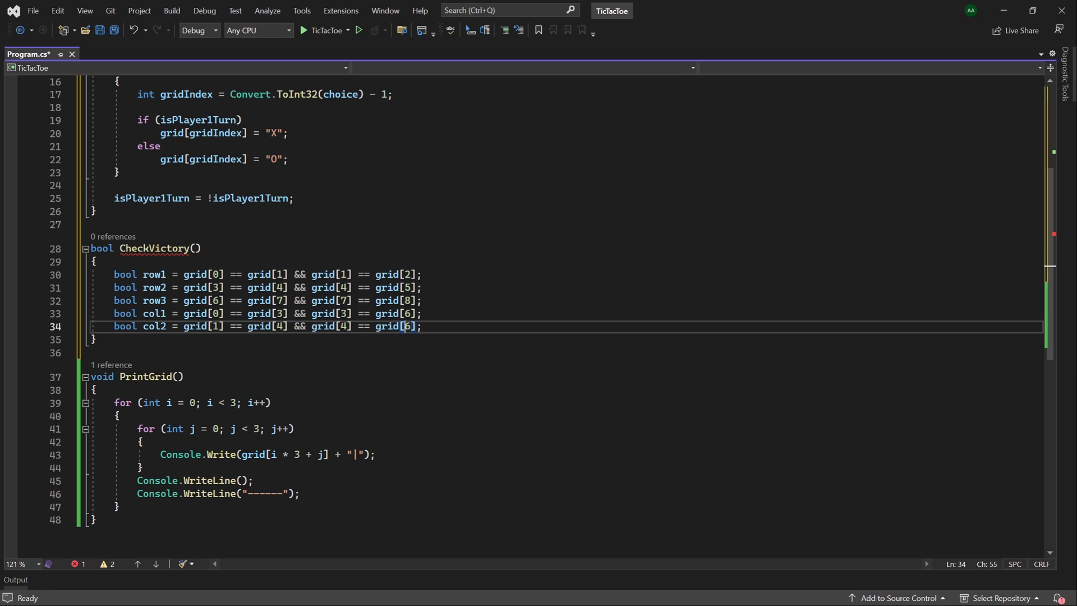
type("7")
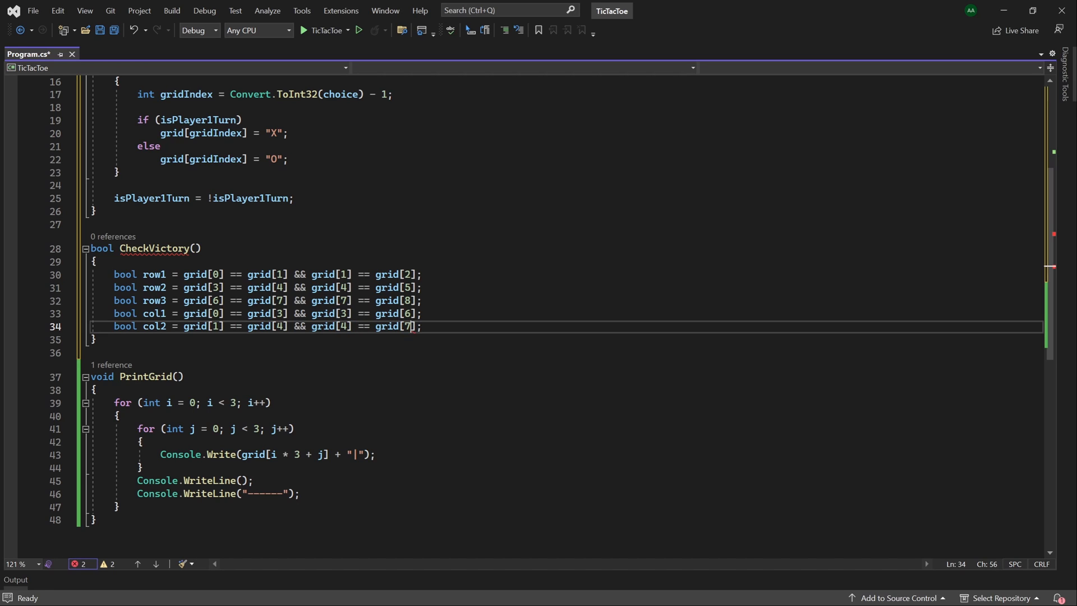
Step: Duplicate col2 into col3 comparing cells 2, 5 and 8
key("Enter")
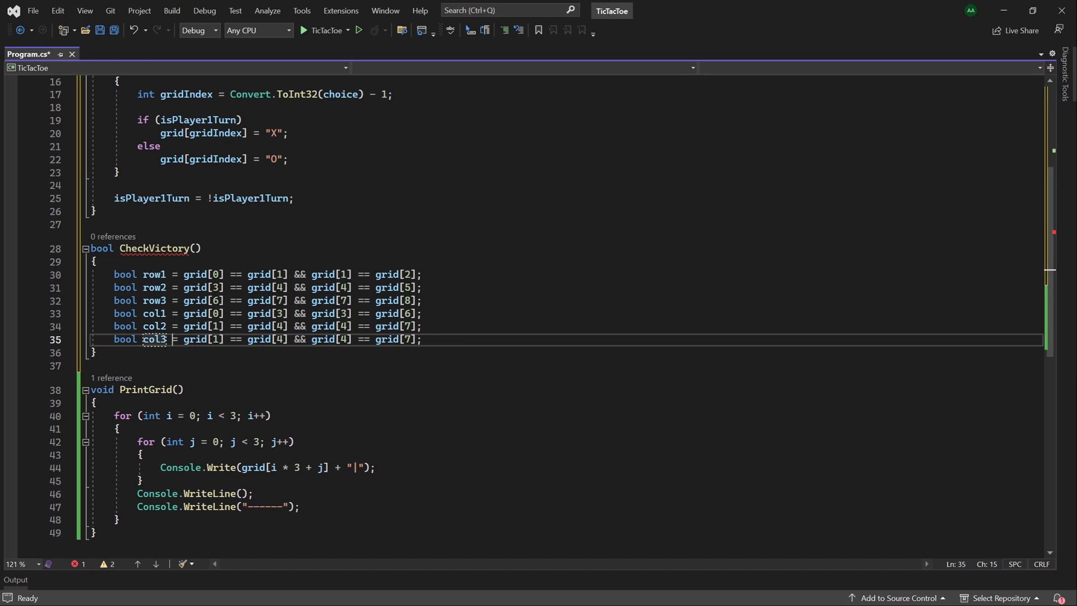
left_click(174, 340)
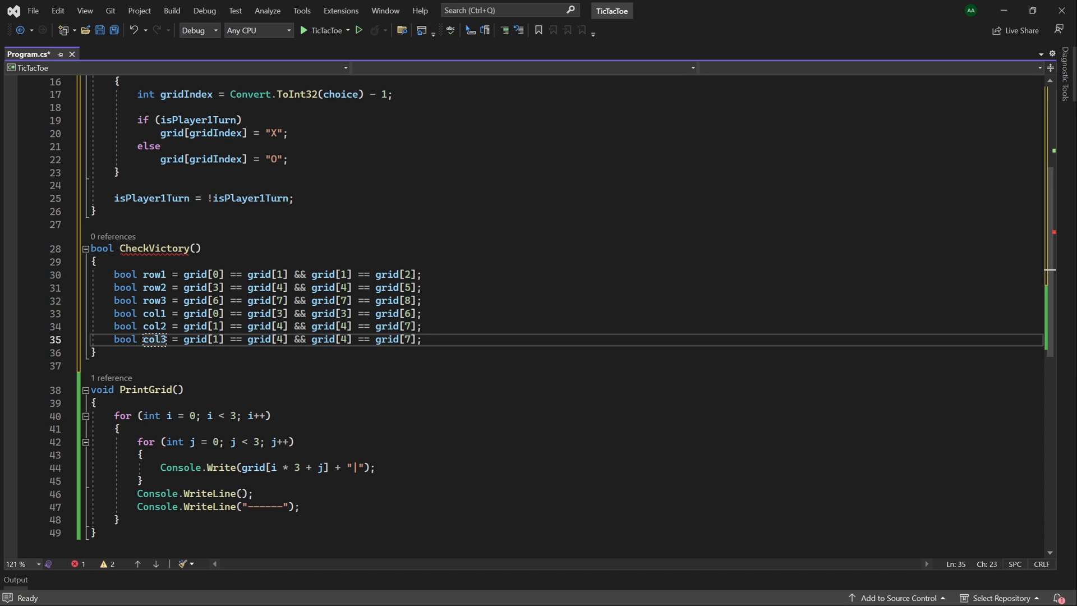
type("2")
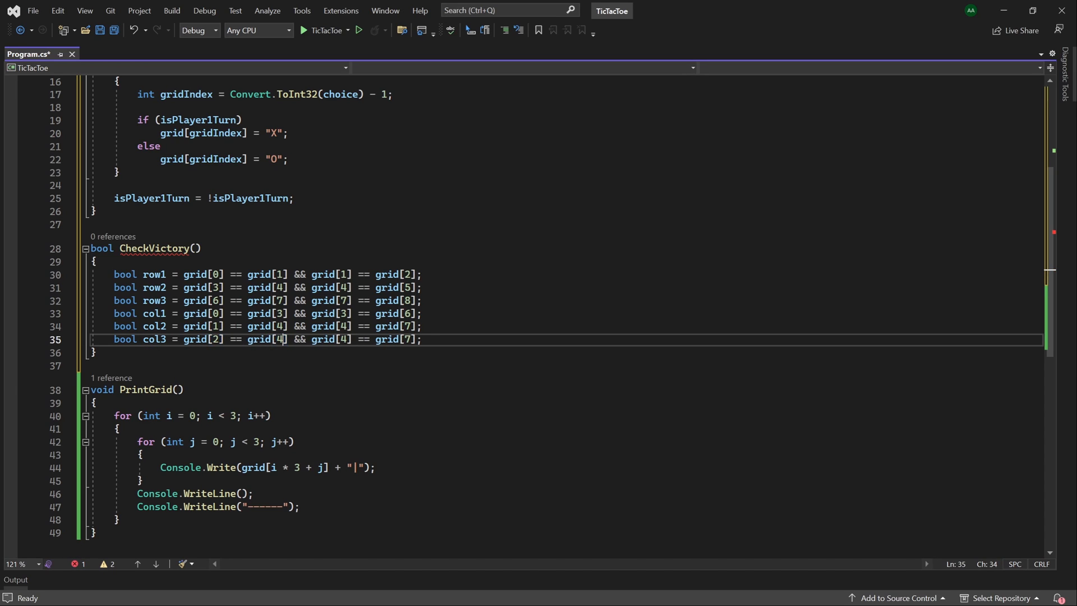
type("5")
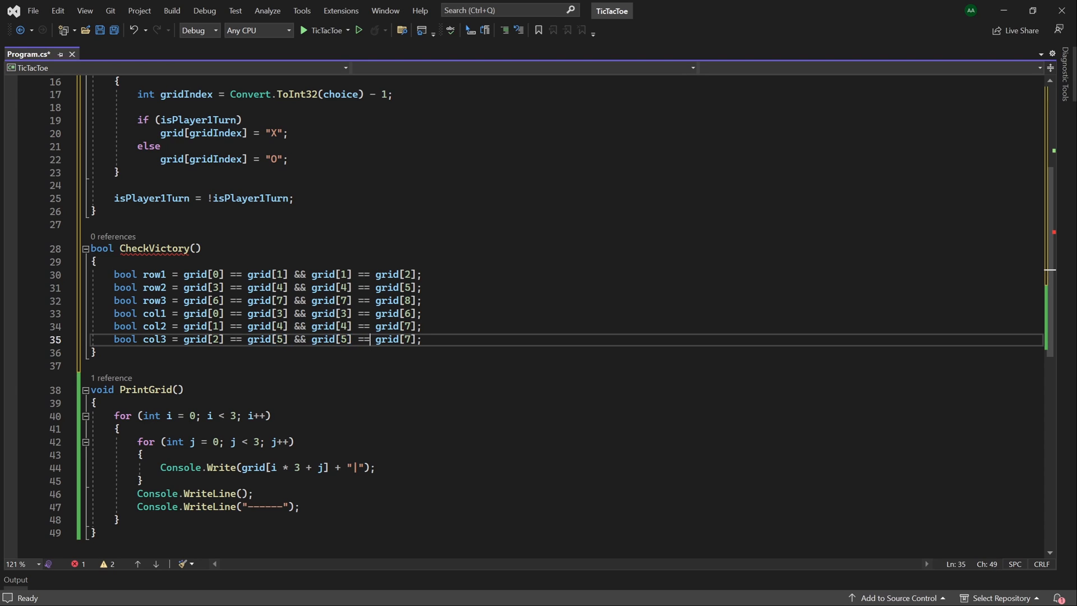
type("8")
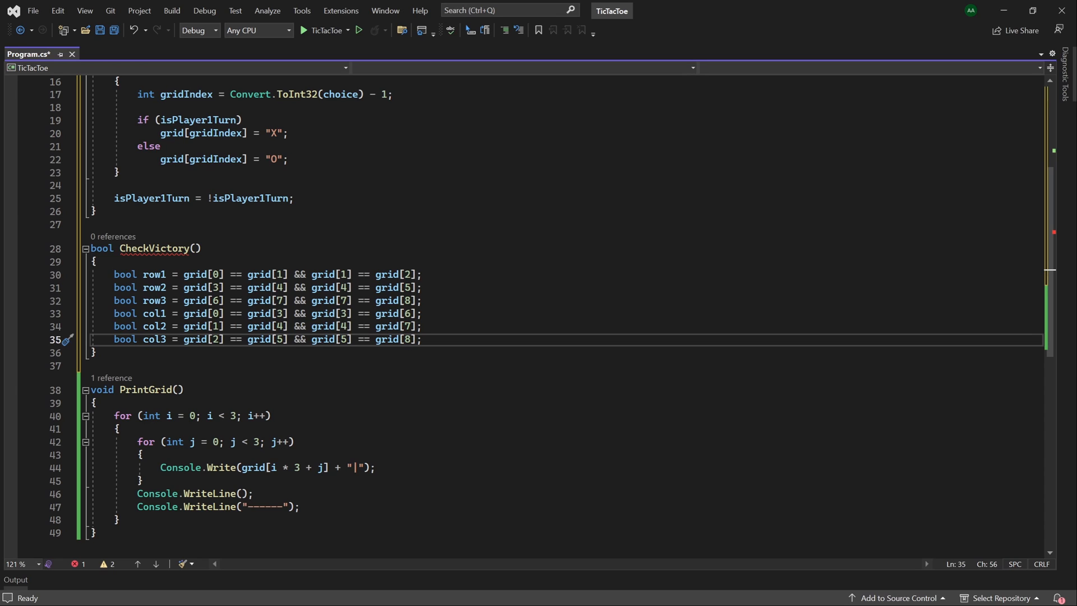
Step: Add diagDown (cells 0, 4, 8) and diagUp (cells 6, 4, 2) checks
key("Enter")
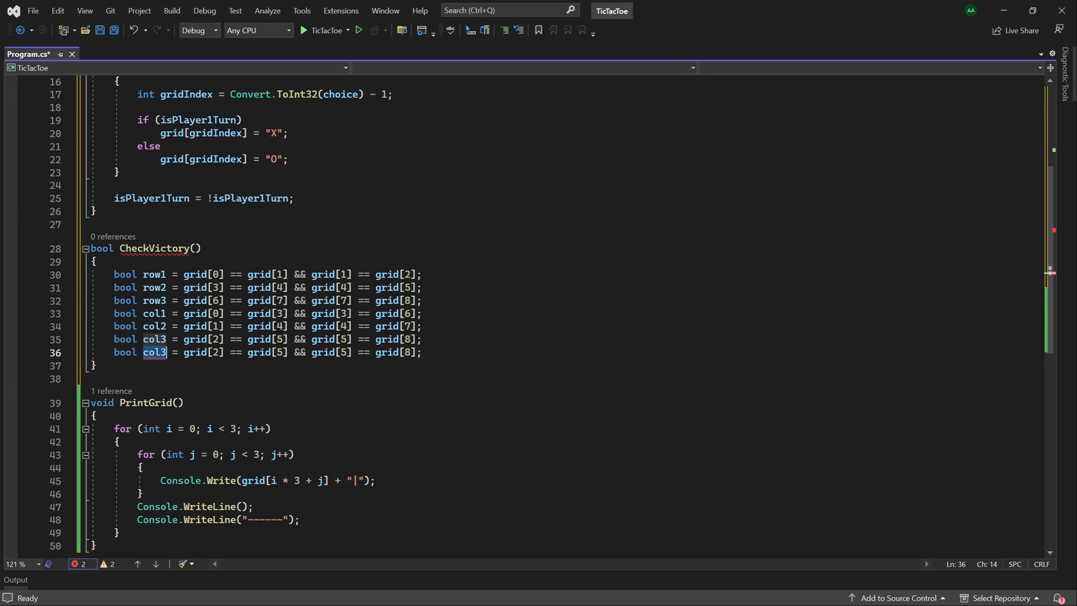
type("diag0")
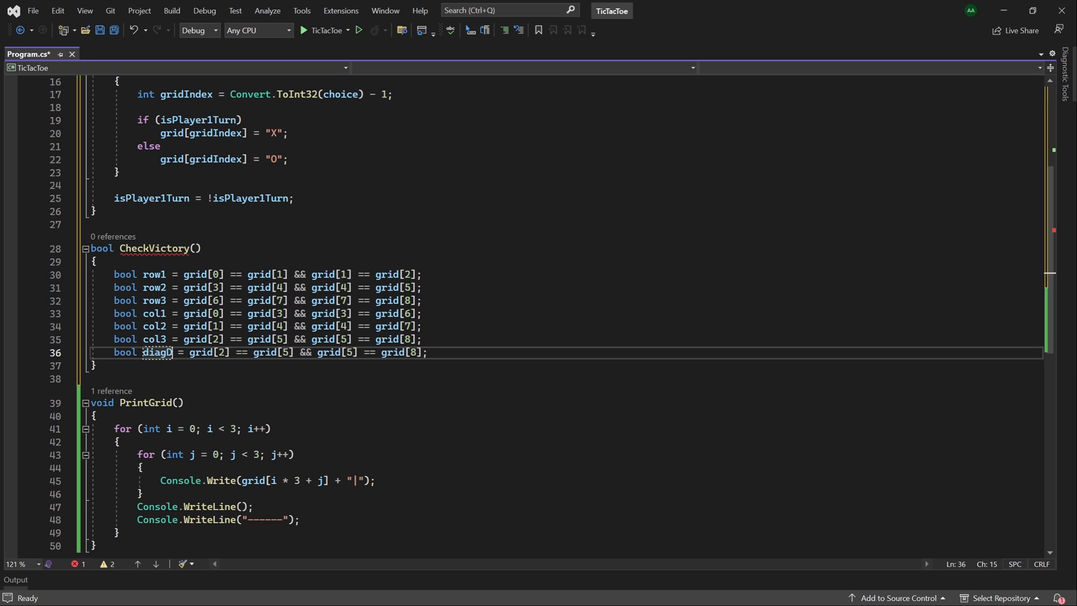
type("Down")
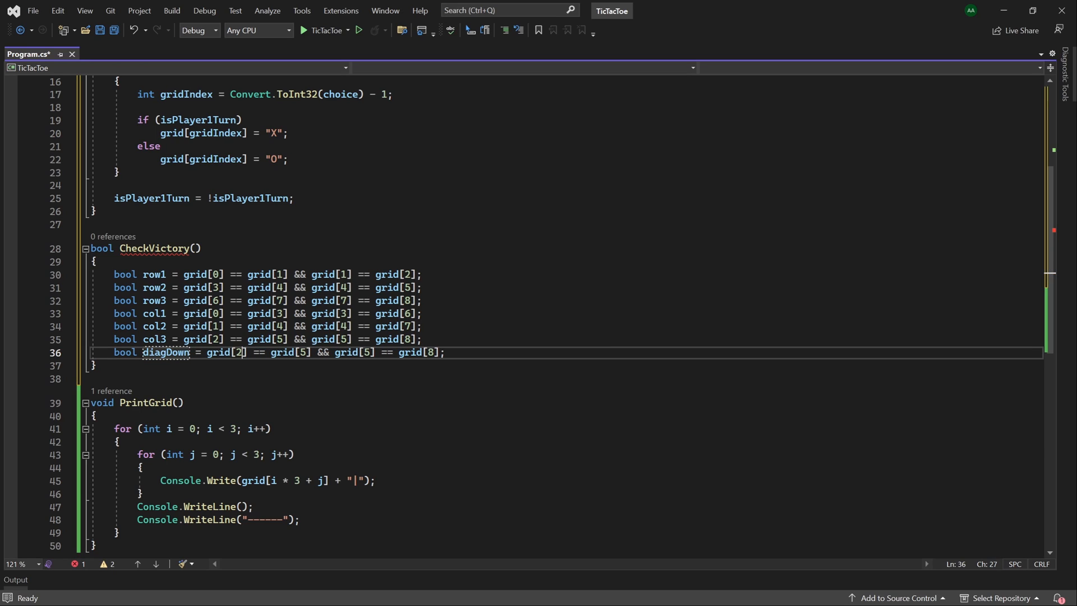
key("Backspace")
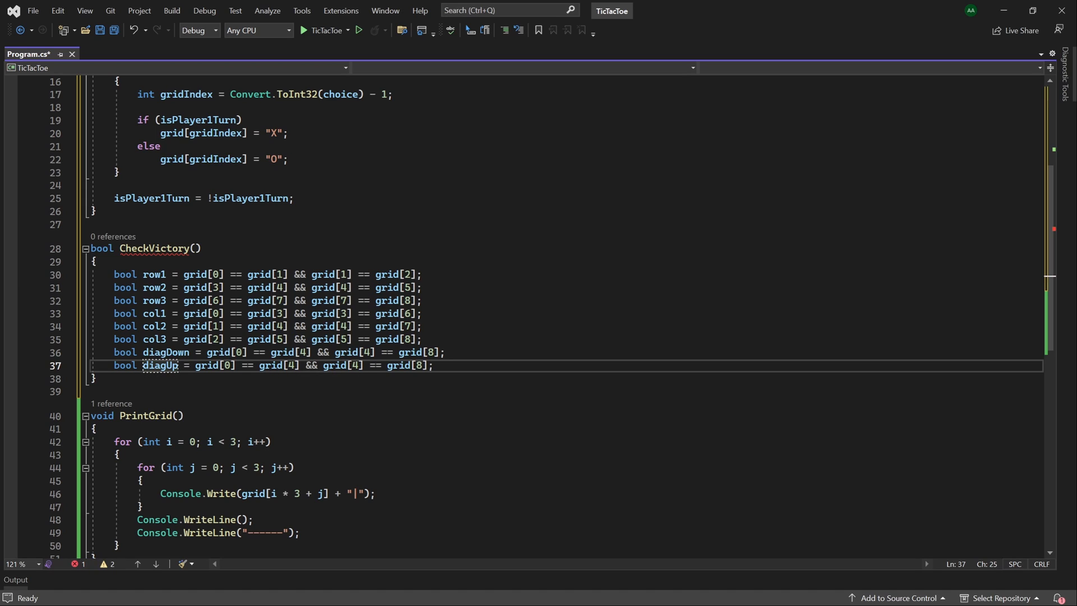
type("6")
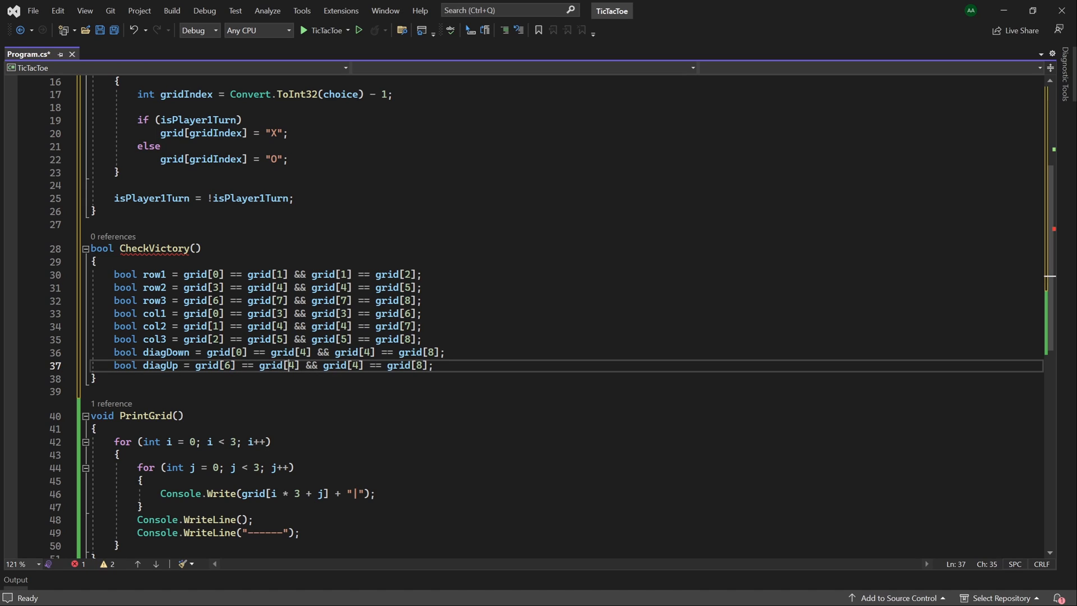
left_click(392, 364)
type("2")
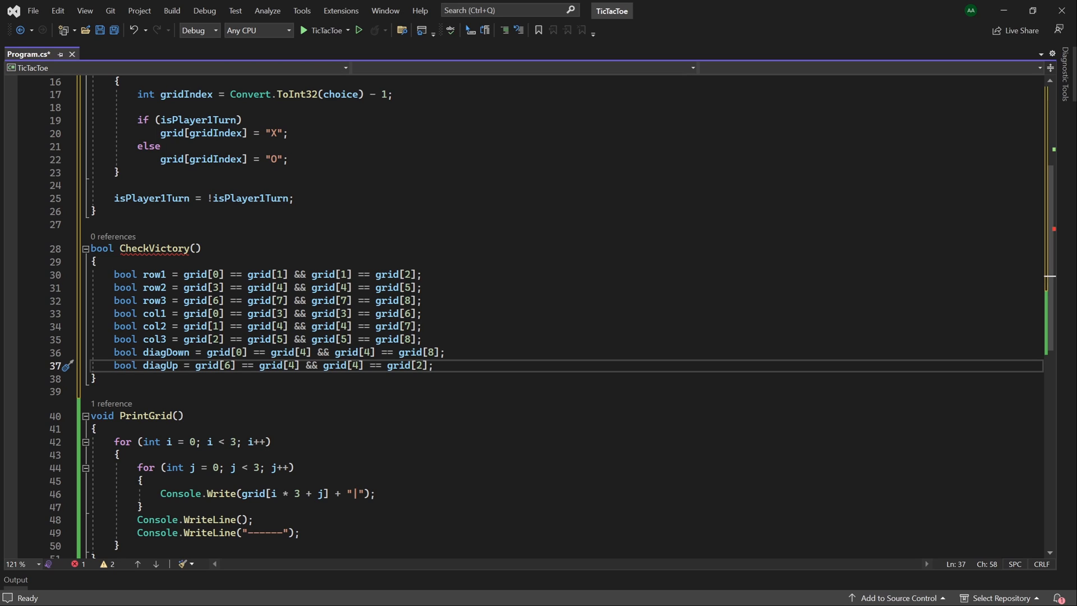
Step: Return row1 || row2 || row3 || col1 || col2 || col3 || diagDown || diagUp
type("return row1 ||")
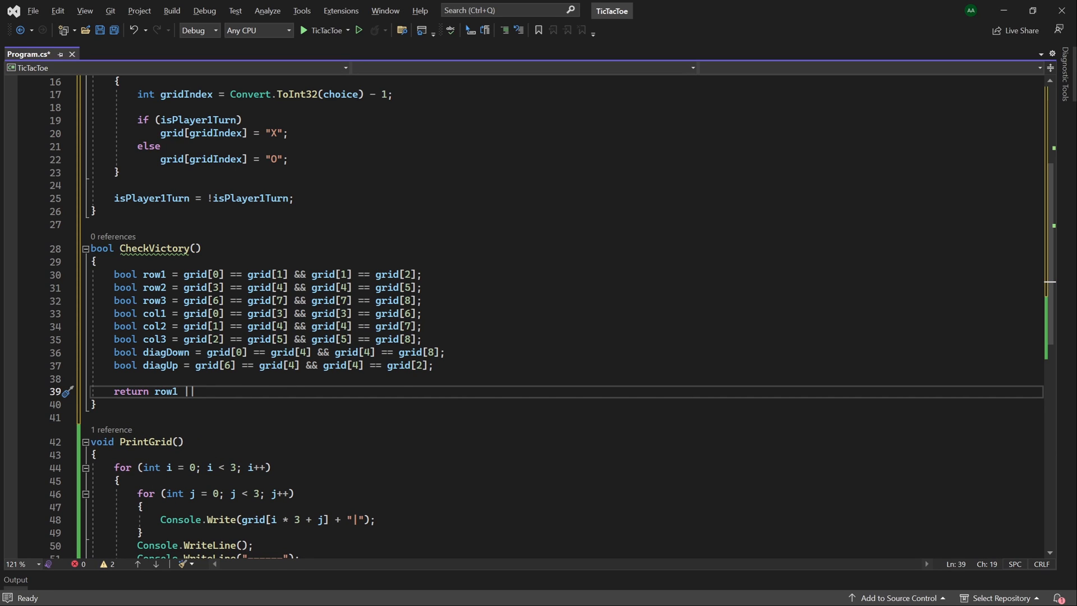
type("row2 || r")
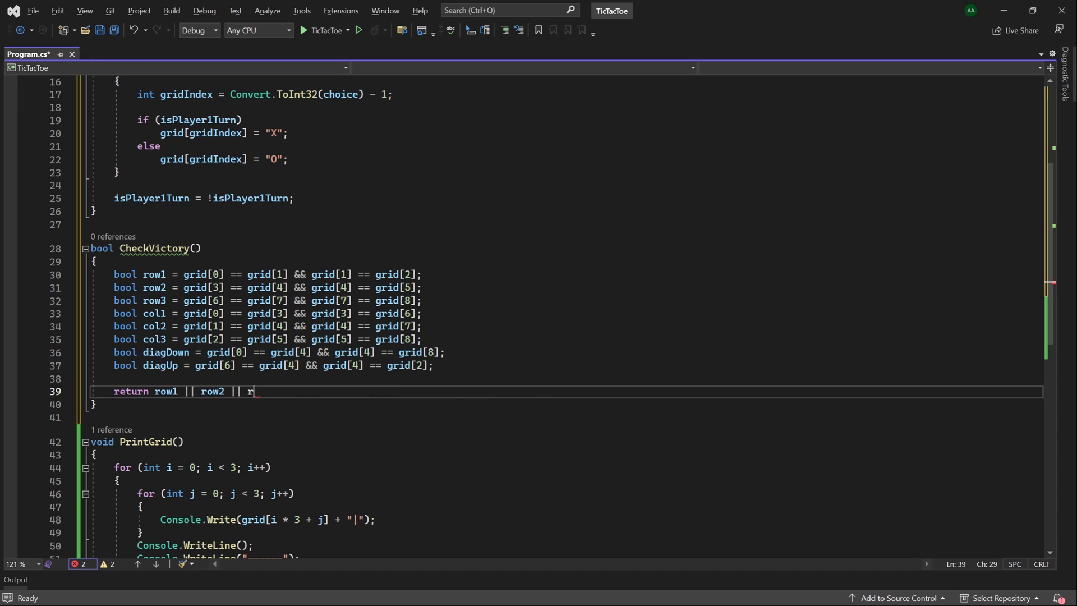
type("ow3 || col1 || col2;")
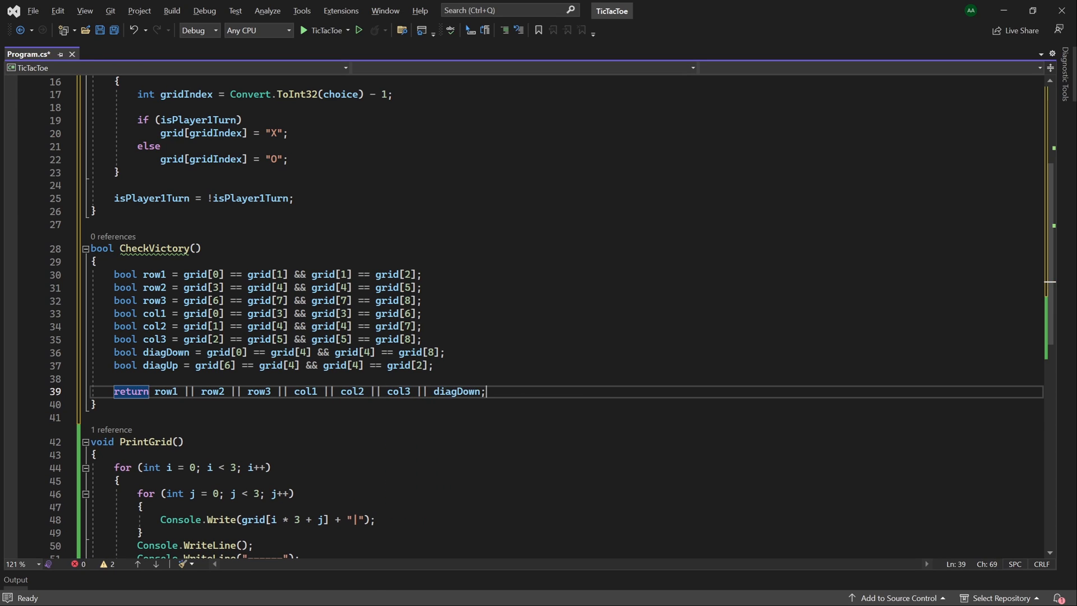
type("|| d")
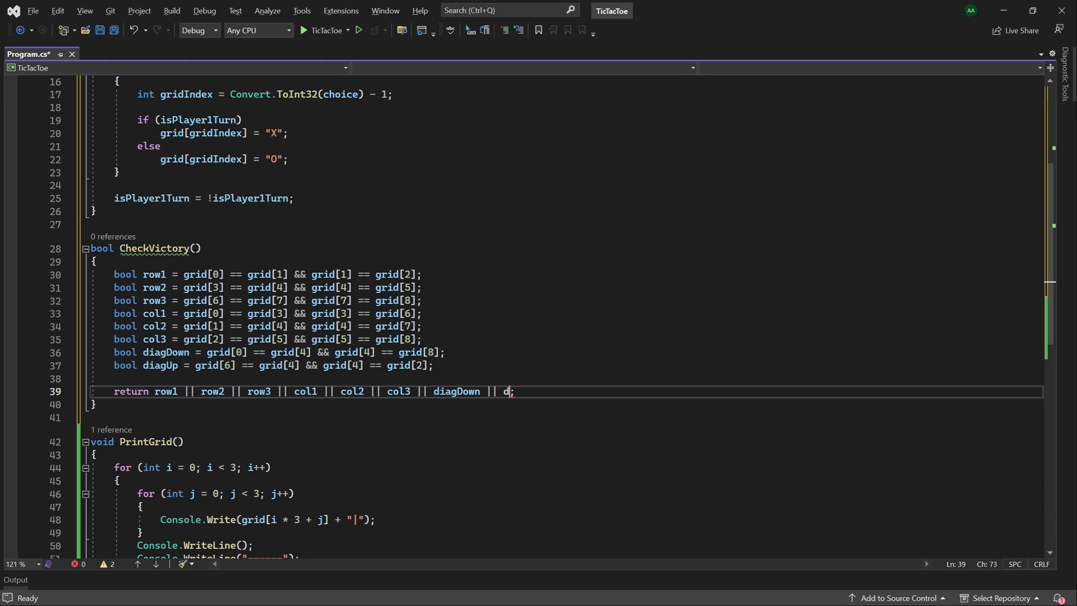
type("iagUp")
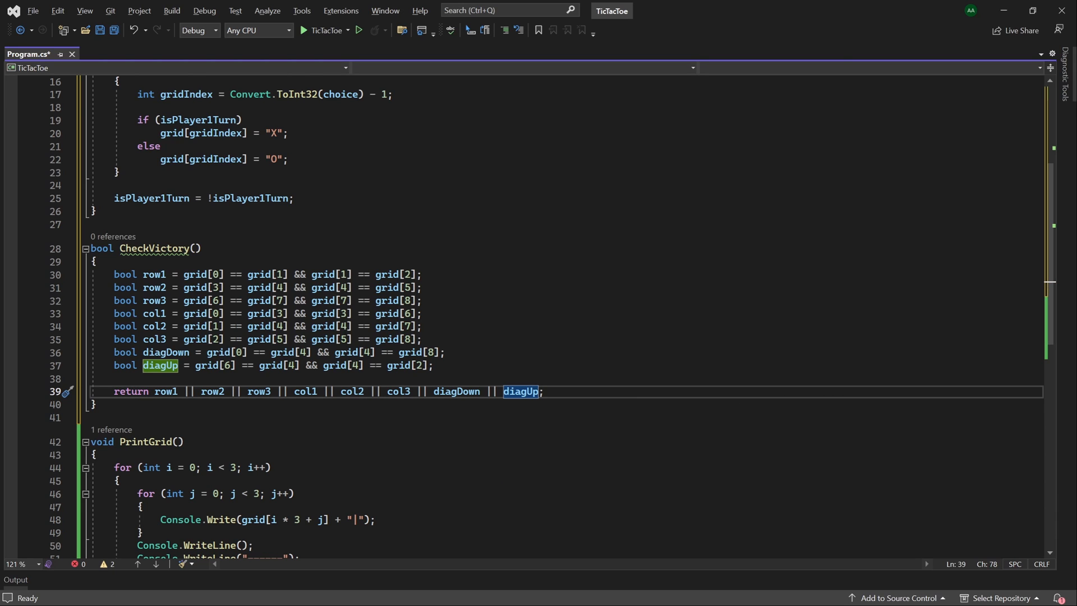
scroll("up", 3)
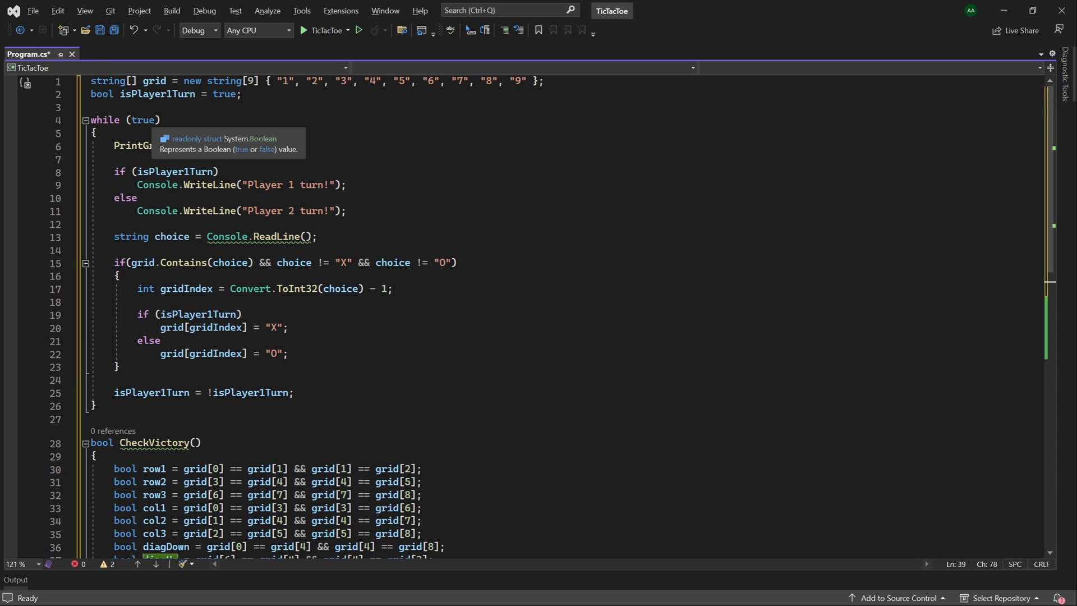
Step: Replace the while (true) condition with !CheckVictory()
double_click(143, 120)
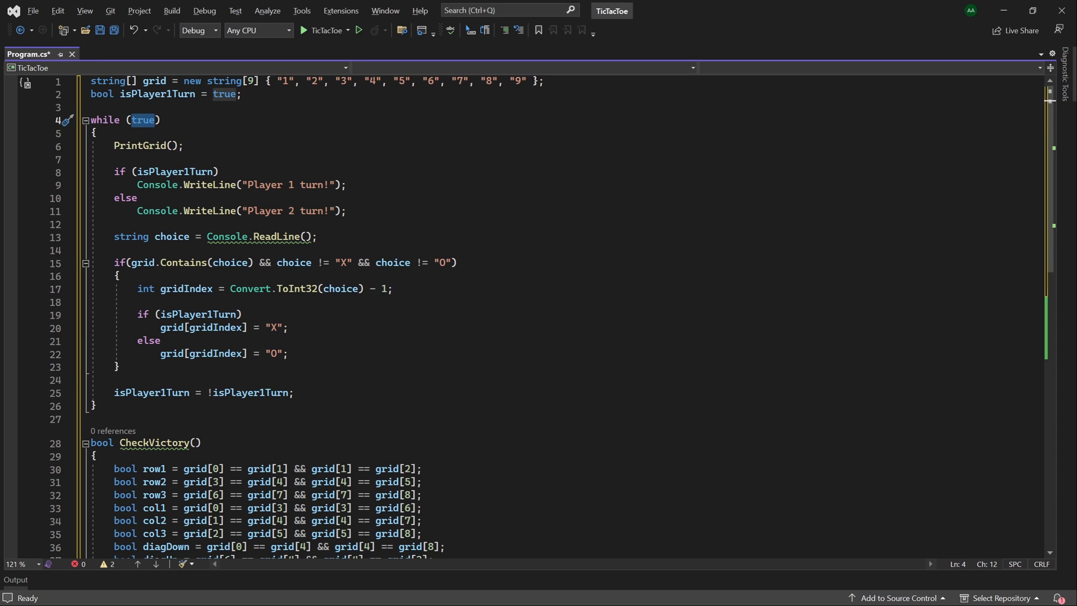
type("!")
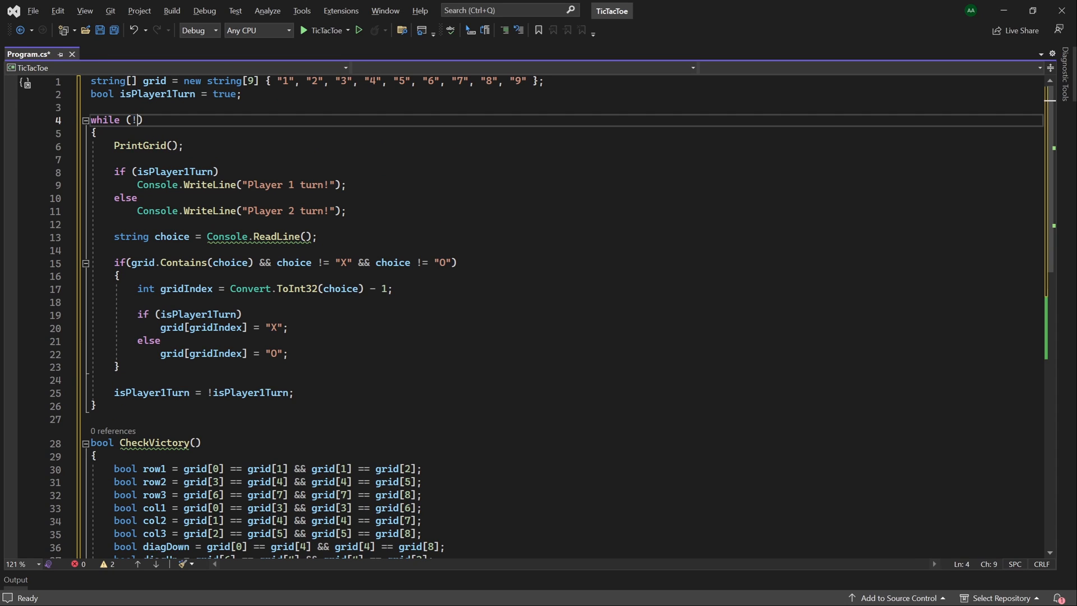
type("CheckVictory")
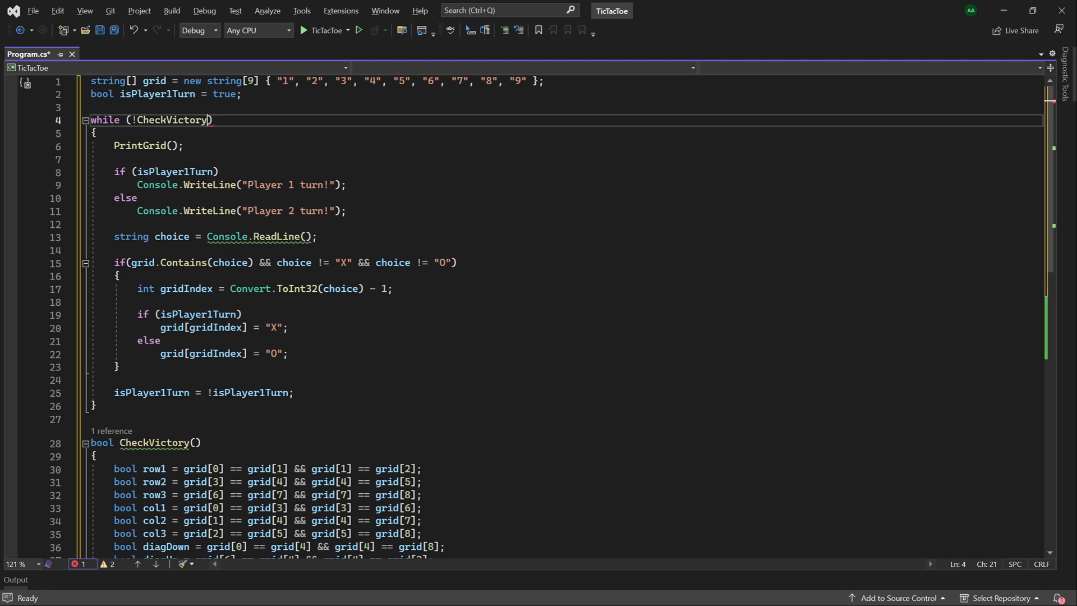
type("()")
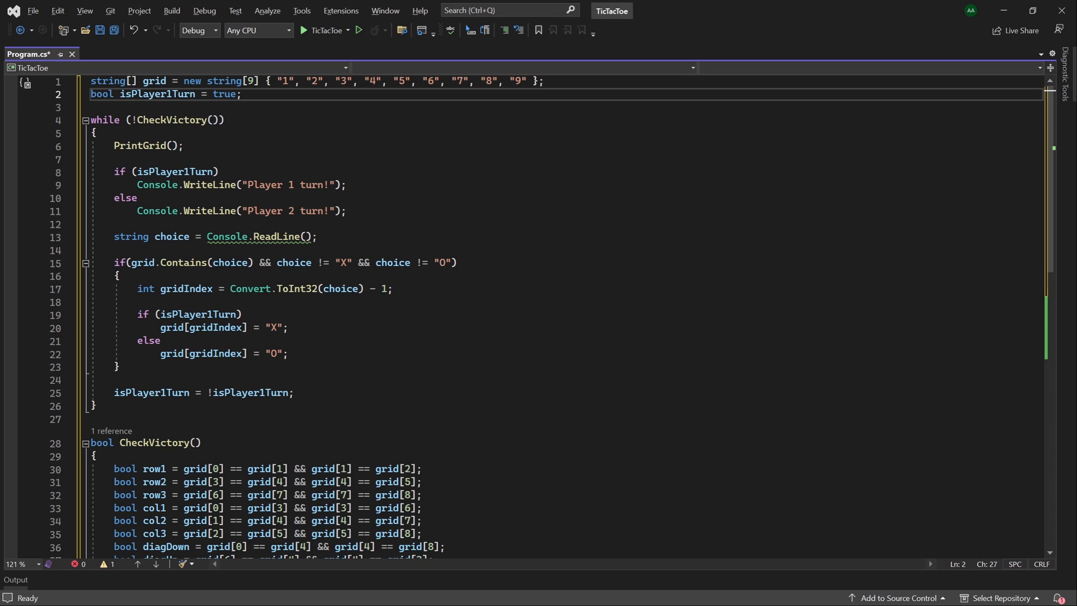
Step: Declare int numTurns = 0 and increment it after each placement
type("int num")
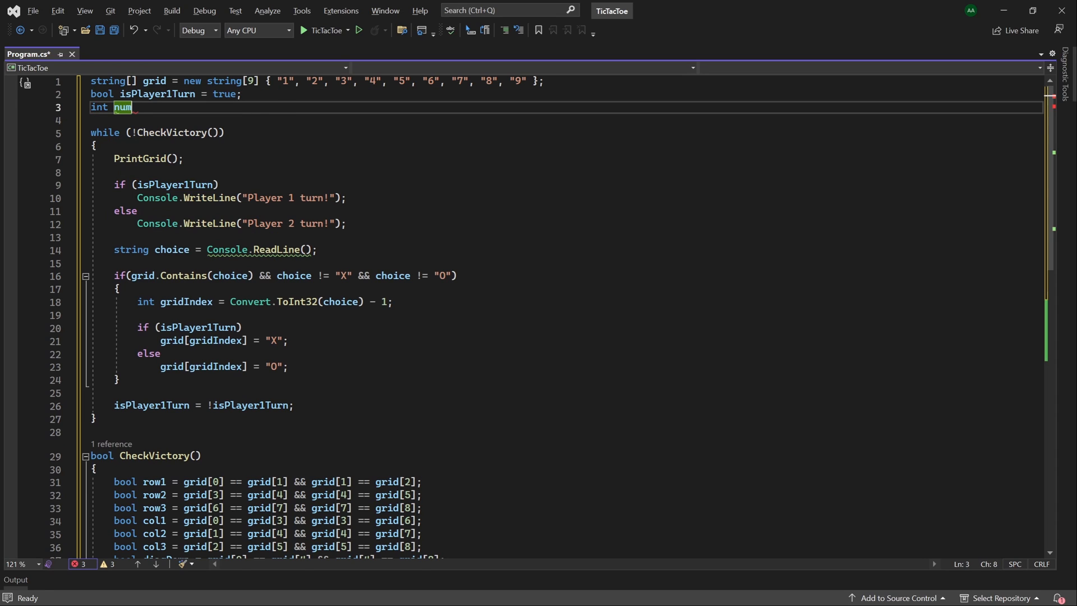
type("Turns = 0;")
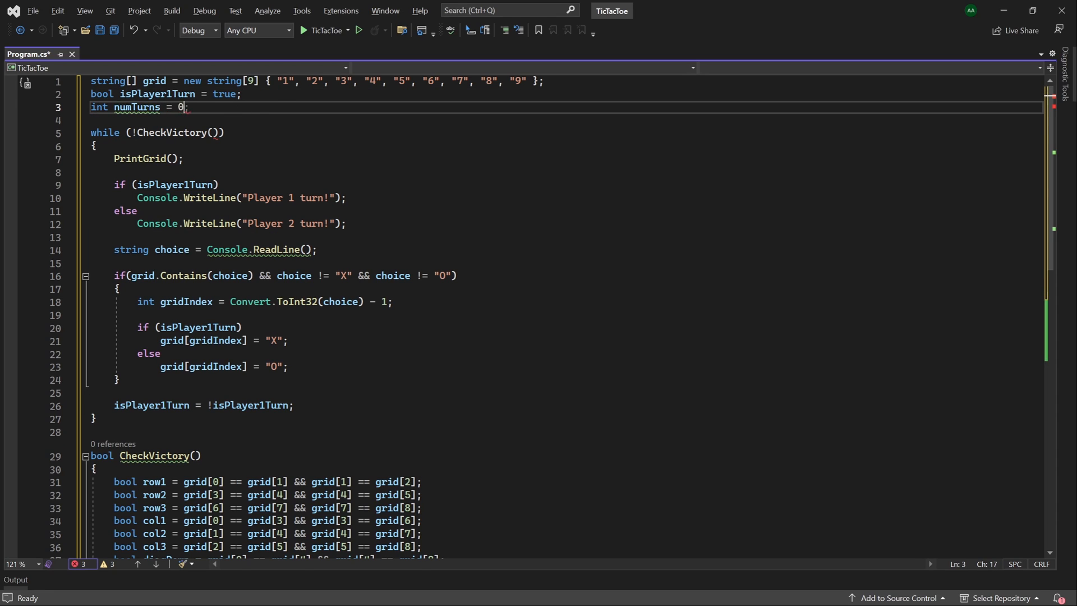
left_click(288, 367)
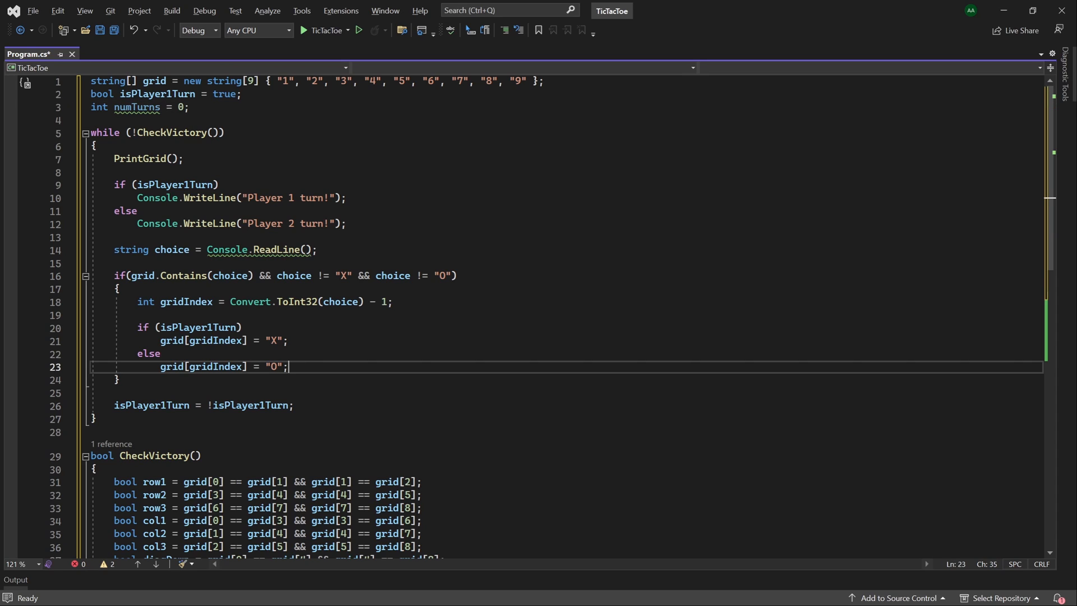
type("numTurns++;")
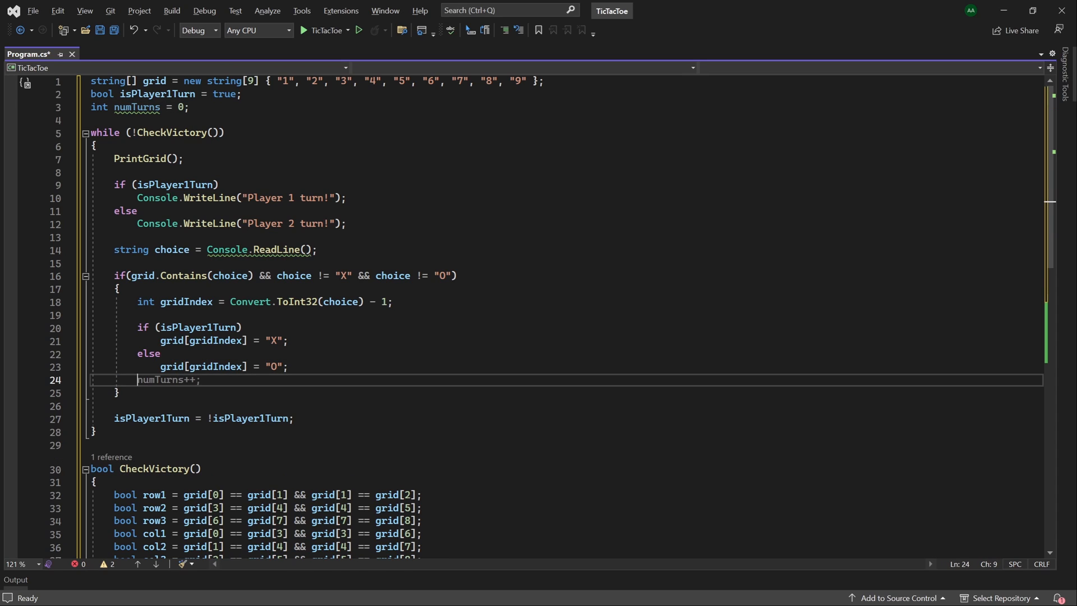
key("enter")
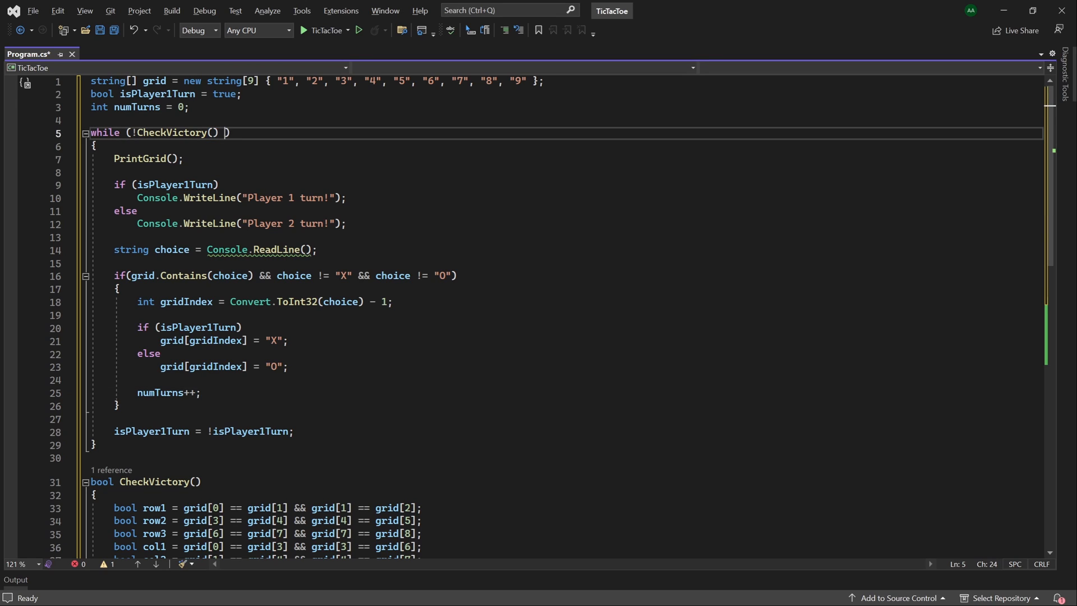
Step: Append && numTurns != 9 to the while condition
type("&&")
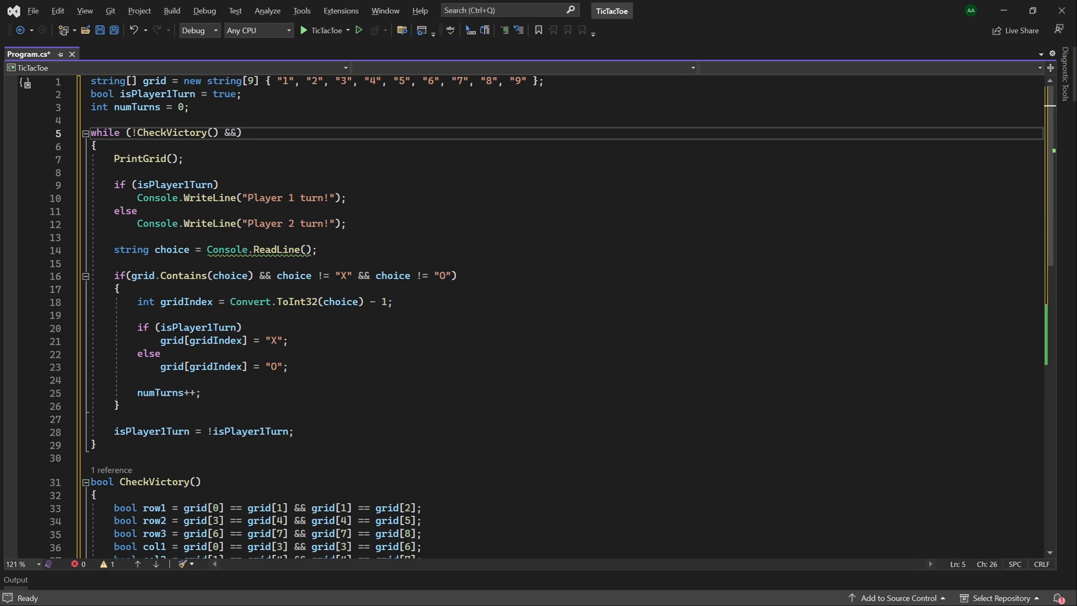
type("num")
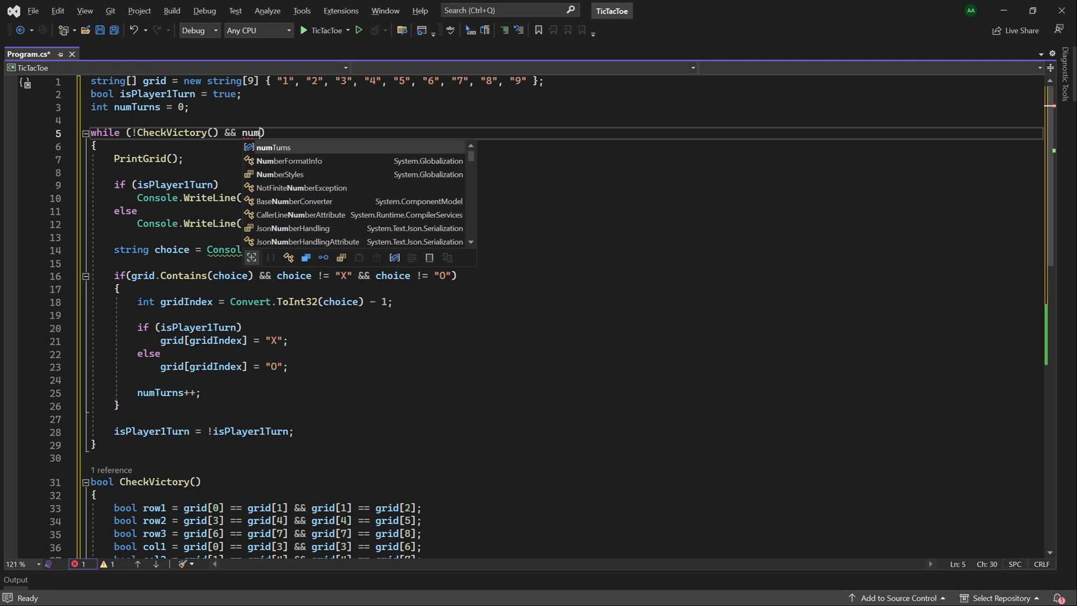
type("Turns != 9")
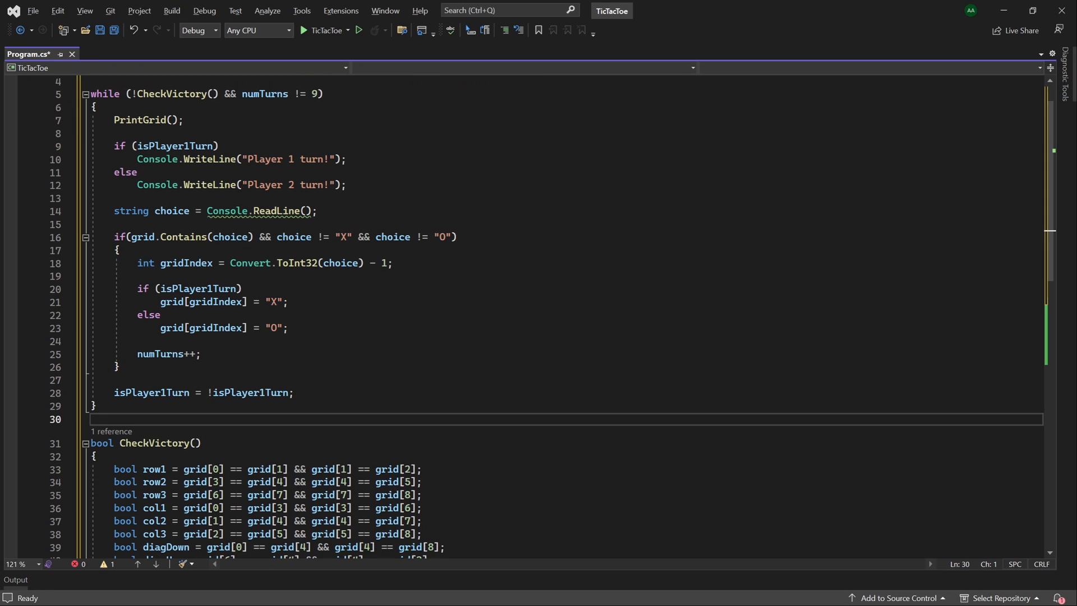
Step: Below the loop, print "You win!" if CheckVictory() is true, else "Tie!"
left_click(94, 405)
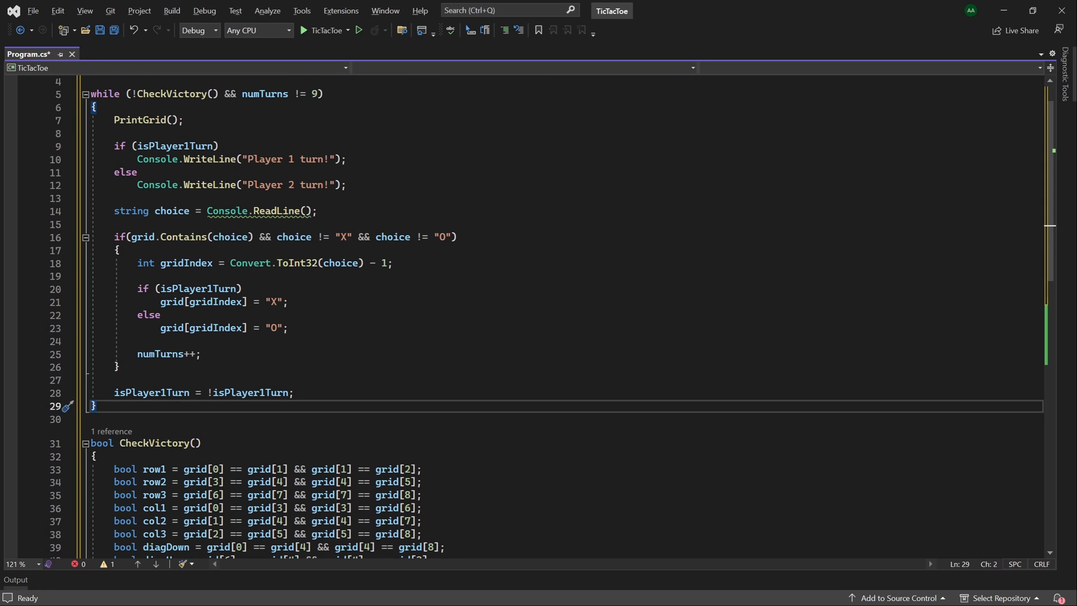
type("if (isPlayer1Turn)")
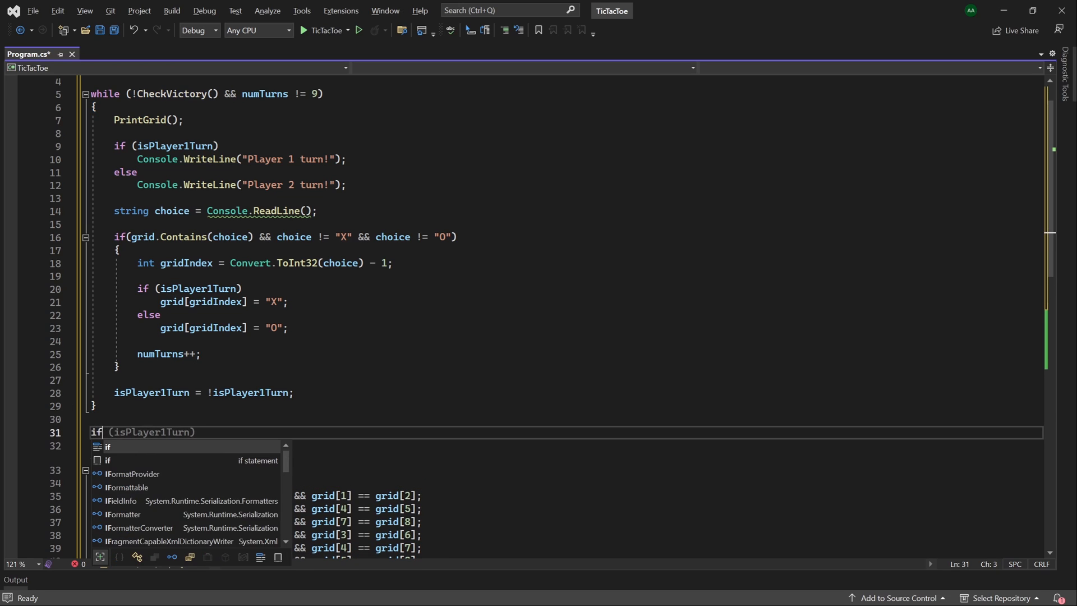
type("CheckVictory())")
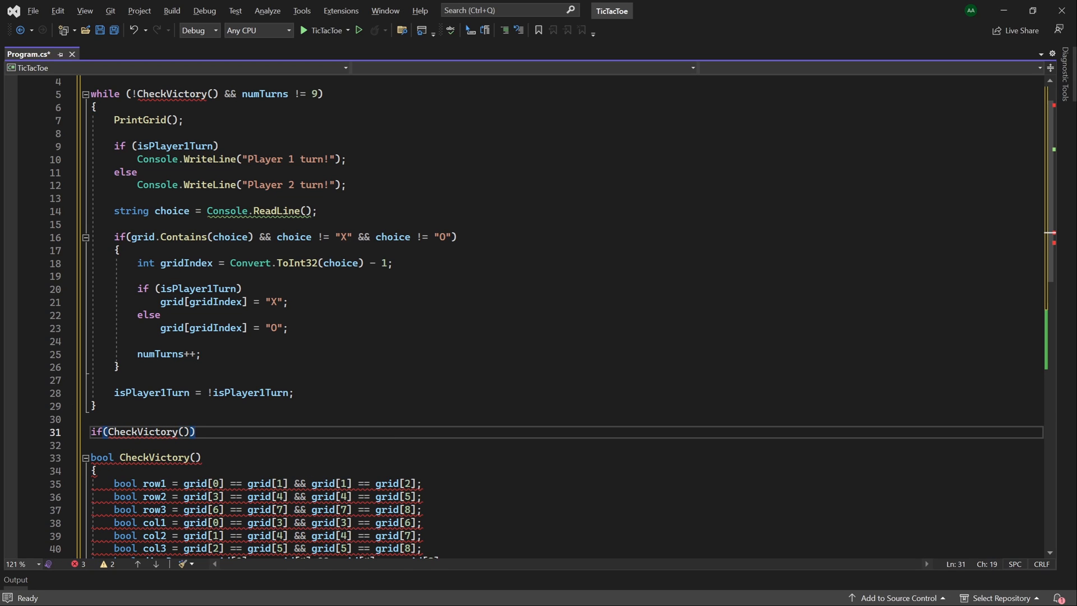
key("enter")
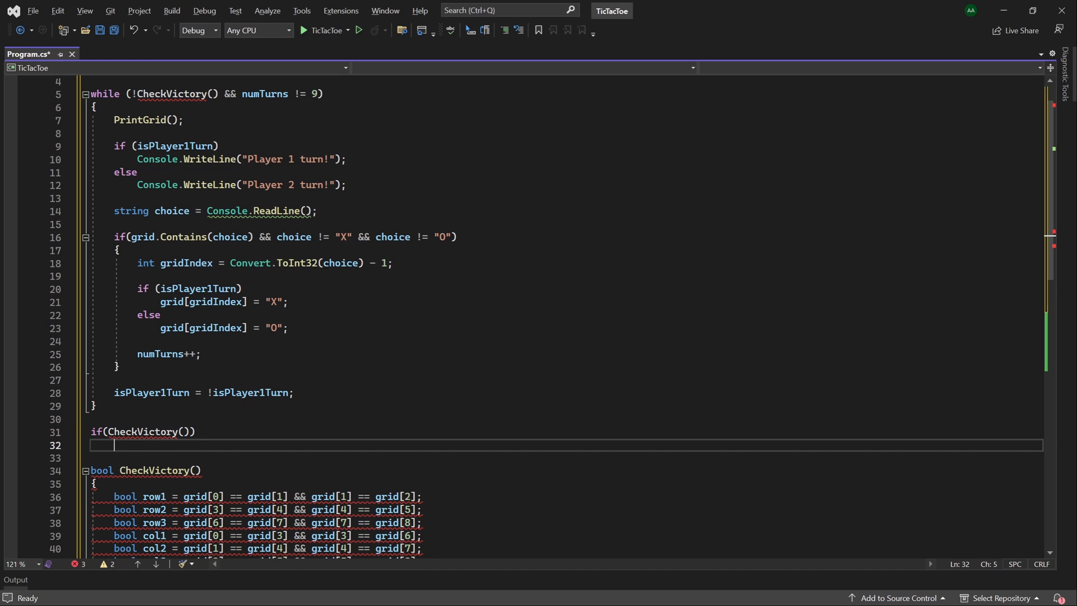
type("cw")
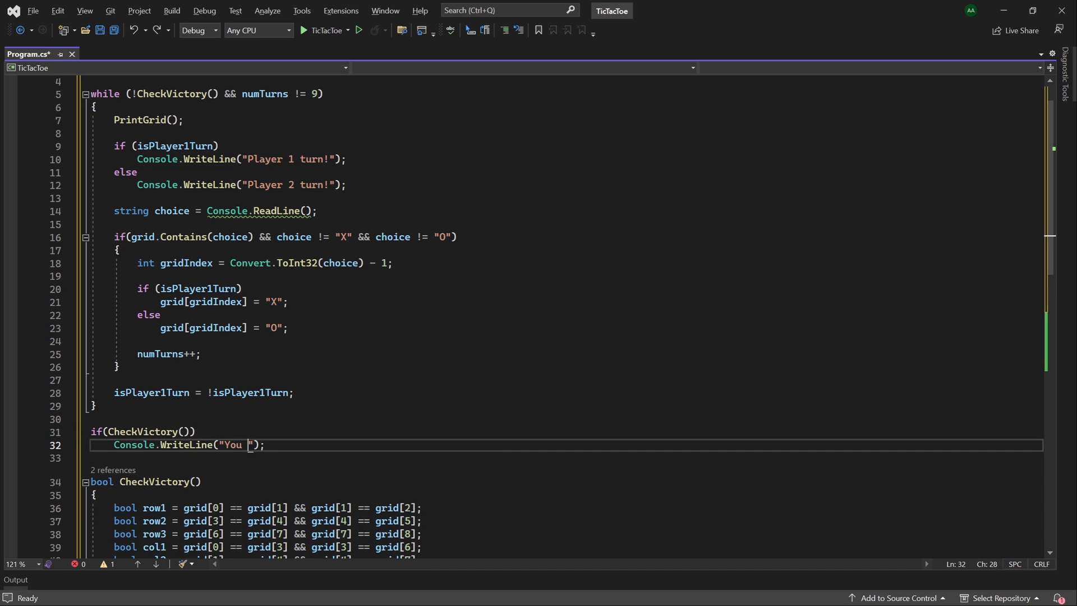
type("win!")
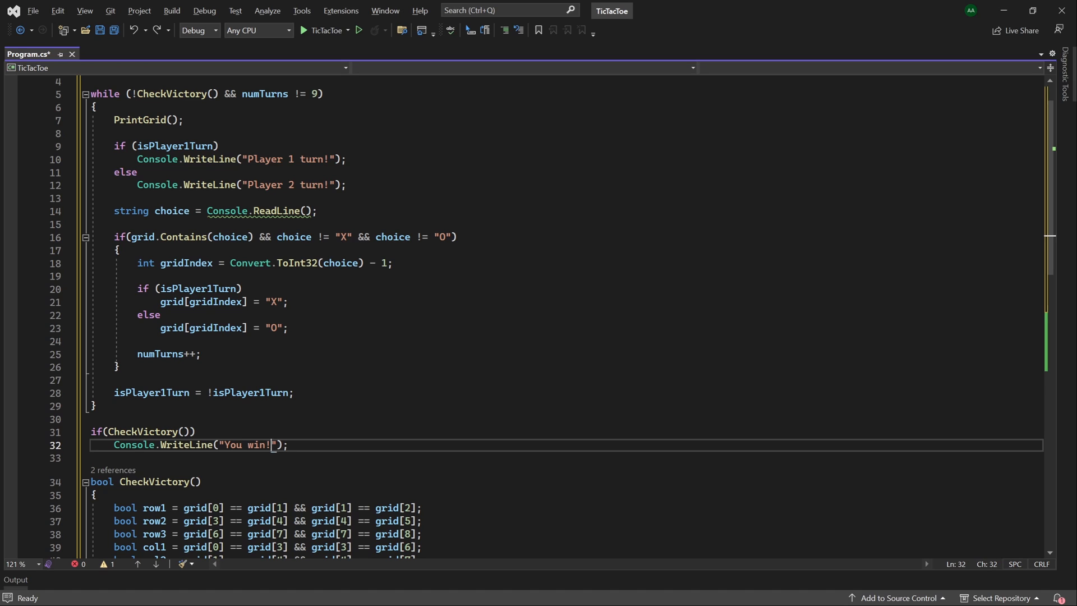
type("else")
type("Console.WriteLine(\"Tie\");")
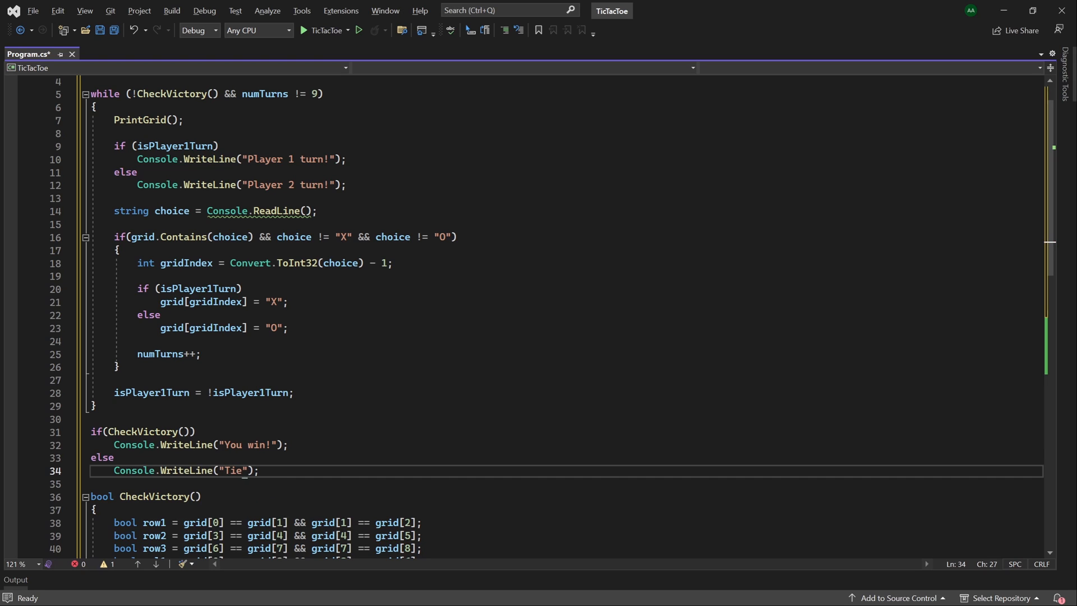
type("!")
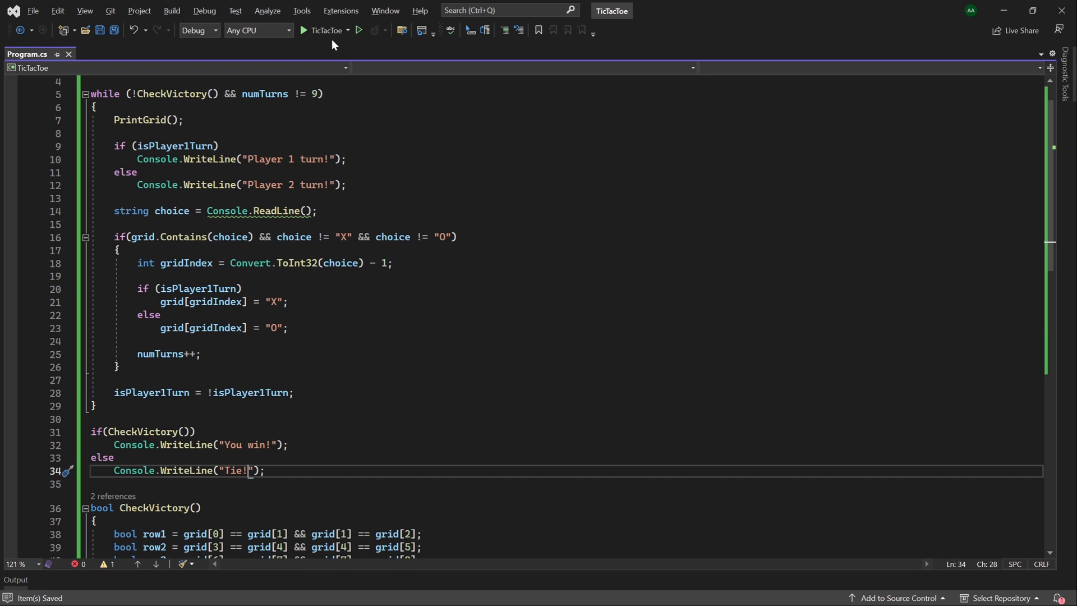
Step: Debug TicTacToe and enter moves 1 and 4 in the console
left_click(304, 29)
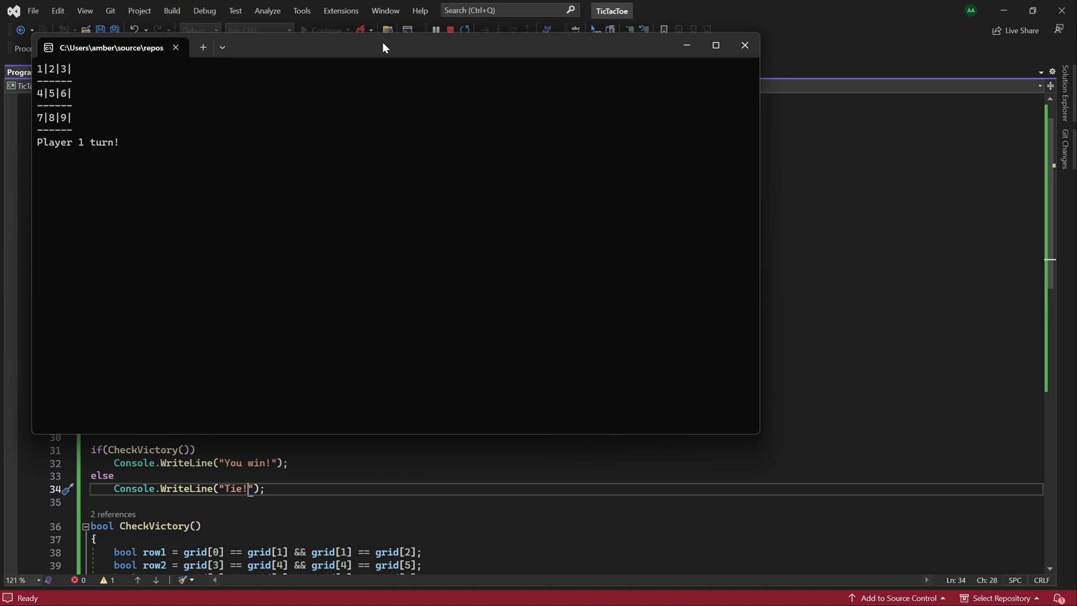
type("1")
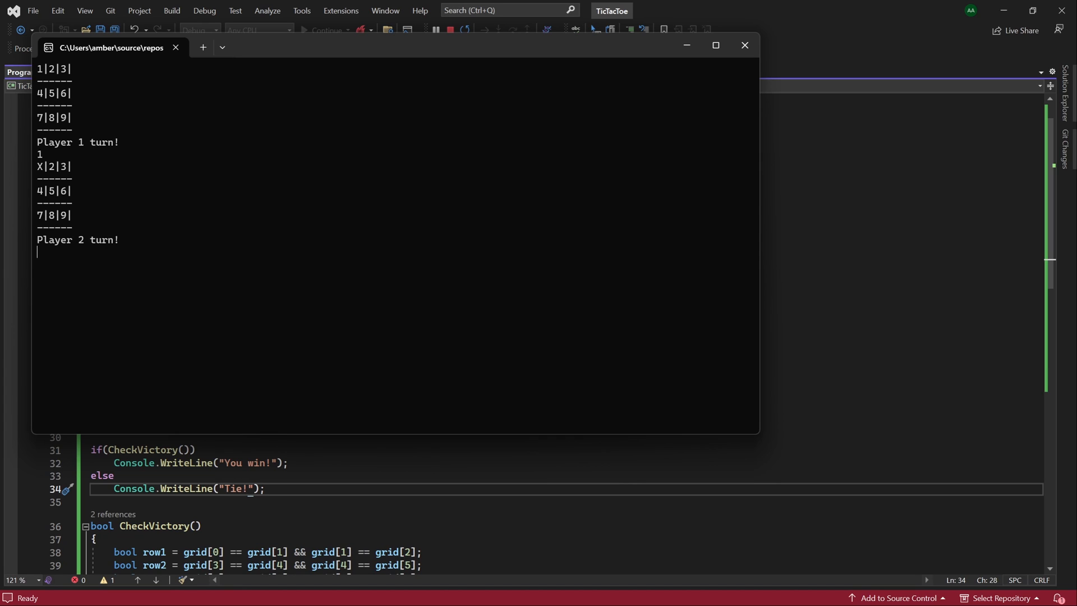
type("4")
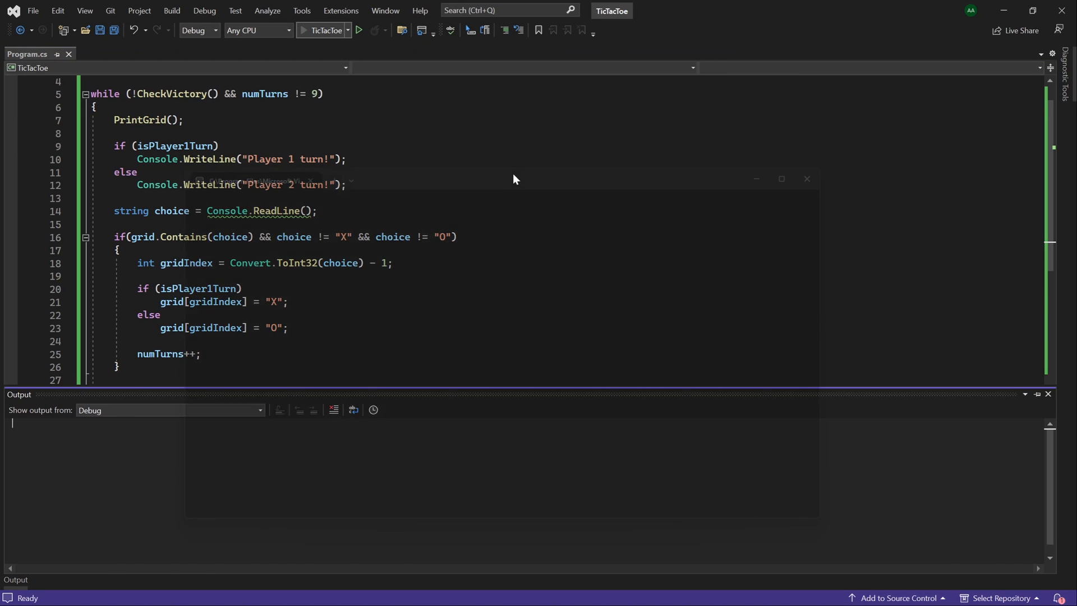
Step: Rerun the game and enter moves 1 and 7 in the debug console
left_click(358, 30)
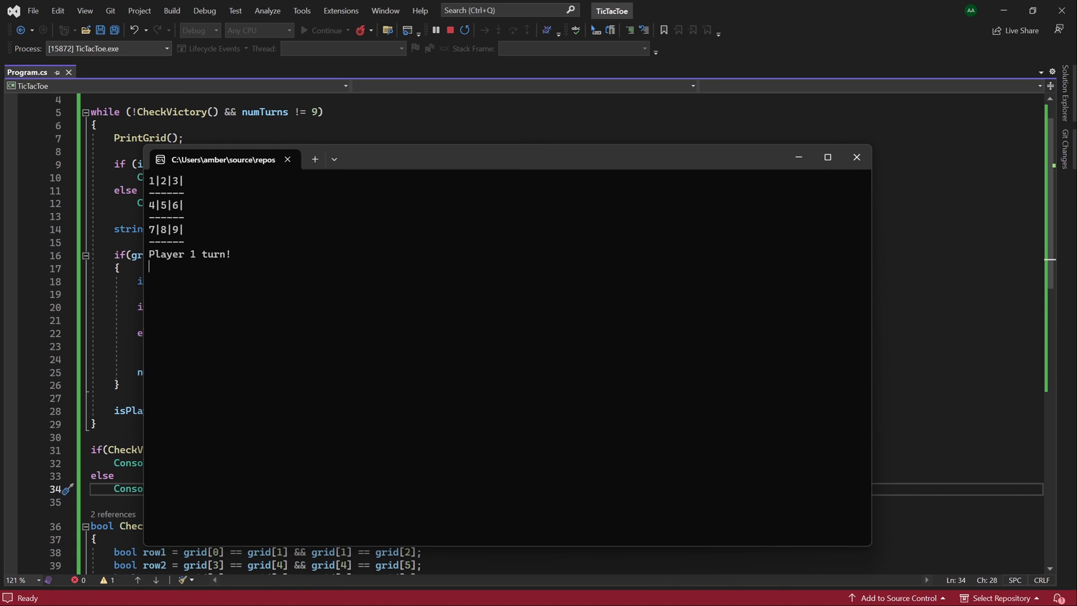
mouse_move(542, 162)
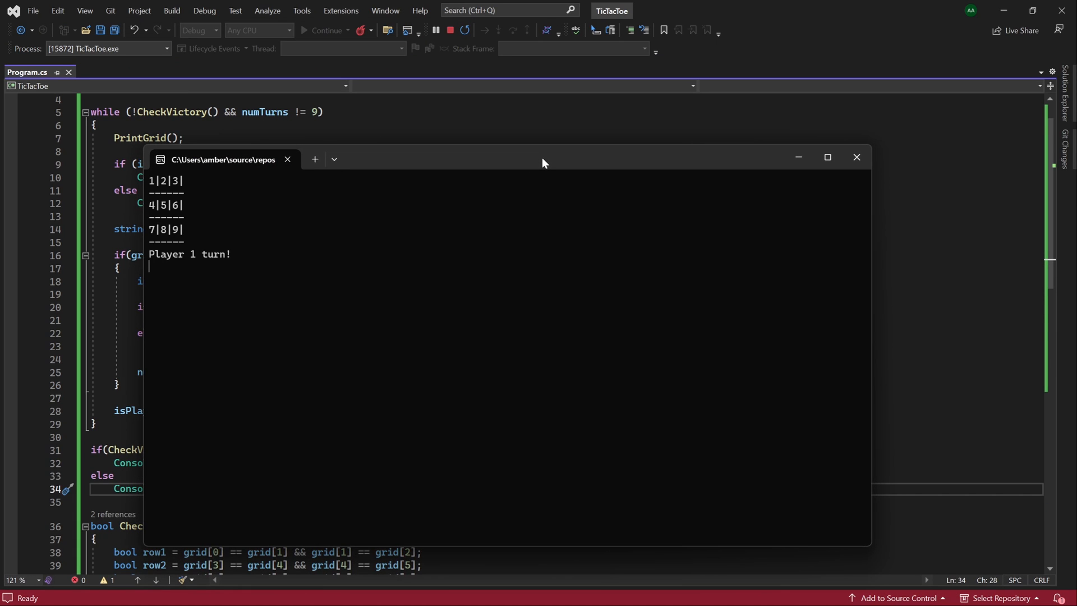
type("1")
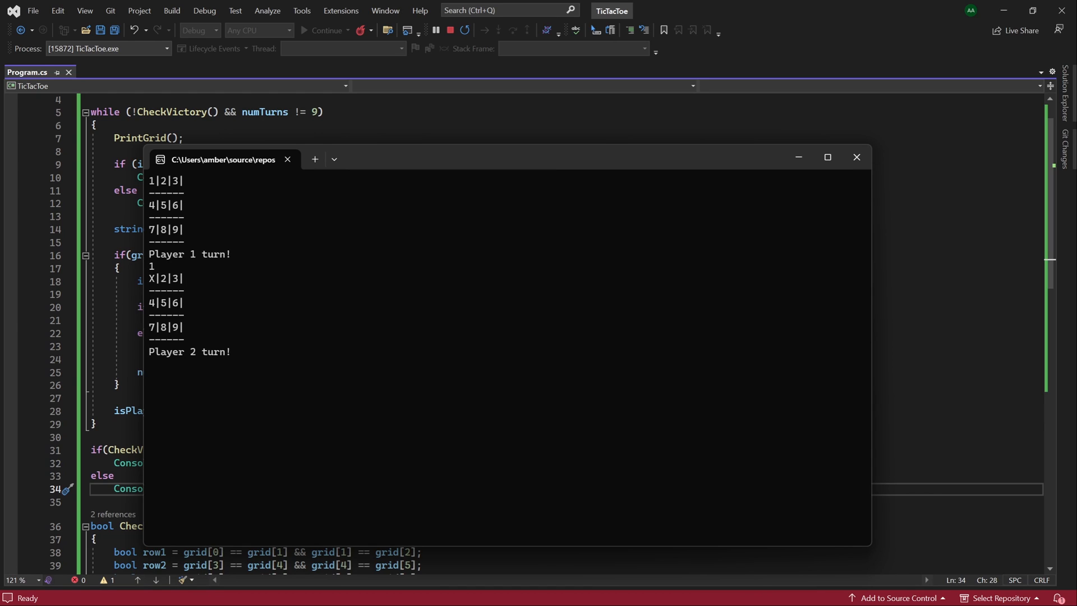
type("7")
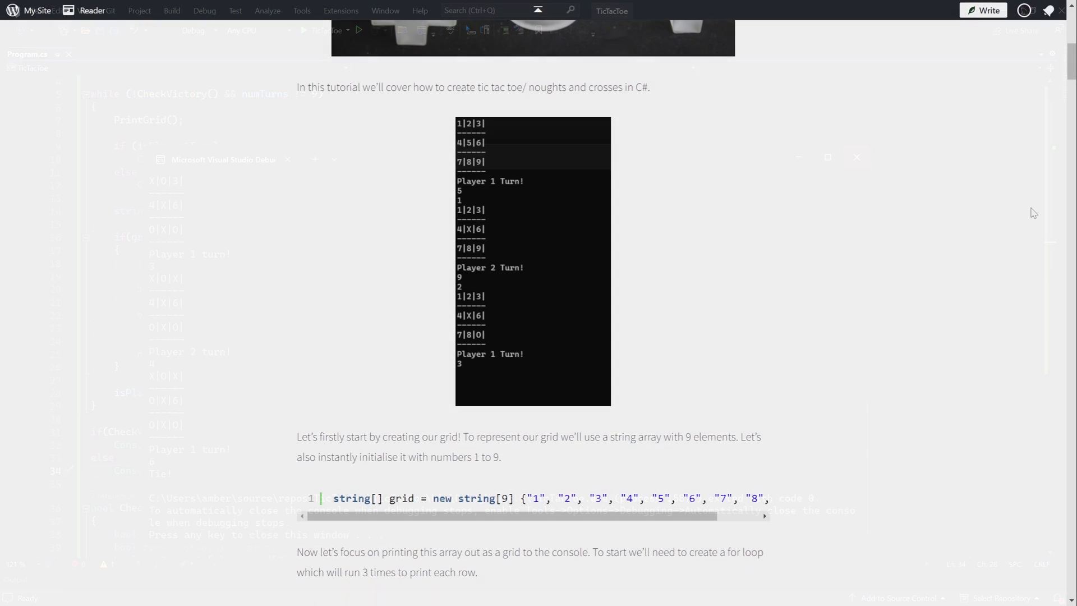
Step: Scroll the tutorial down to the nested-loop code and the 0|1|2 grid output
scroll("down", 3)
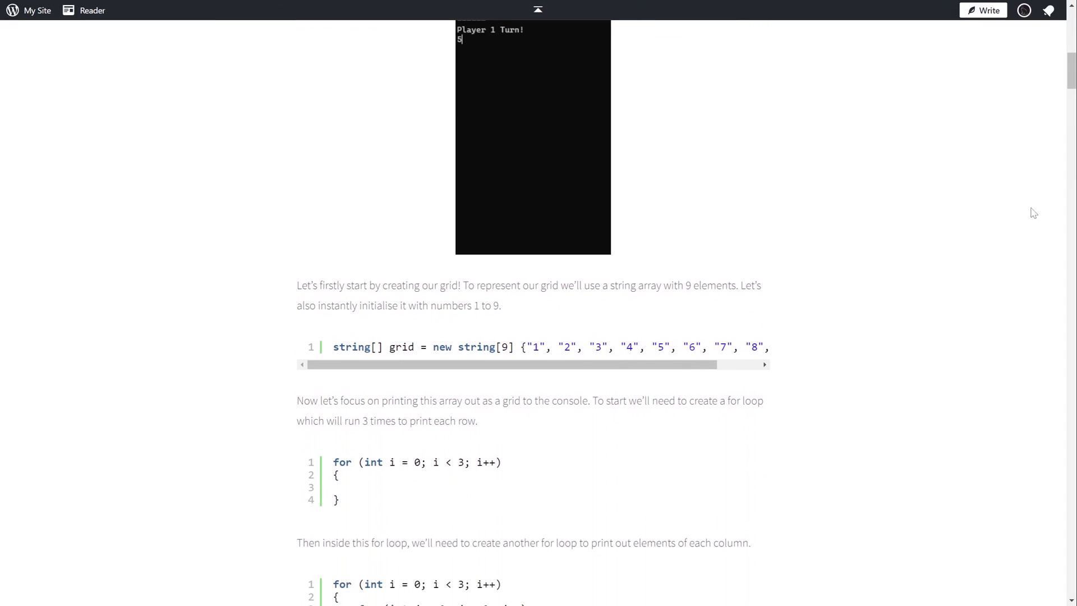
scroll("down", 3)
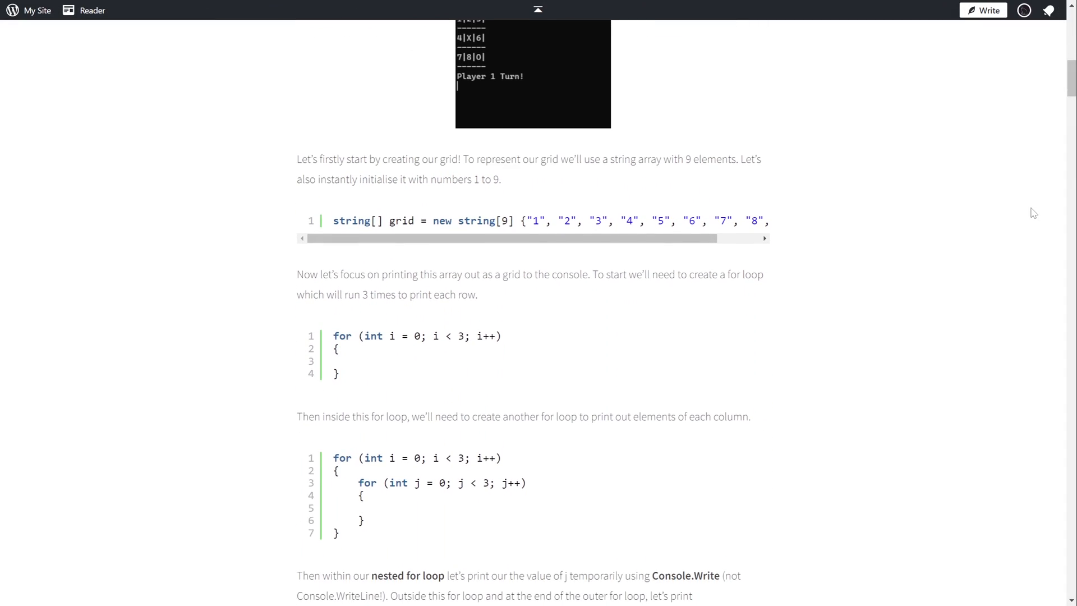
scroll("down", 3)
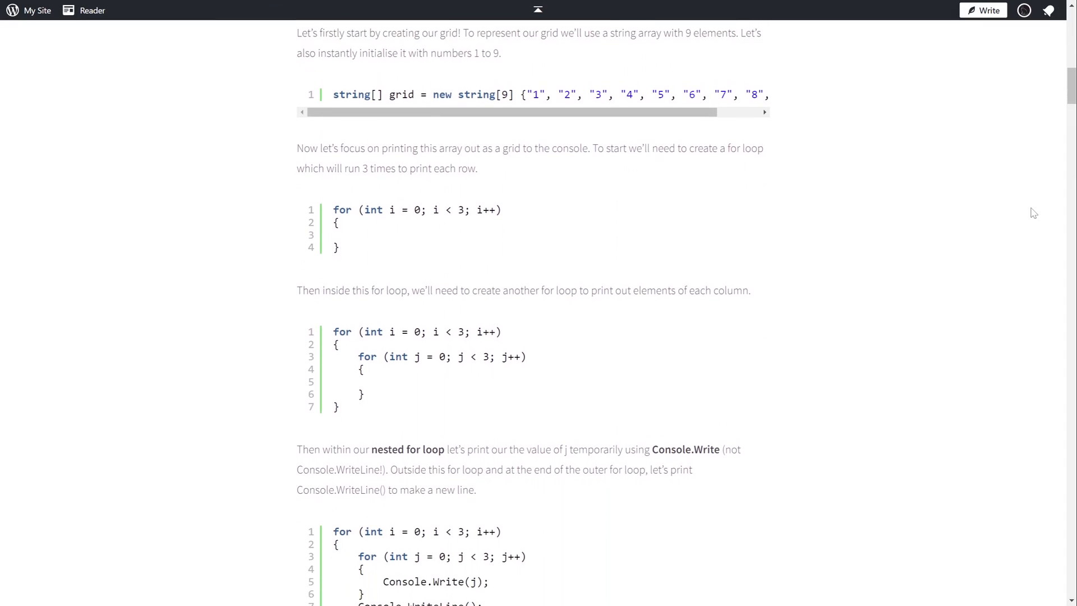
scroll("down", 3)
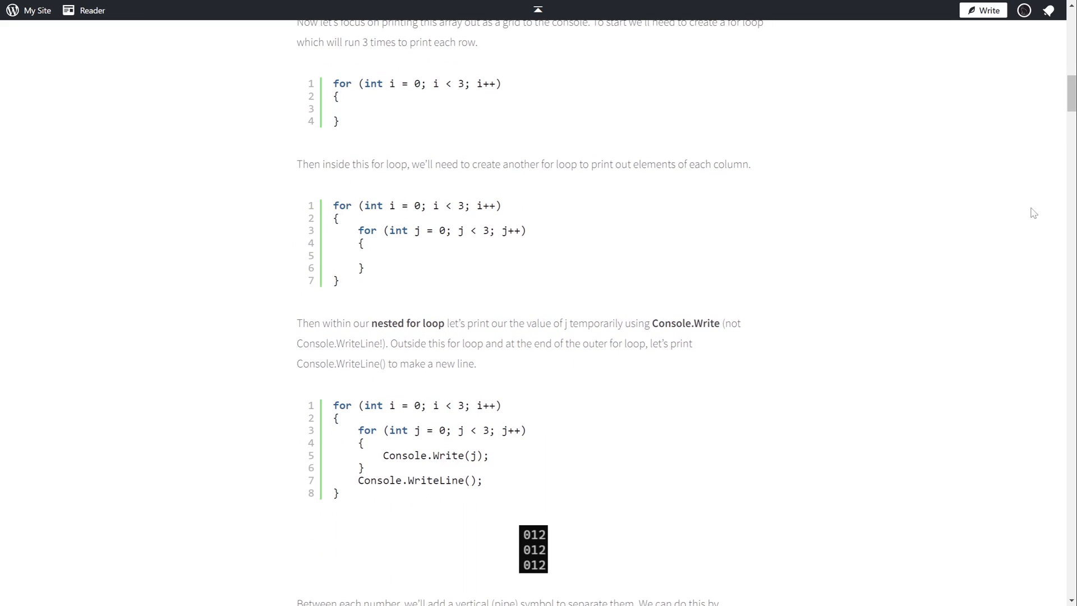
scroll("down", 3)
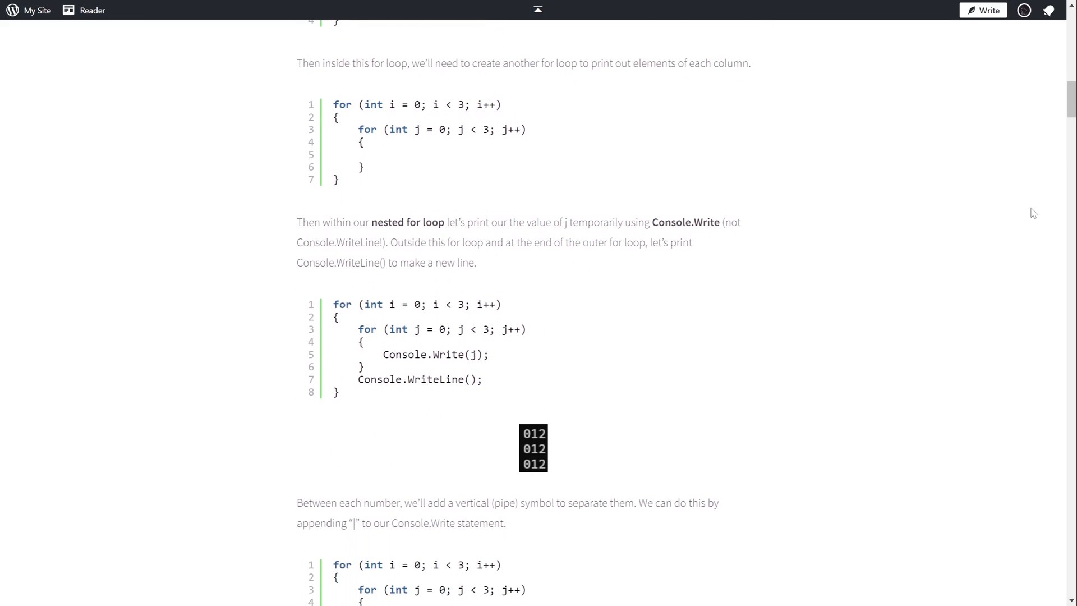
scroll("down", 3)
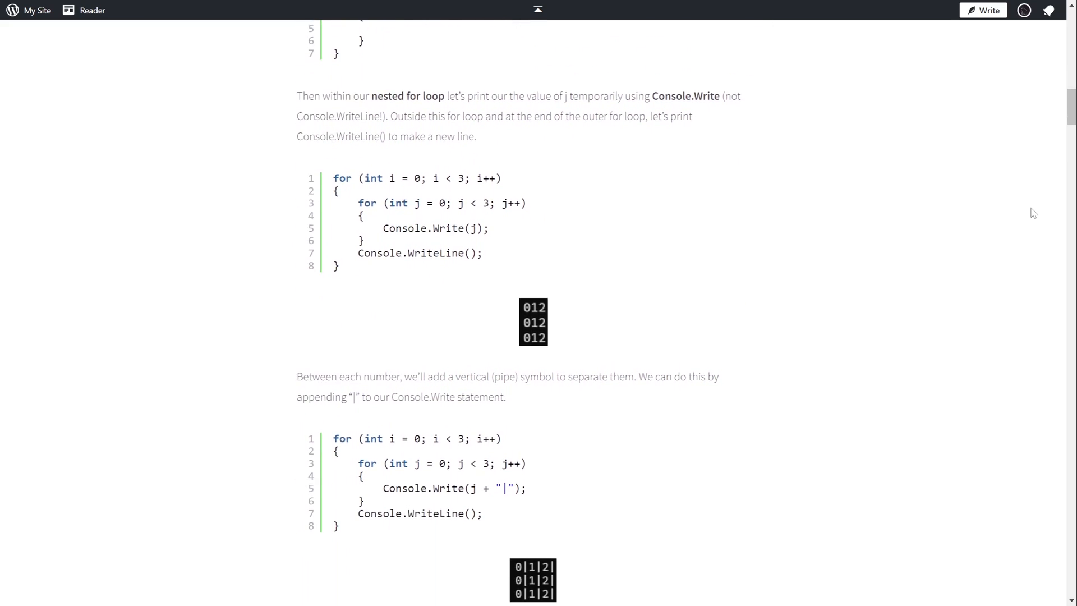